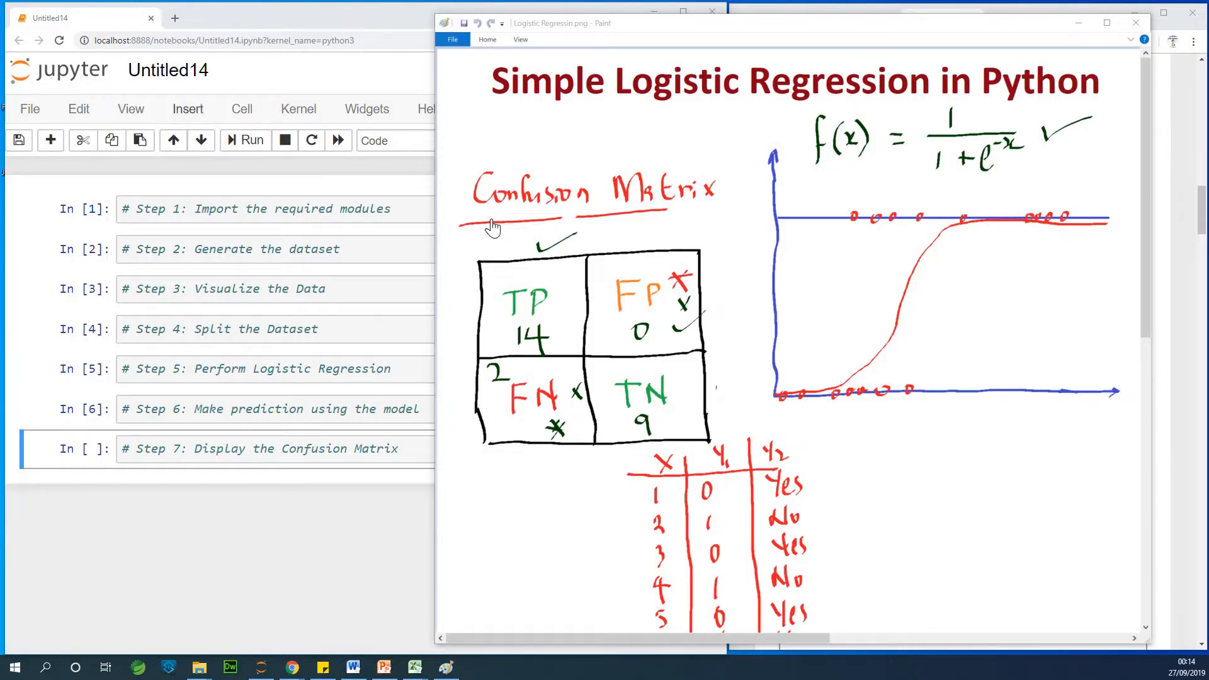
{"action": "mouse_move", "coordinate": [520, 186]}
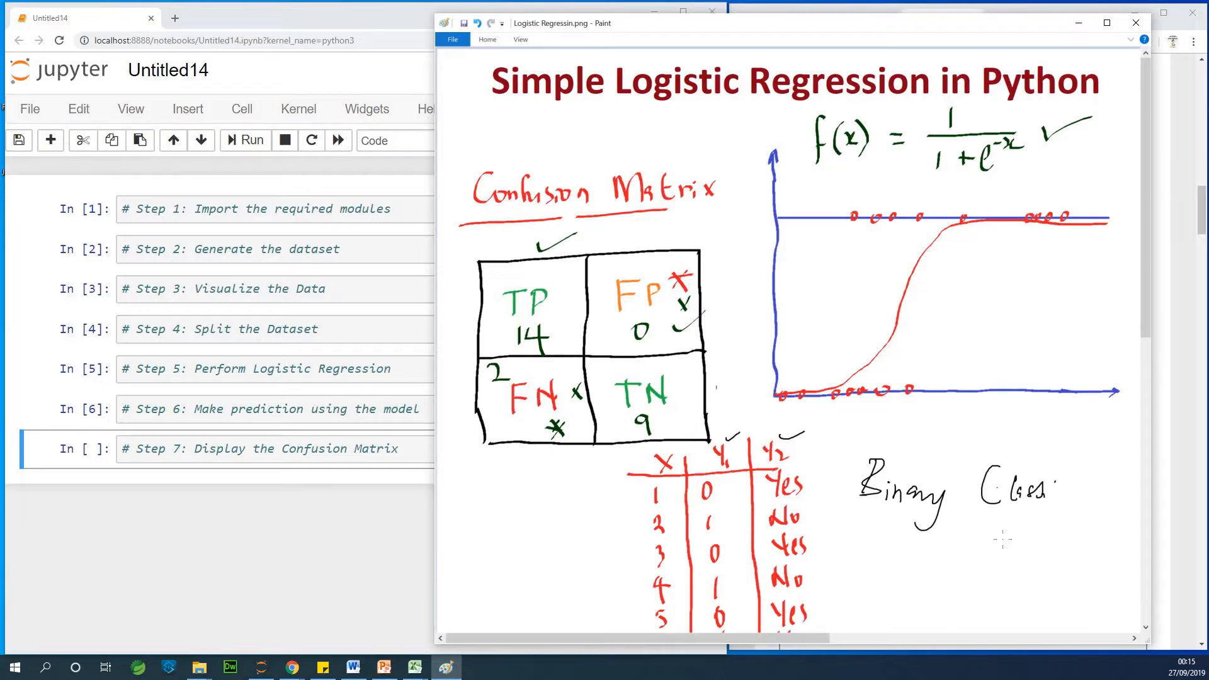
{"action": "mouse_move", "coordinate": [846, 600]}
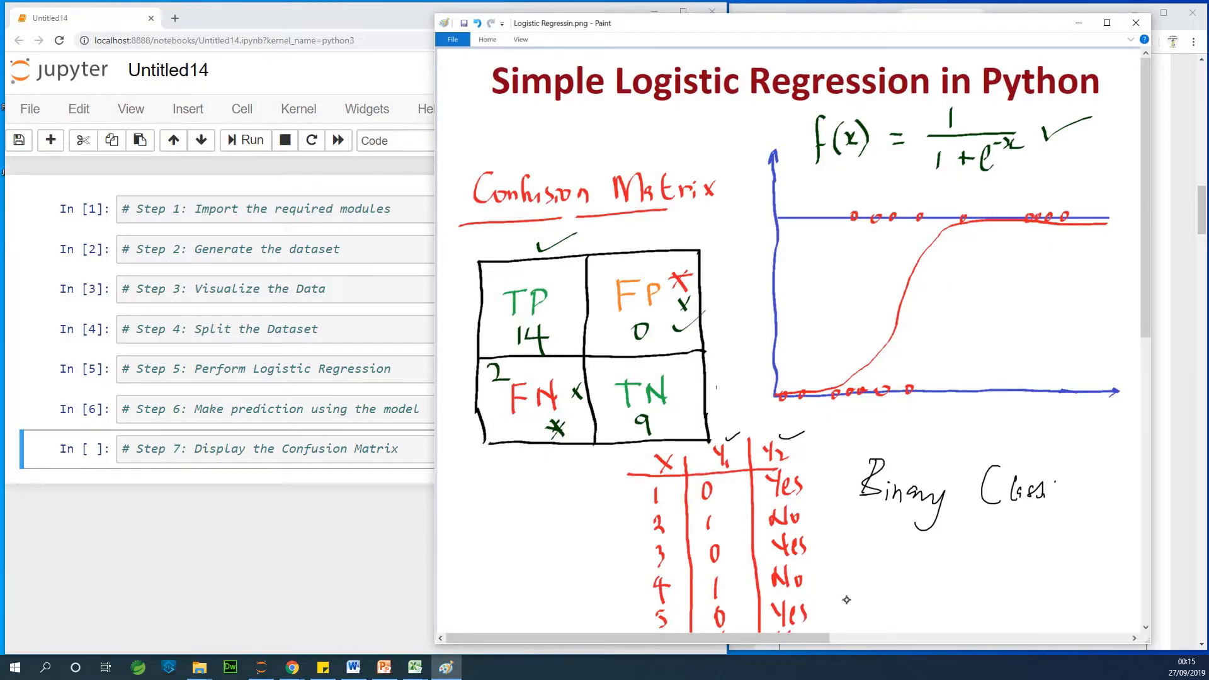
{"action": "mouse_move", "coordinate": [847, 601]}
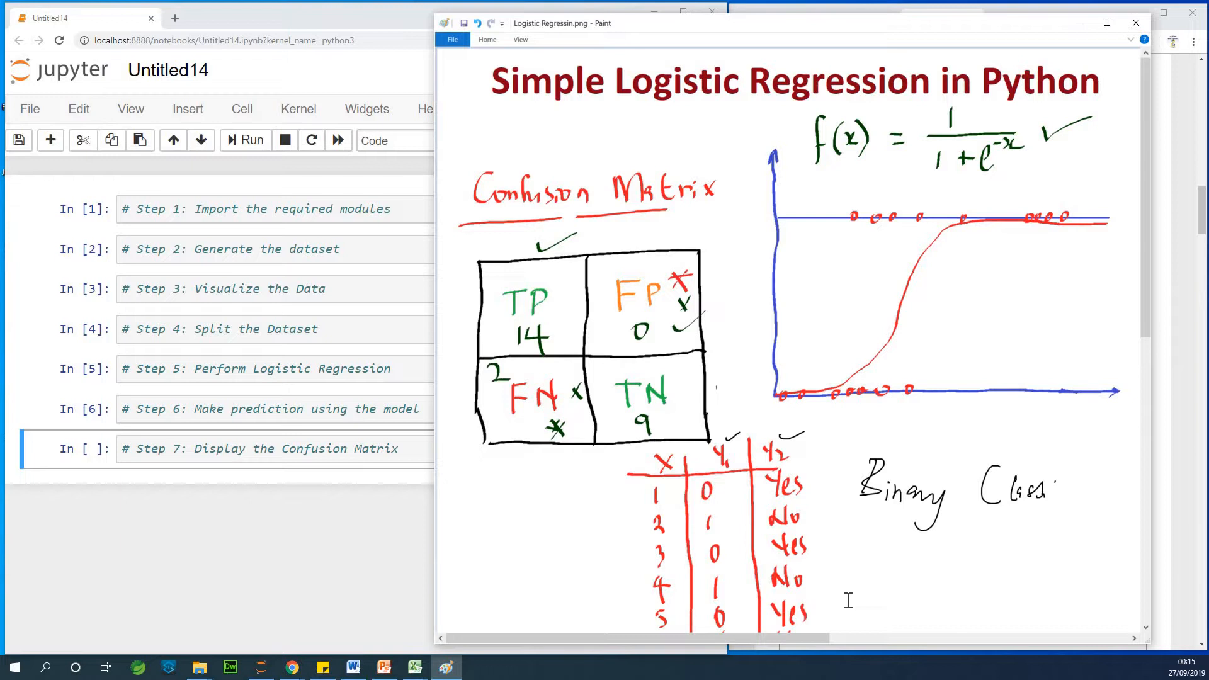
{"action": "mouse_move", "coordinate": [819, 289]}
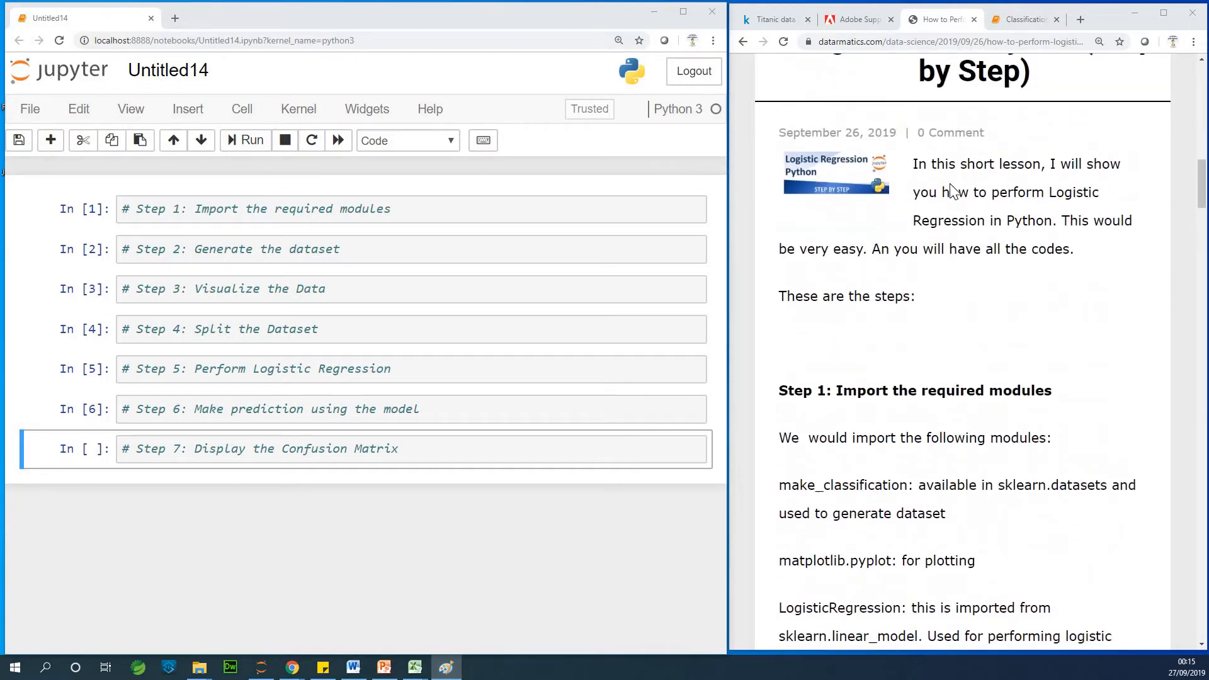
- Scroll the Chrome tutorial article to Step 1's complete import statement
{"action": "scroll", "scroll_direction": "up", "scroll_amount": 3}
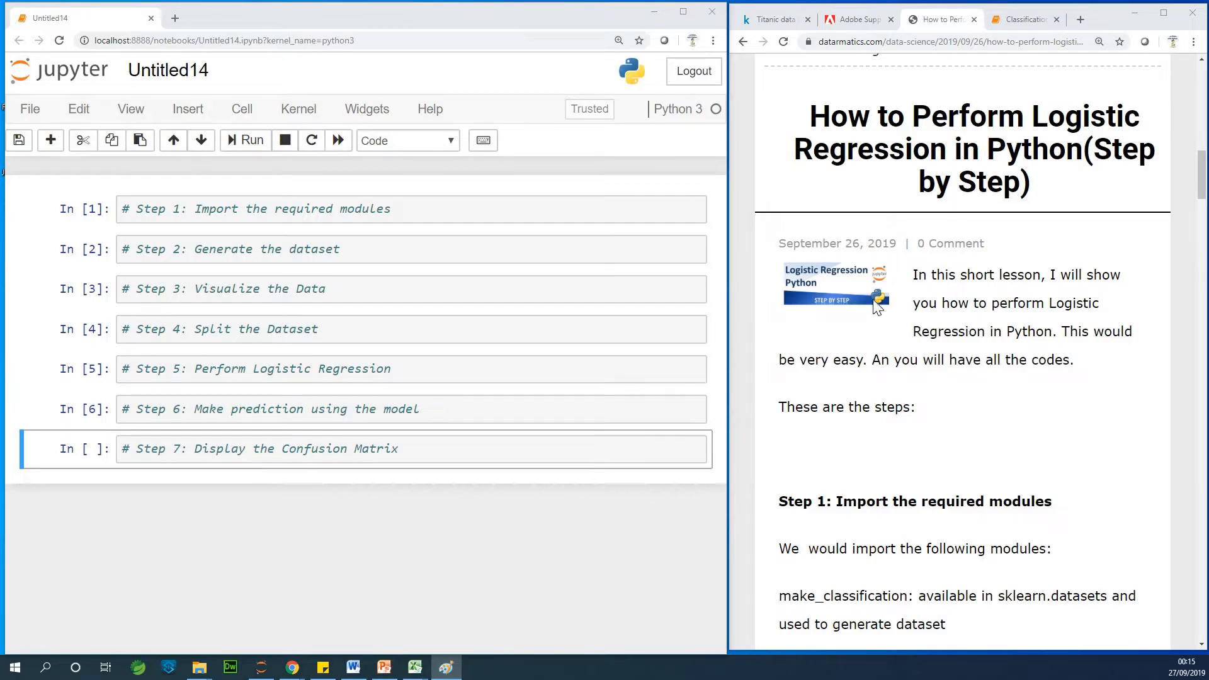
{"action": "mouse_move", "coordinate": [939, 245]}
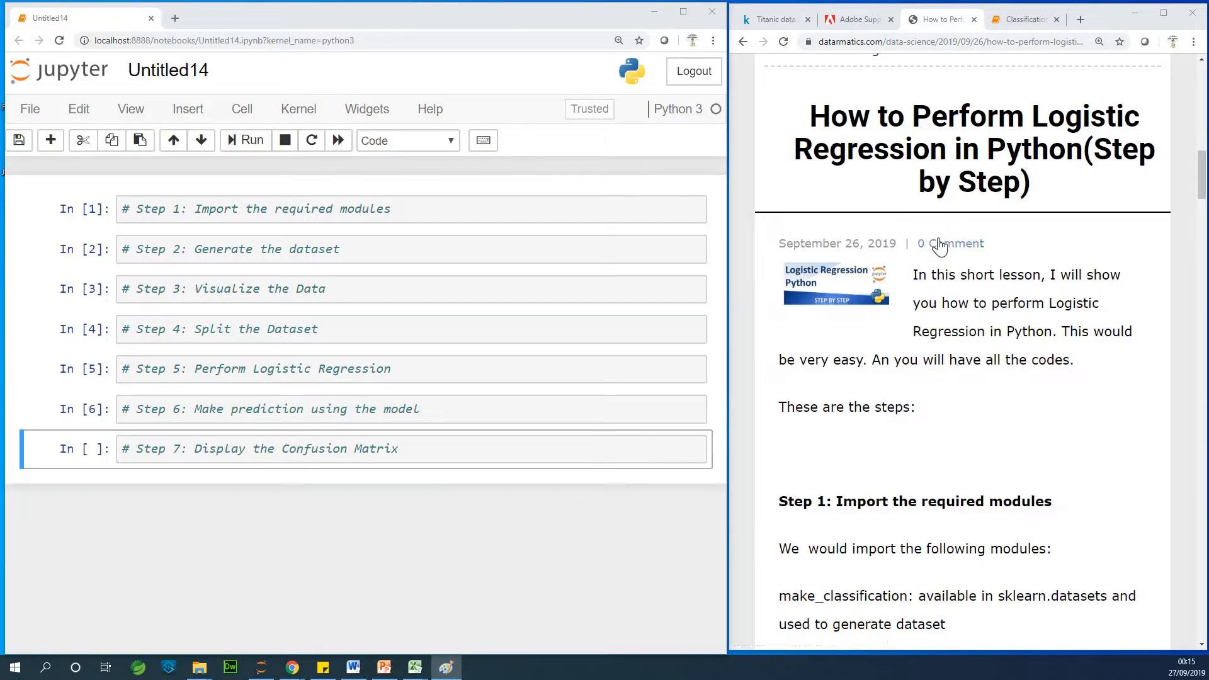
{"action": "scroll", "scroll_direction": "down", "scroll_amount": 3}
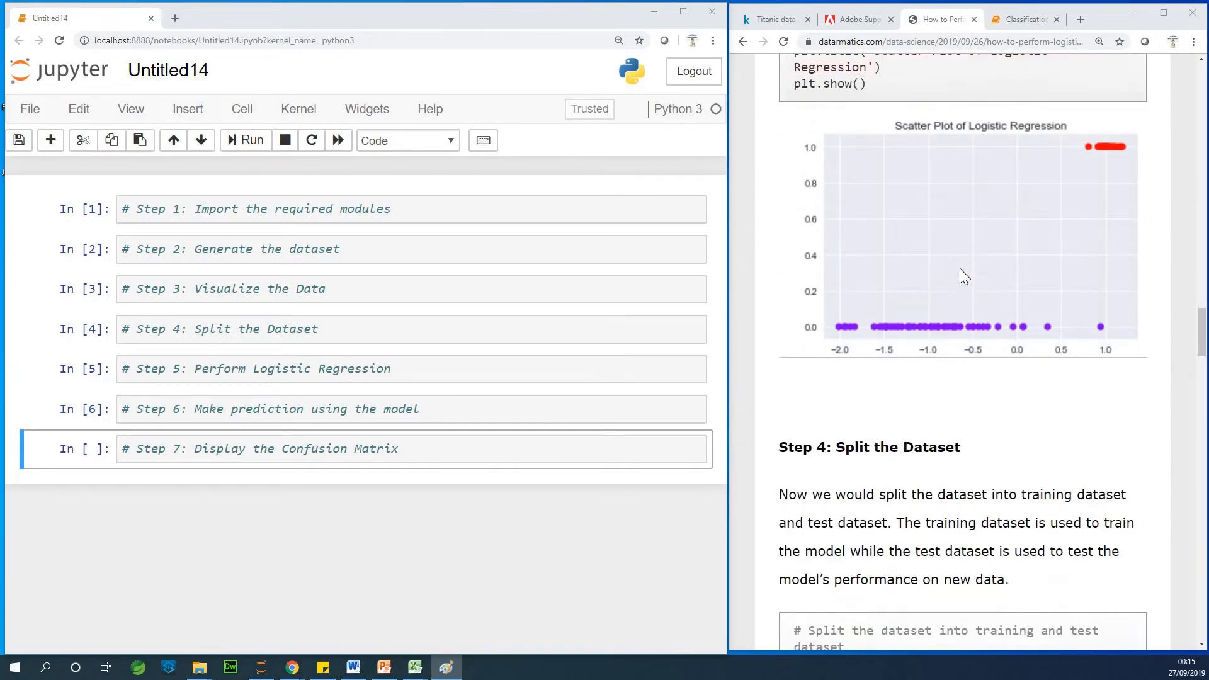
{"action": "scroll", "scroll_direction": "down", "scroll_amount": 3}
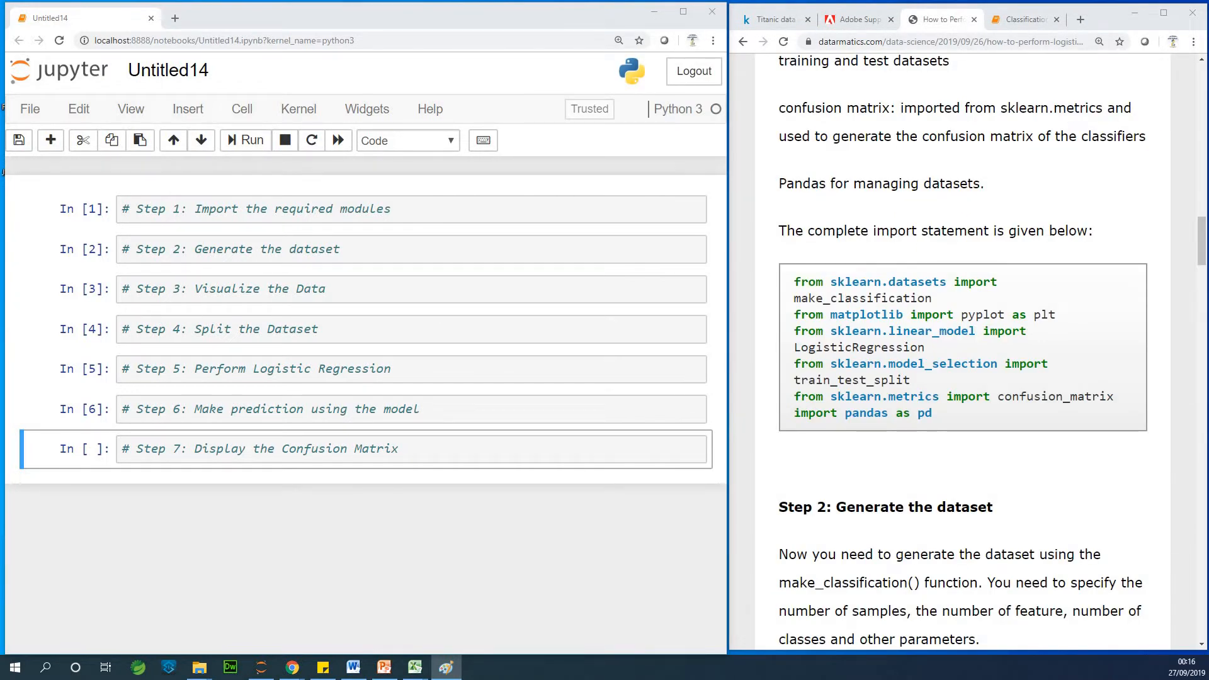
{"action": "mouse_move", "coordinate": [985, 355]}
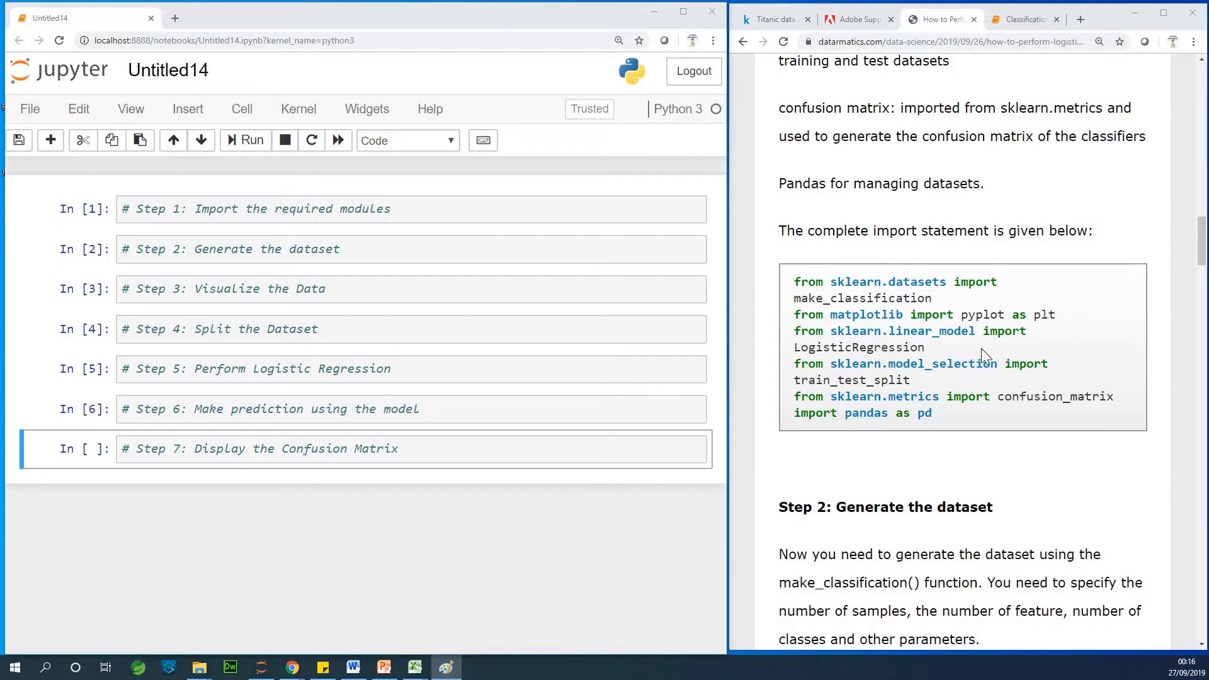
- Copy the tutorial's sklearn, matplotlib and pandas imports into the Step 1 cell and run it
{"action": "scroll", "scroll_direction": "down", "scroll_amount": 3}
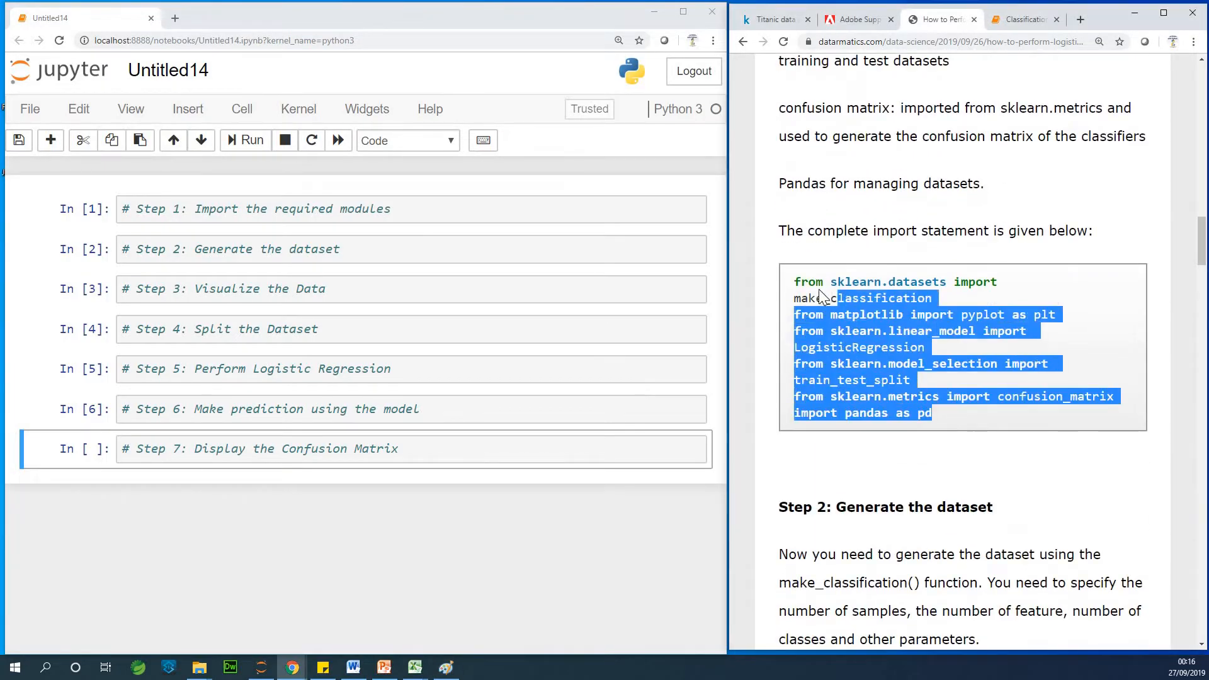
{"action": "right_click", "coordinate": [849, 308]}
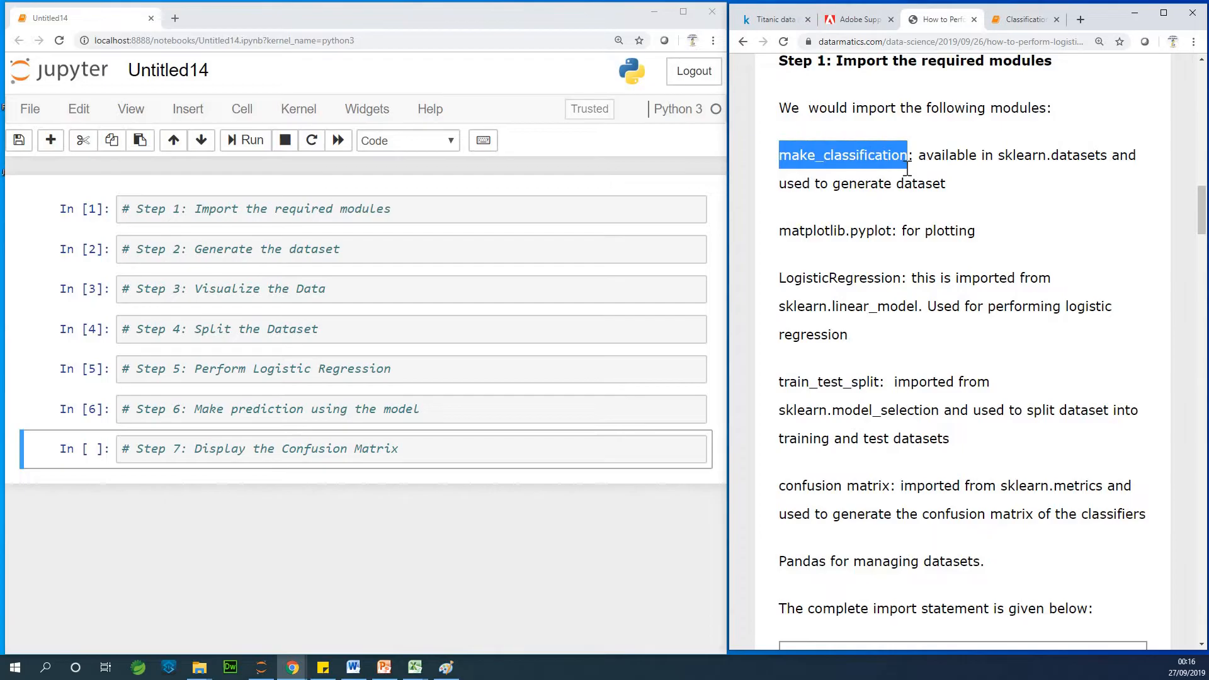
{"action": "mouse_move", "coordinate": [656, 325]}
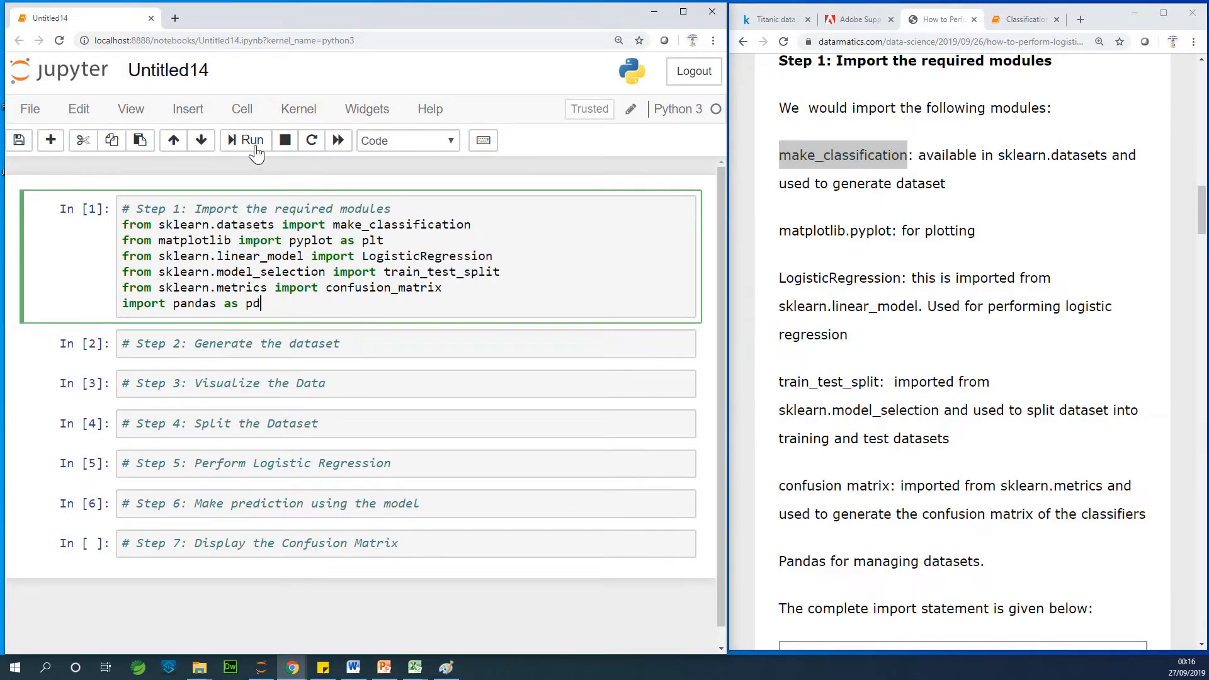
{"action": "left_click", "coordinate": [249, 140]}
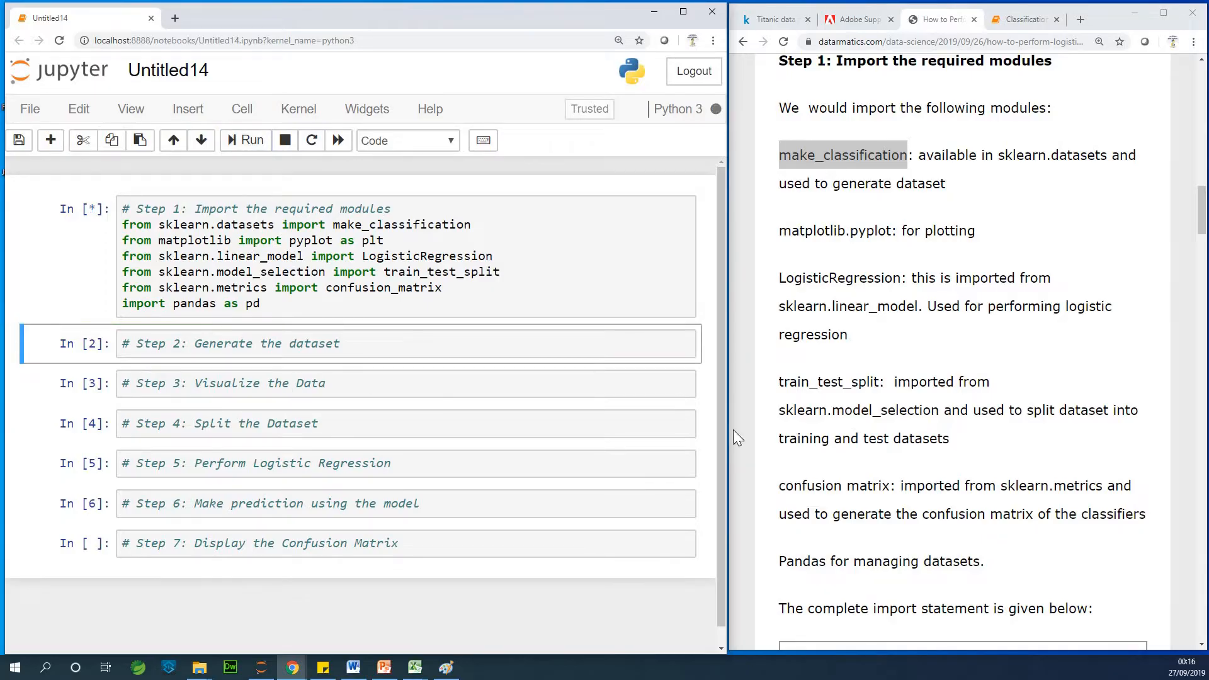
{"action": "mouse_move", "coordinate": [869, 330]}
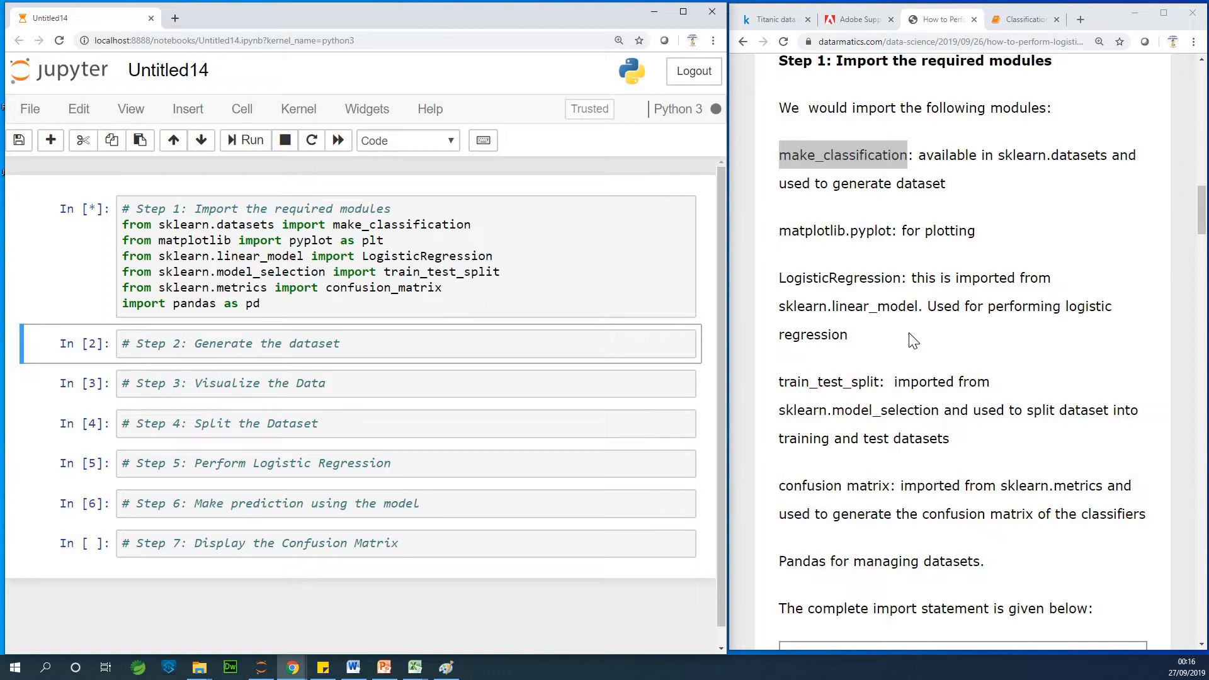
{"action": "mouse_move", "coordinate": [955, 311]}
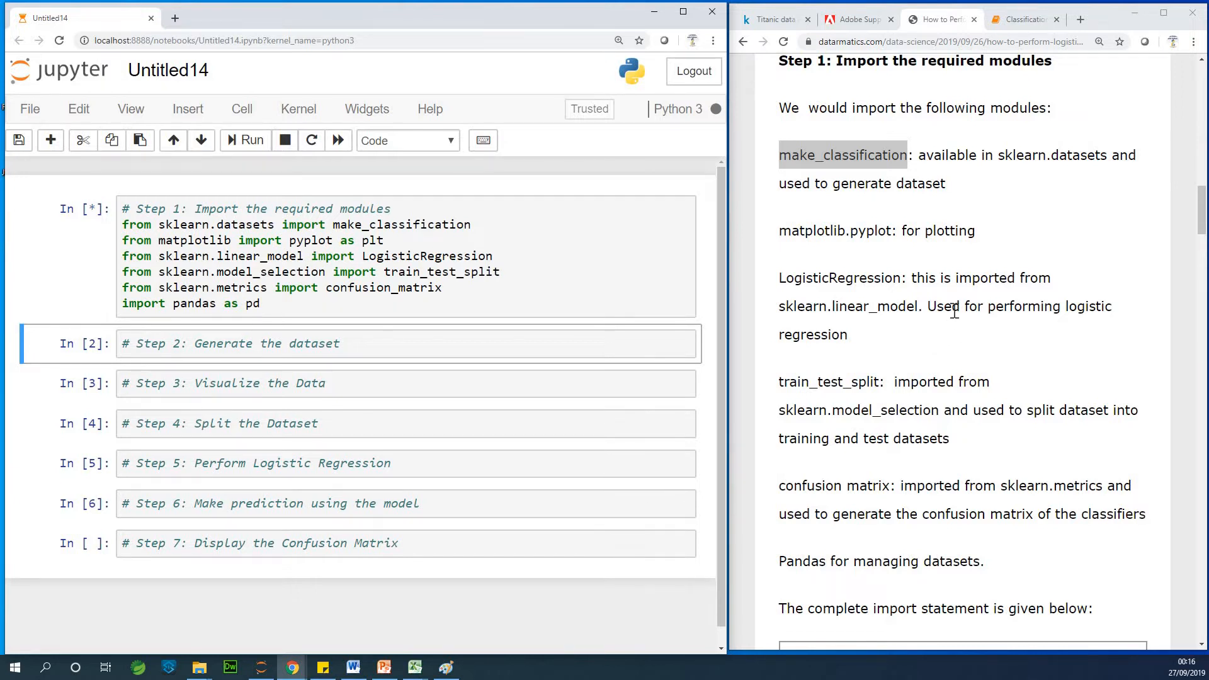
- Paste the 100-sample make_classification code into Step 2, delete the duplicate comment, and run it
{"action": "scroll", "scroll_direction": "down", "scroll_amount": 3}
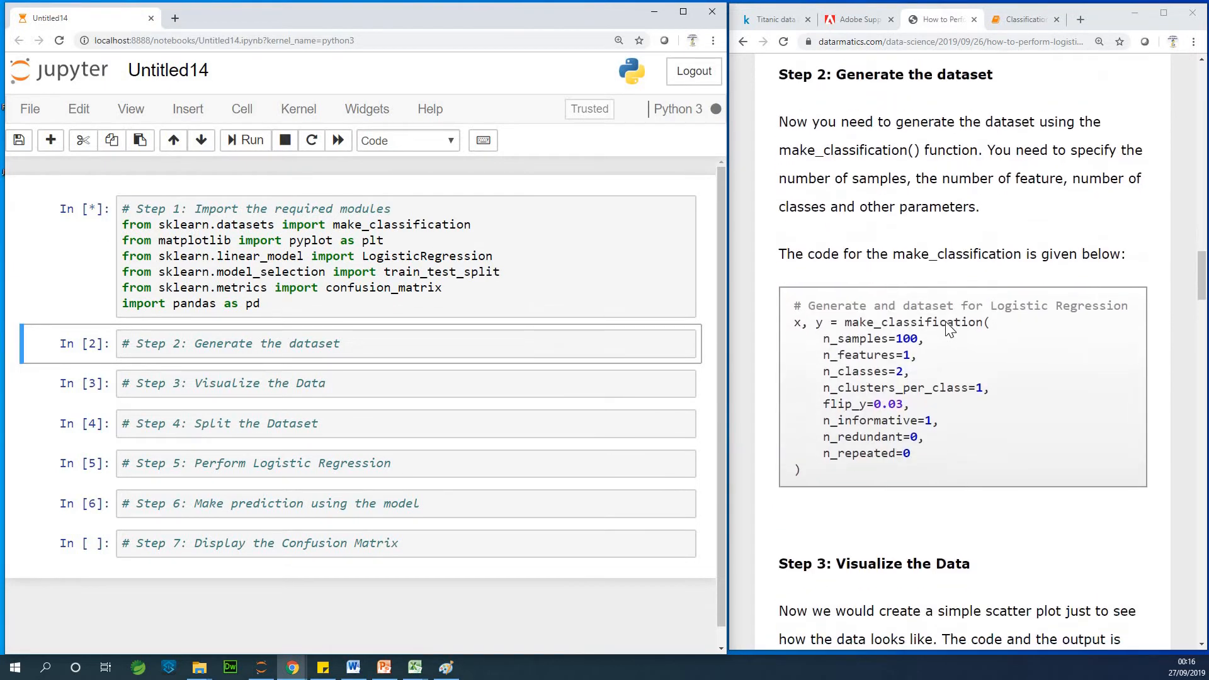
{"action": "scroll", "scroll_direction": "down", "scroll_amount": 3}
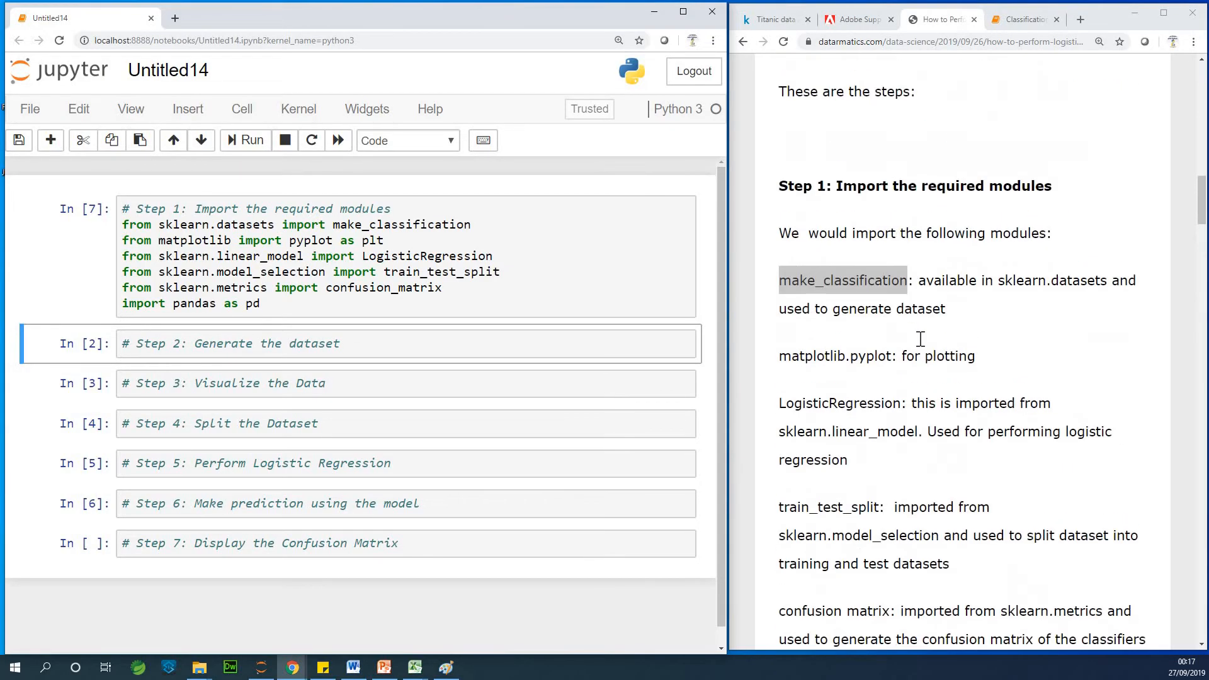
{"action": "scroll", "scroll_direction": "down", "scroll_amount": 3}
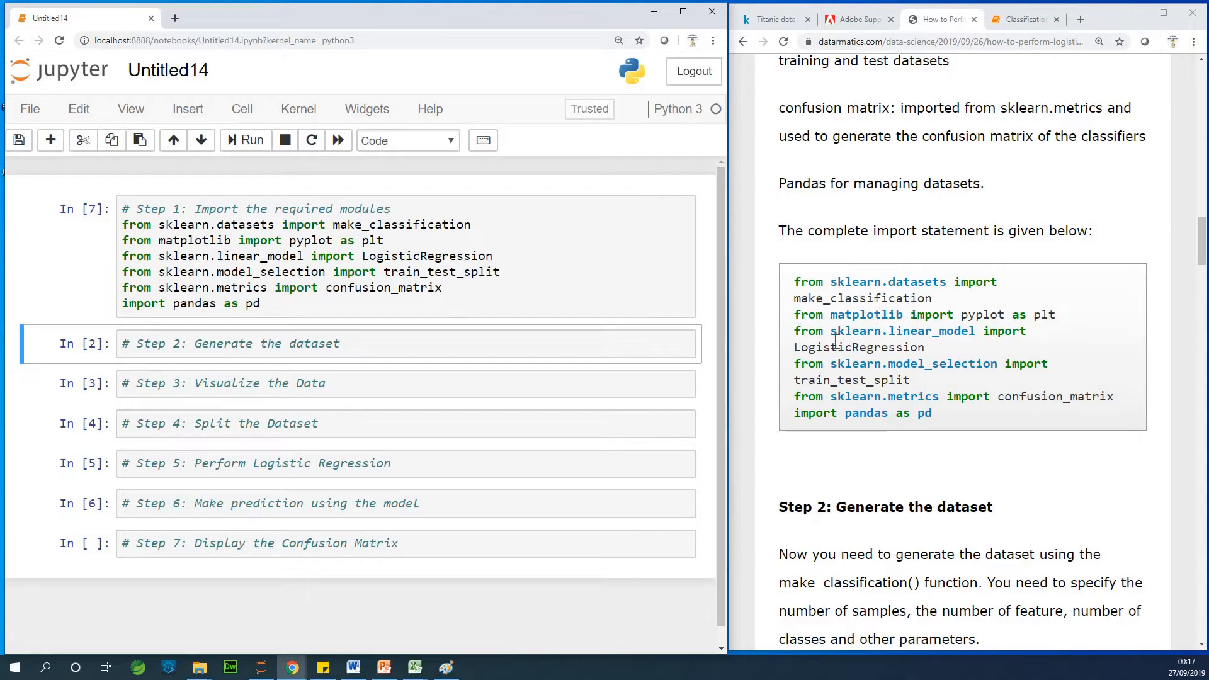
{"action": "scroll", "scroll_direction": "down", "scroll_amount": 3}
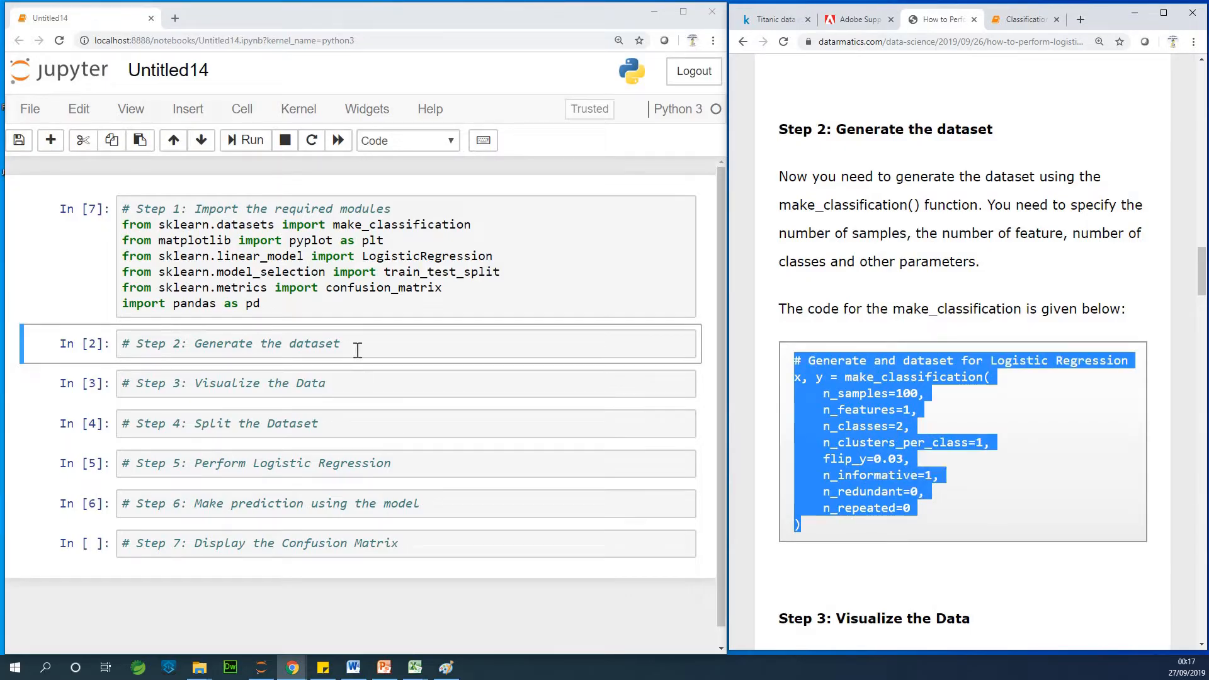
{"action": "left_click", "coordinate": [354, 351]}
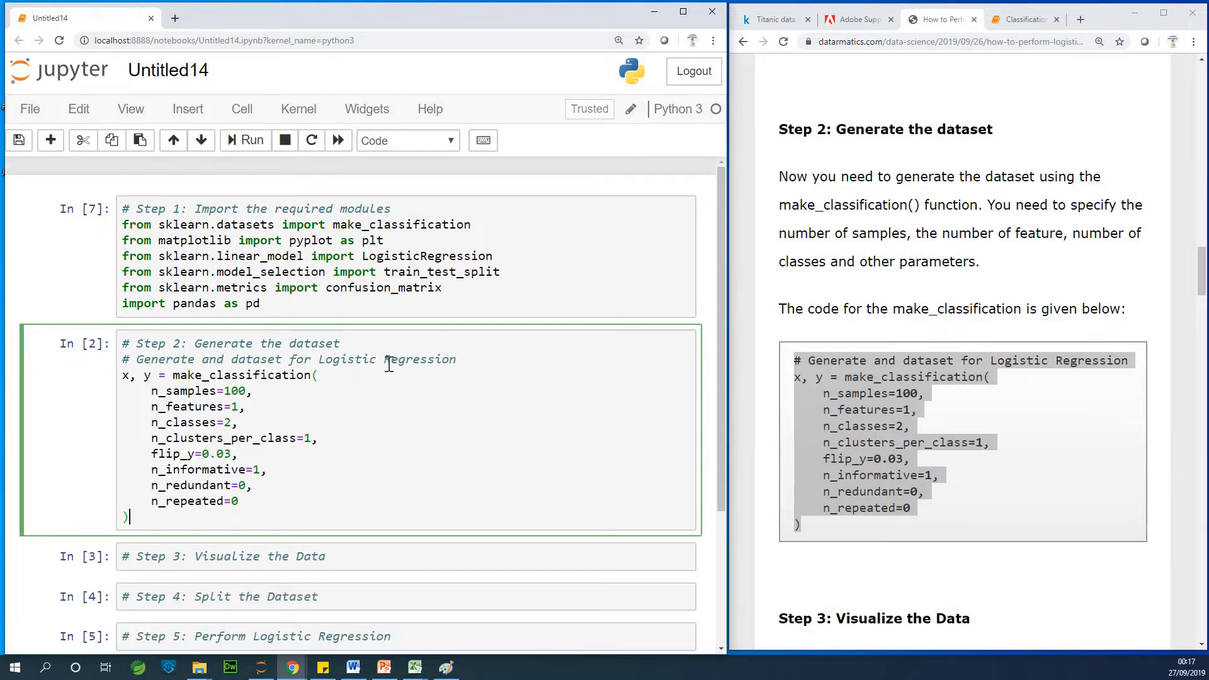
{"action": "double_click", "coordinate": [419, 358]}
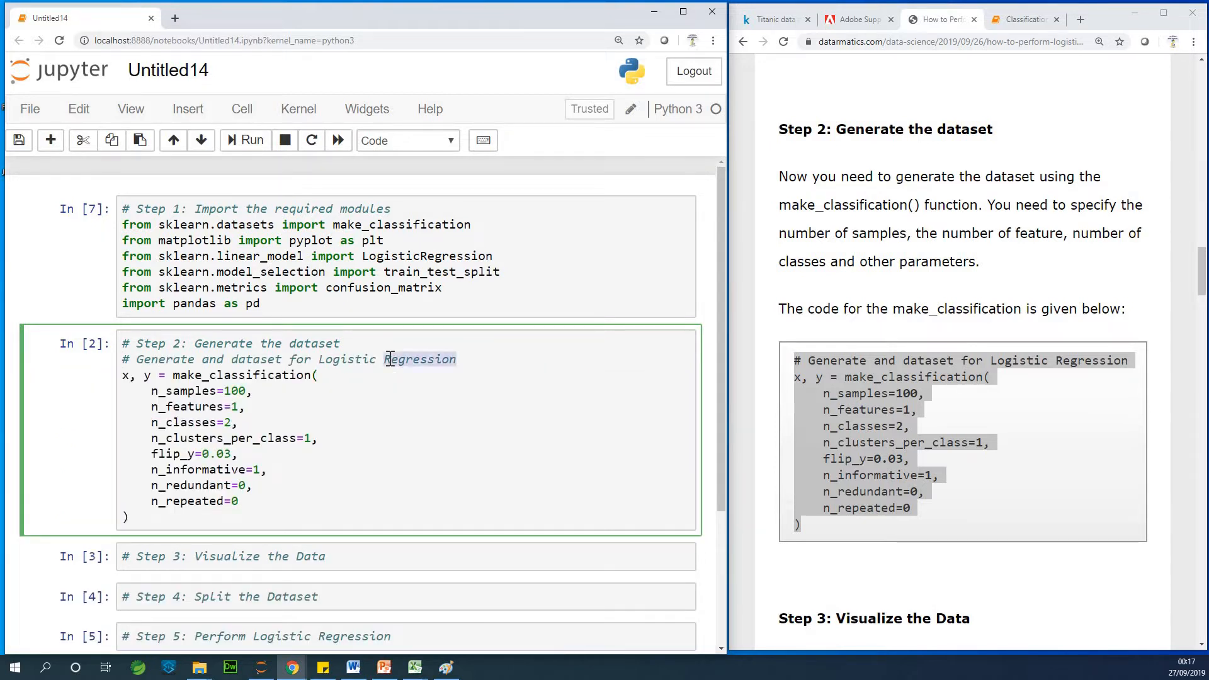
{"action": "key", "text": "Backspace"}
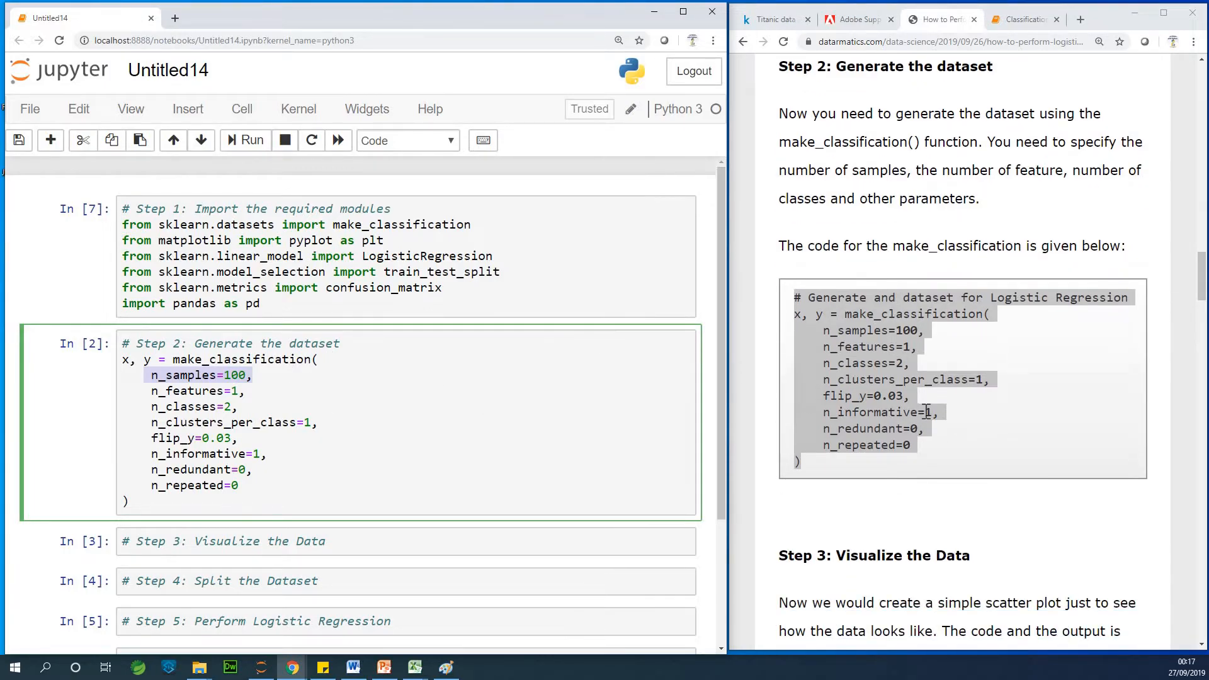
{"action": "scroll", "scroll_direction": "down", "scroll_amount": 3}
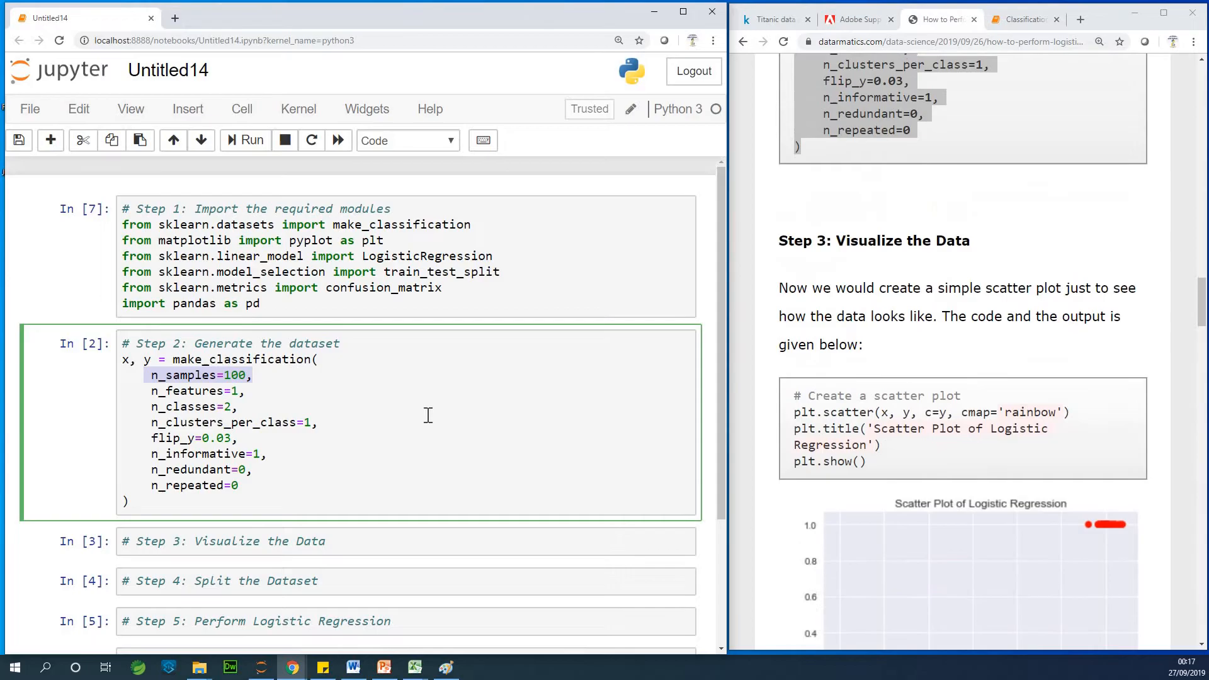
{"action": "left_click", "coordinate": [244, 140]}
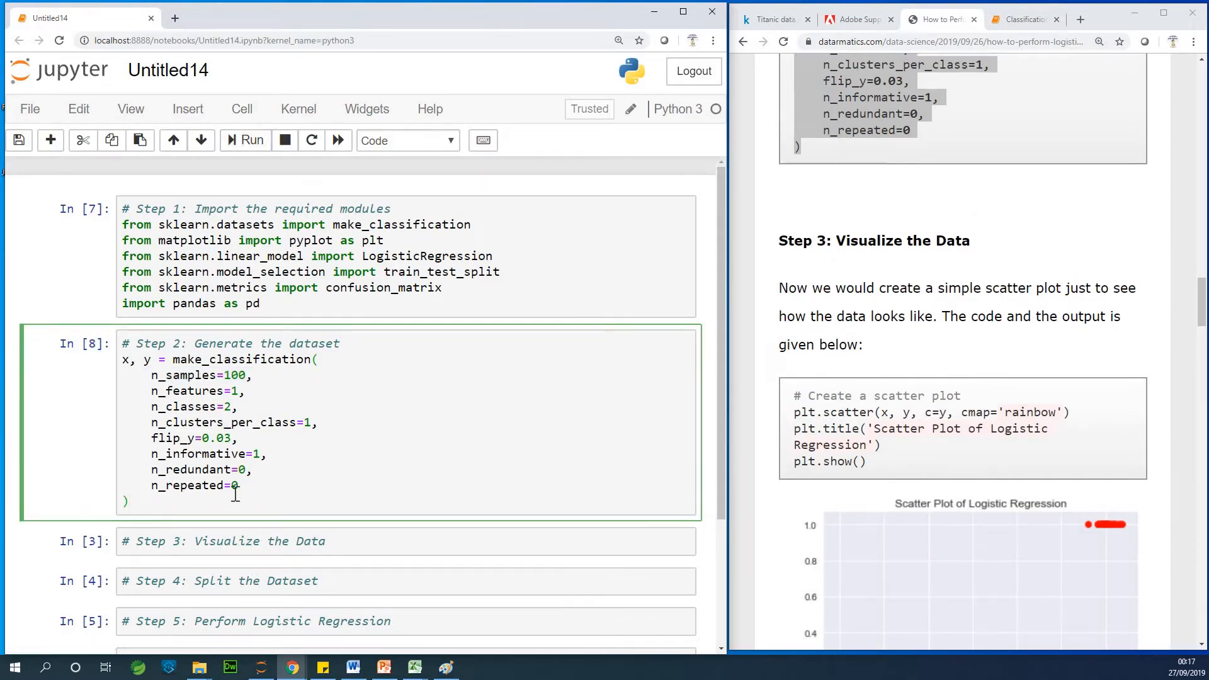
- Run print(x) in the Step 2 cell, change it to print(y), and copy the scatter plot code
{"action": "type", "text": "x"}
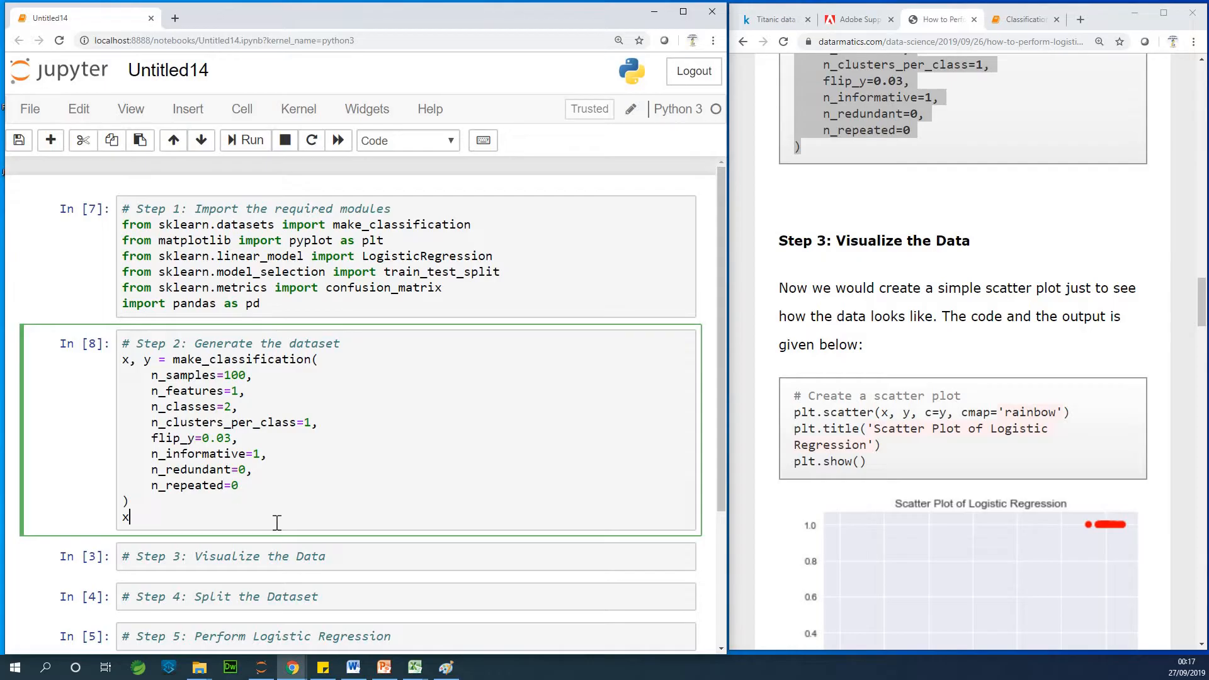
{"action": "type", "text": "print(x)"}
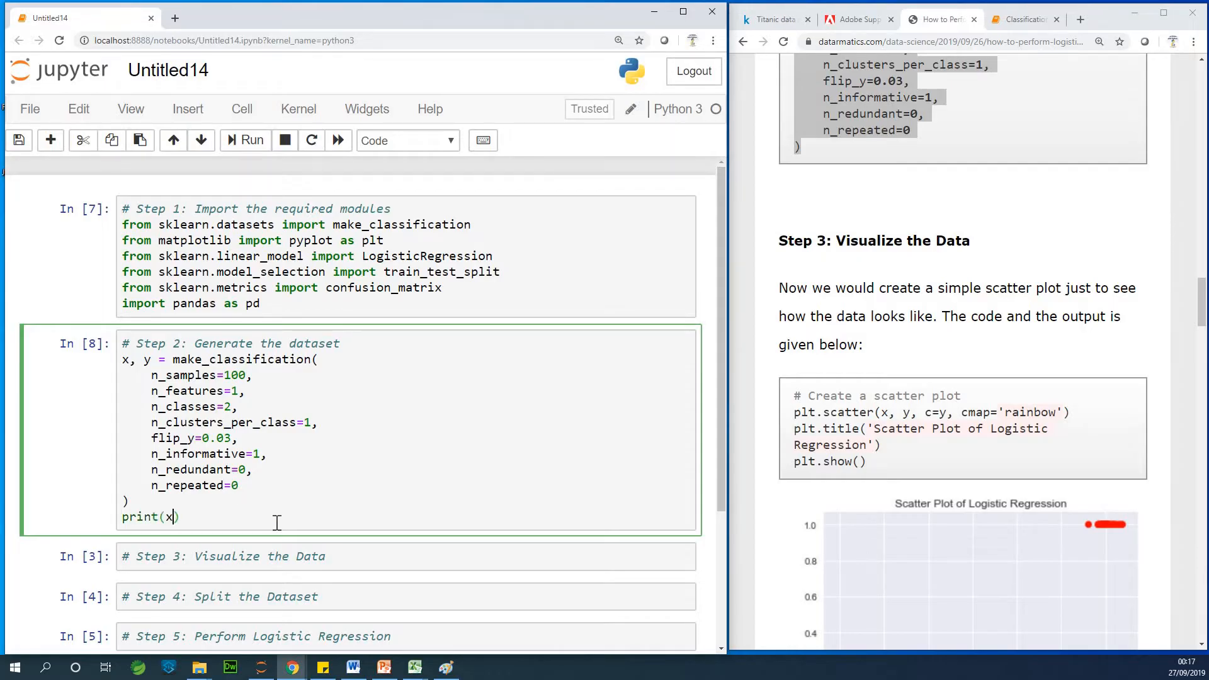
{"action": "left_click", "coordinate": [250, 140]}
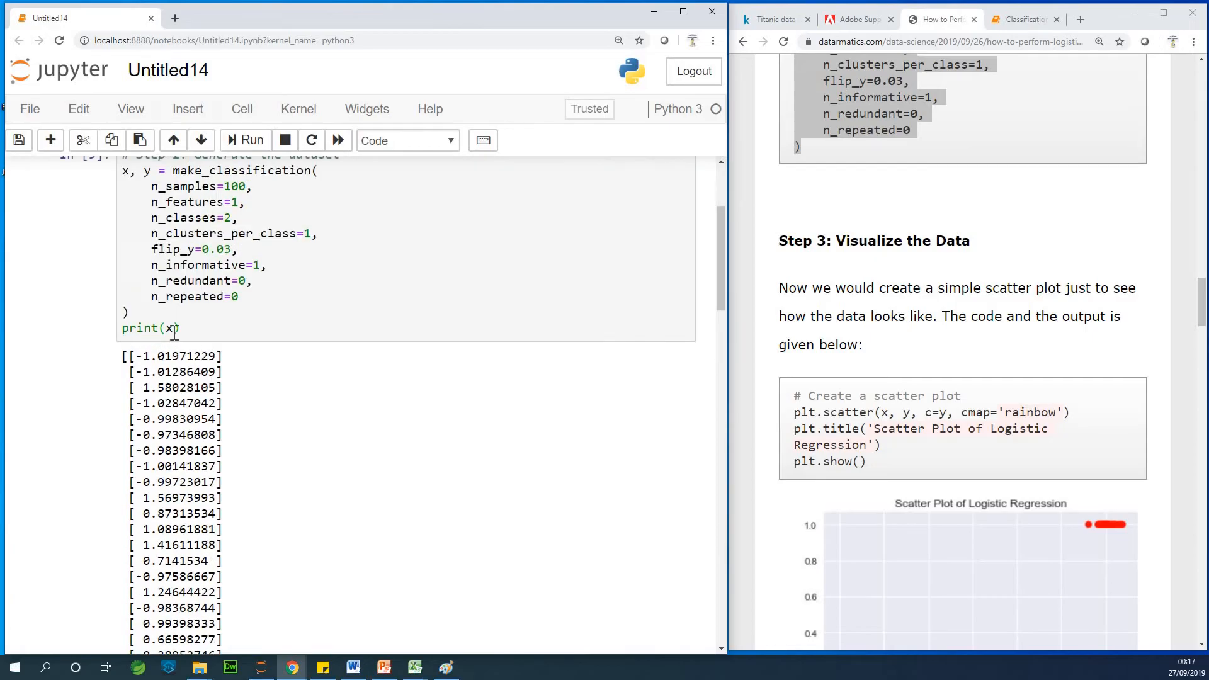
{"action": "type", "text": "y"}
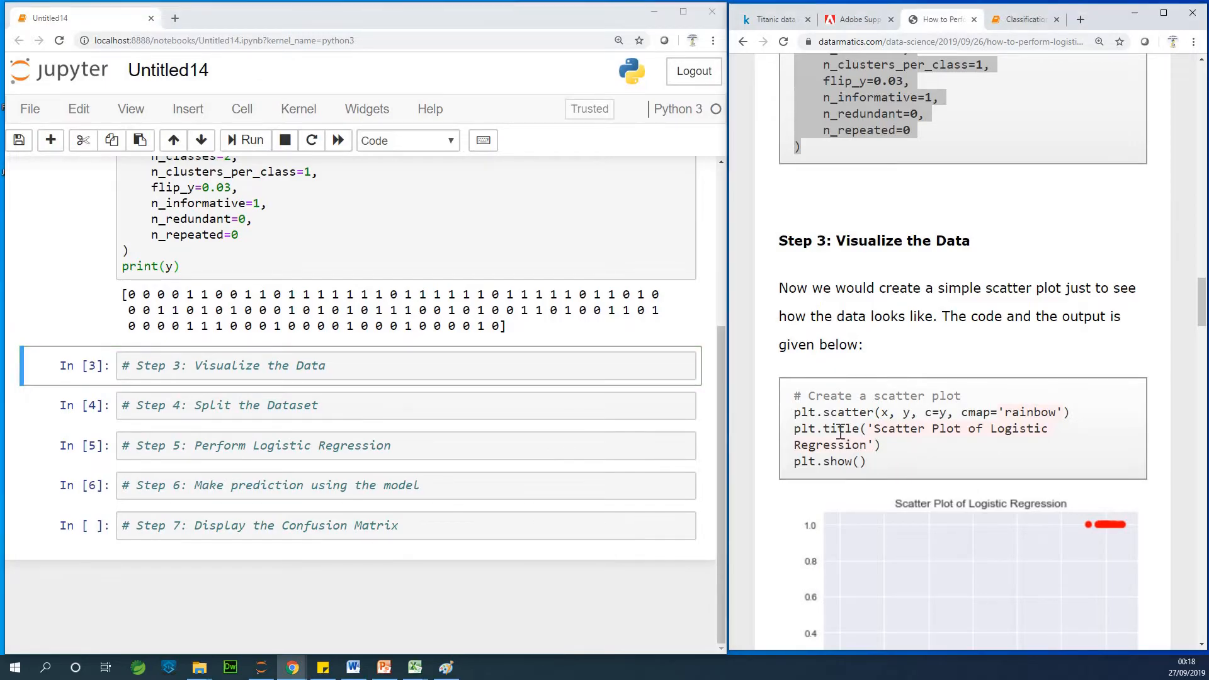
{"action": "right_click", "coordinate": [841, 432]}
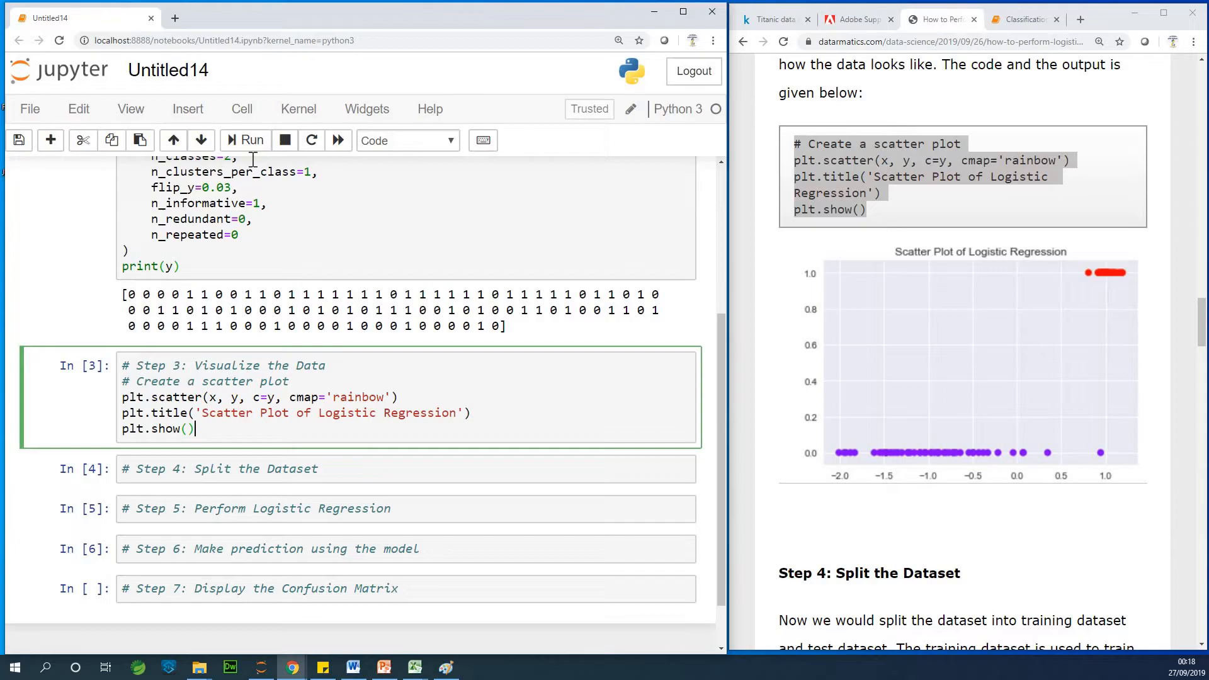
{"action": "left_click", "coordinate": [250, 140]}
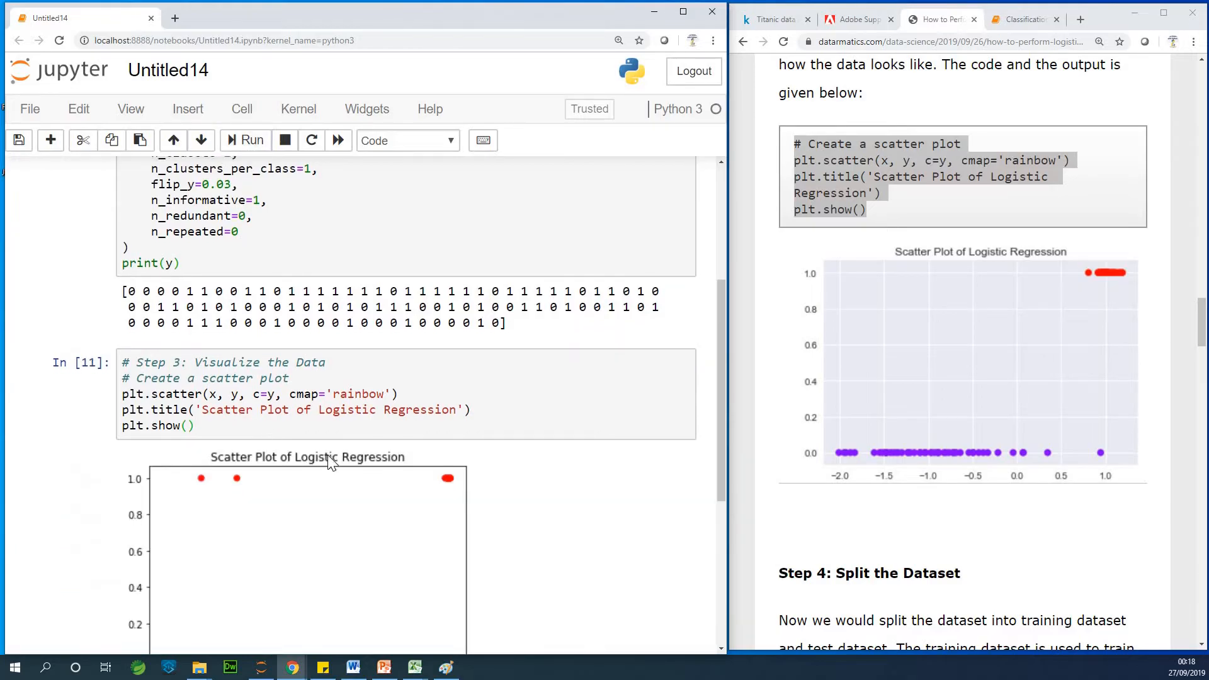
{"action": "scroll", "scroll_direction": "down", "scroll_amount": 3}
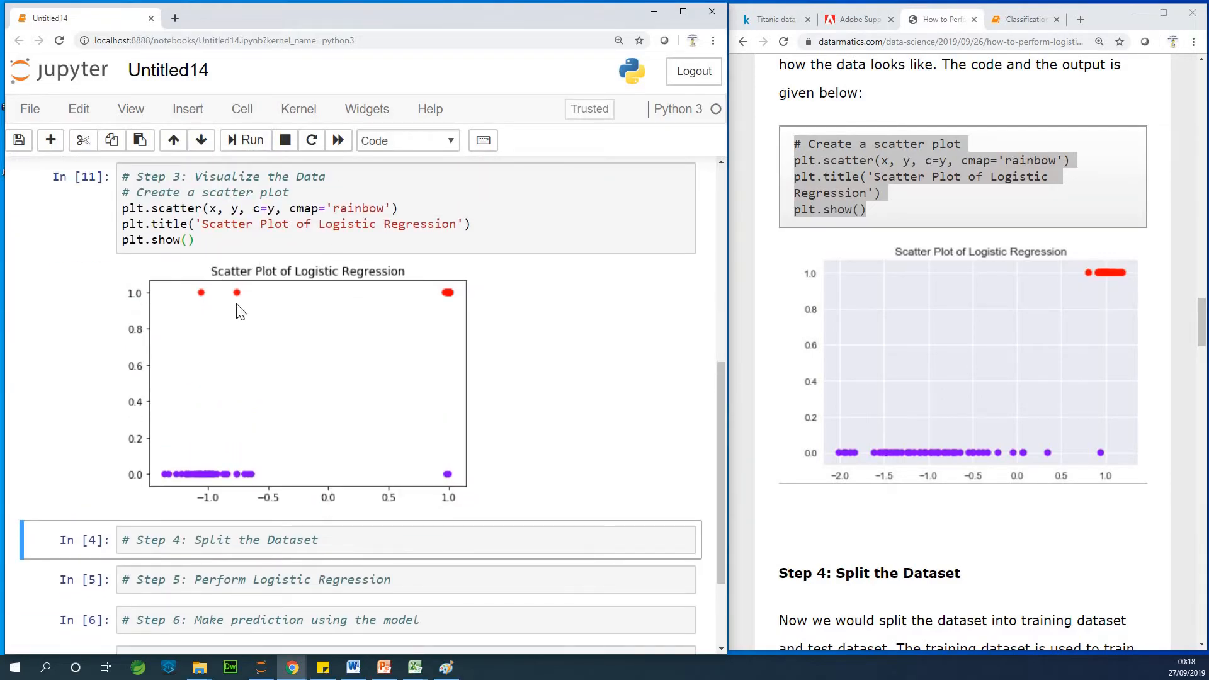
{"action": "mouse_move", "coordinate": [463, 370]}
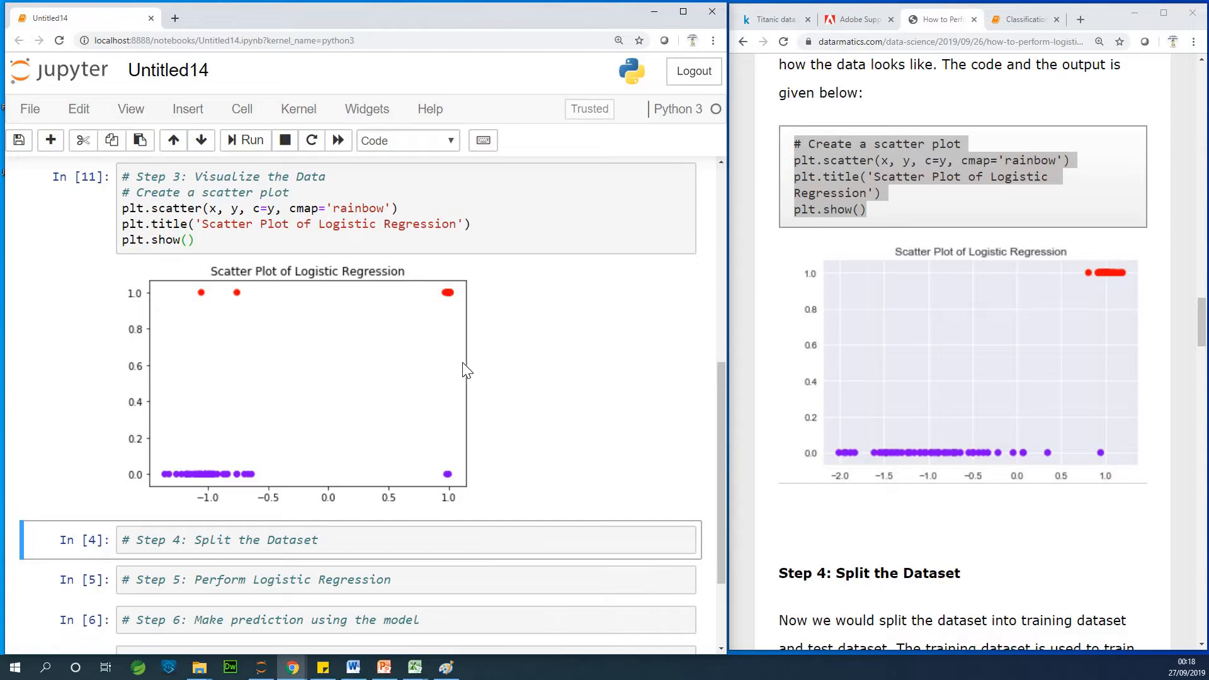
{"action": "mouse_move", "coordinate": [92, 622]}
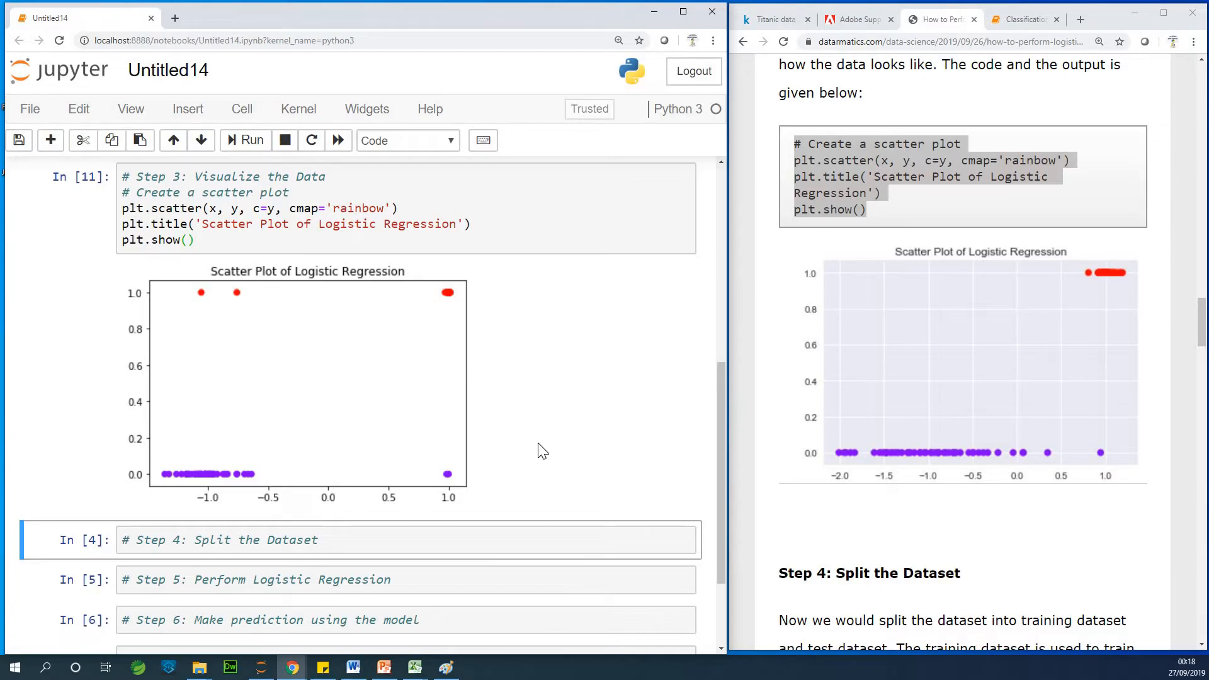
{"action": "mouse_move", "coordinate": [415, 402]}
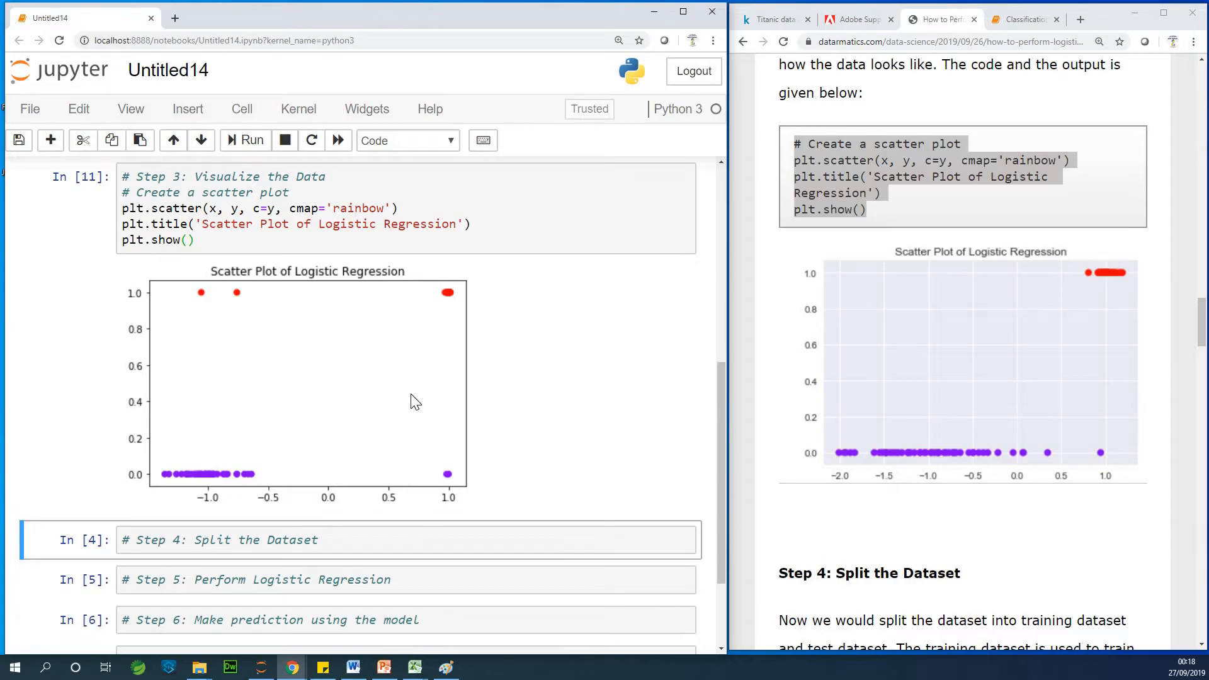
{"action": "scroll", "scroll_direction": "down", "scroll_amount": 3}
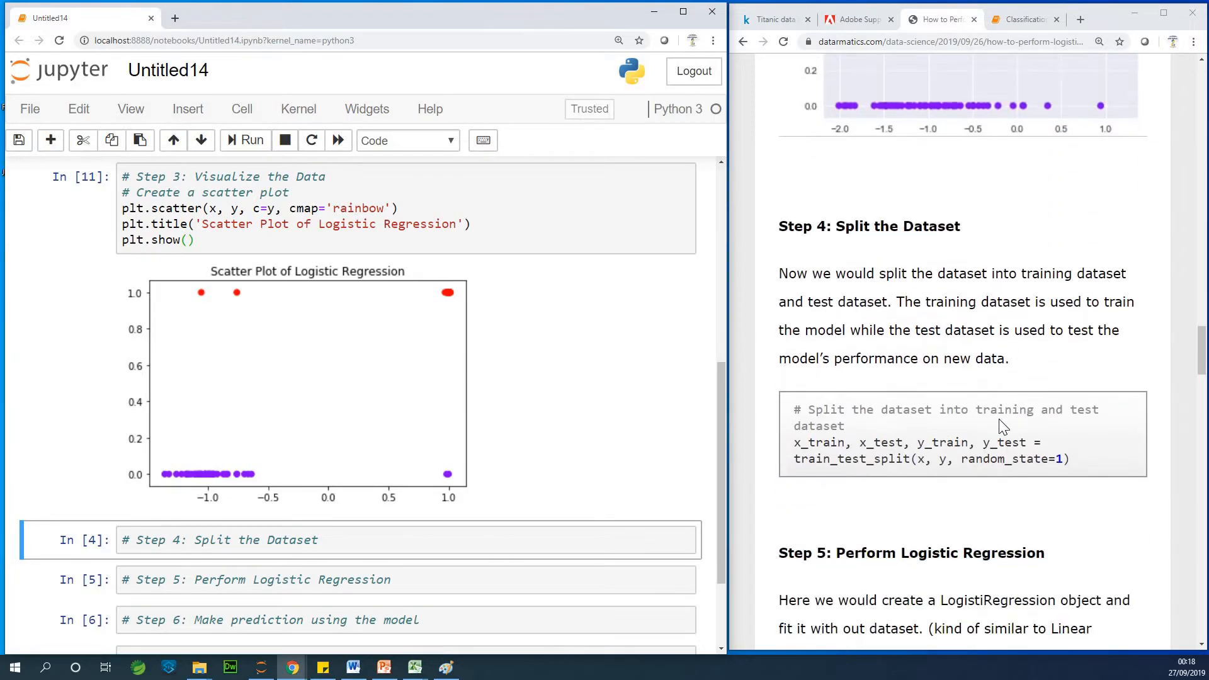
- Run x_train, x_test, y_train, y_test = train_test_split(x, y, random_state=1) in Step 4
{"action": "scroll", "scroll_direction": "down", "scroll_amount": 3}
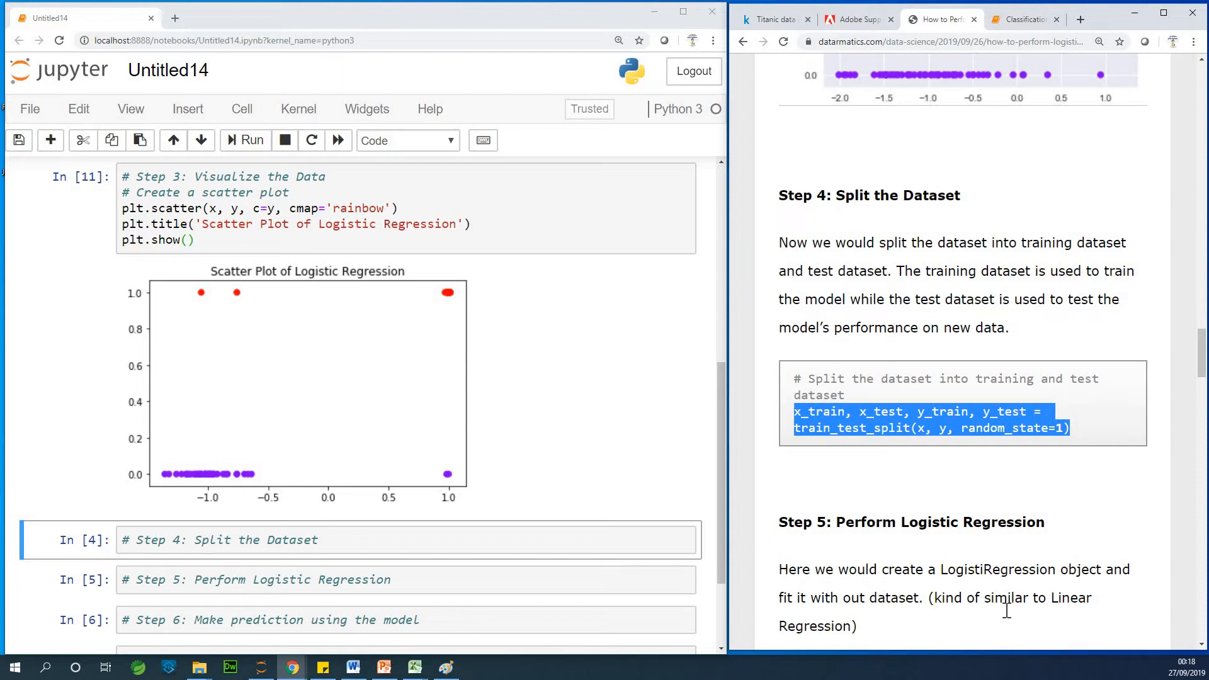
{"action": "mouse_move", "coordinate": [473, 523]}
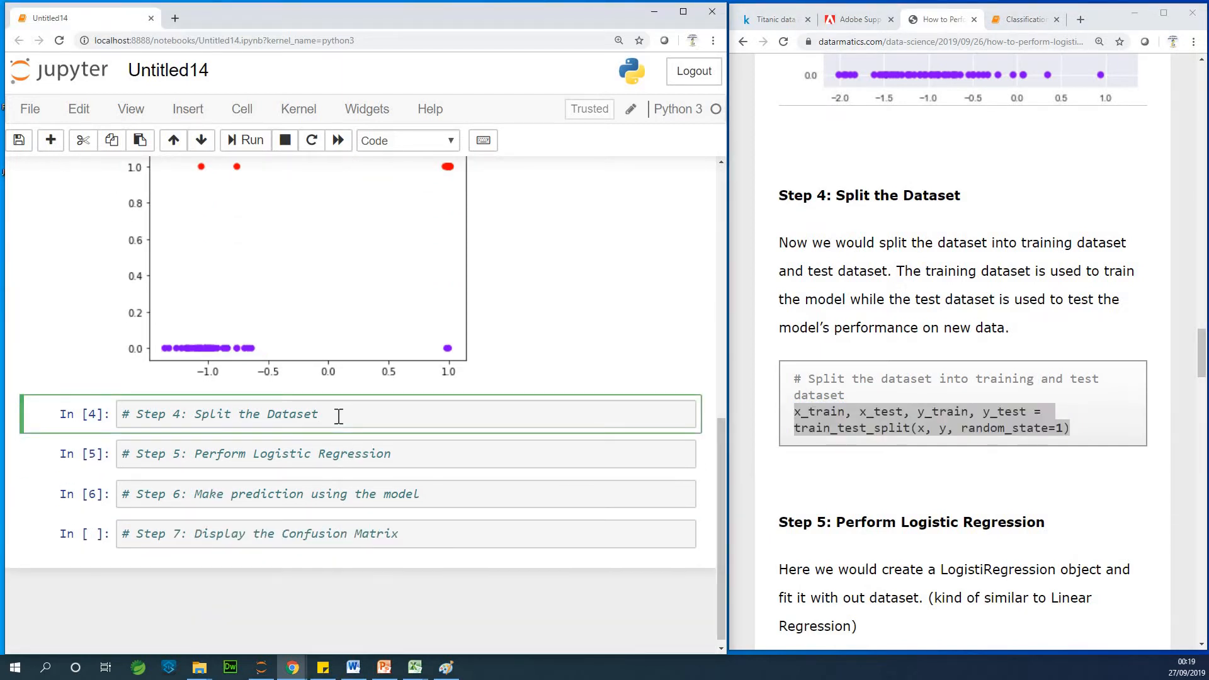
{"action": "type", "text": "x_train, x_test, y_train, y_test = train_test_split(x, y, random_state=1)"}
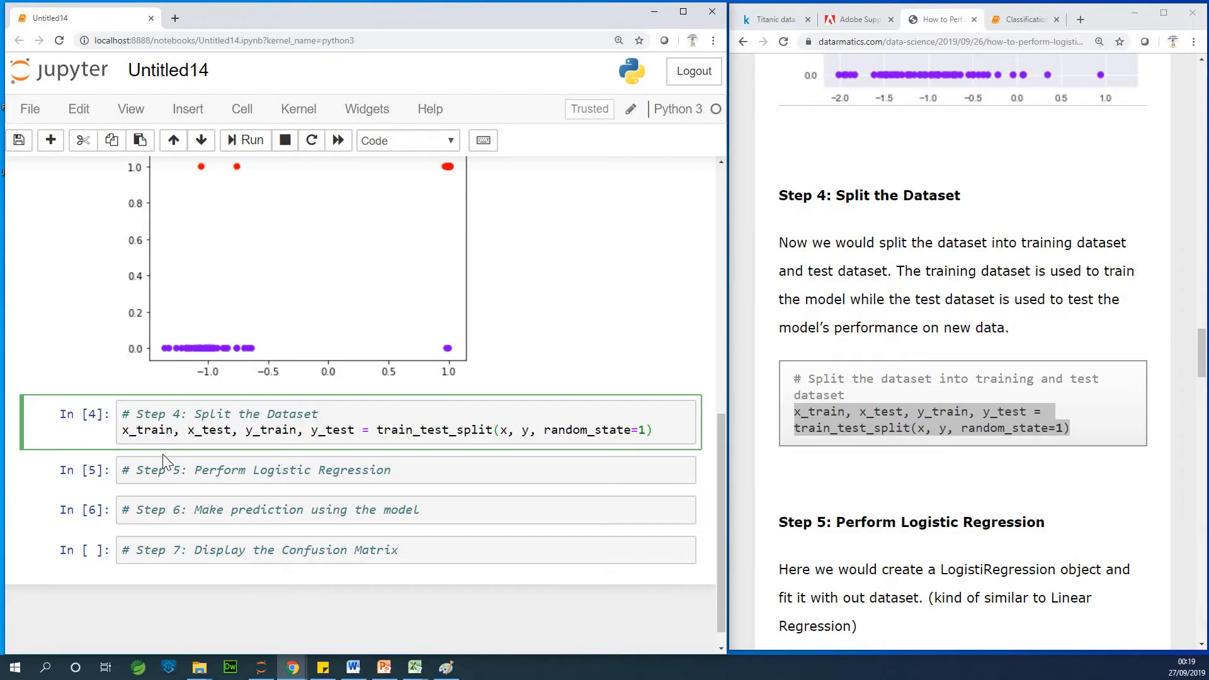
{"action": "mouse_move", "coordinate": [114, 491]}
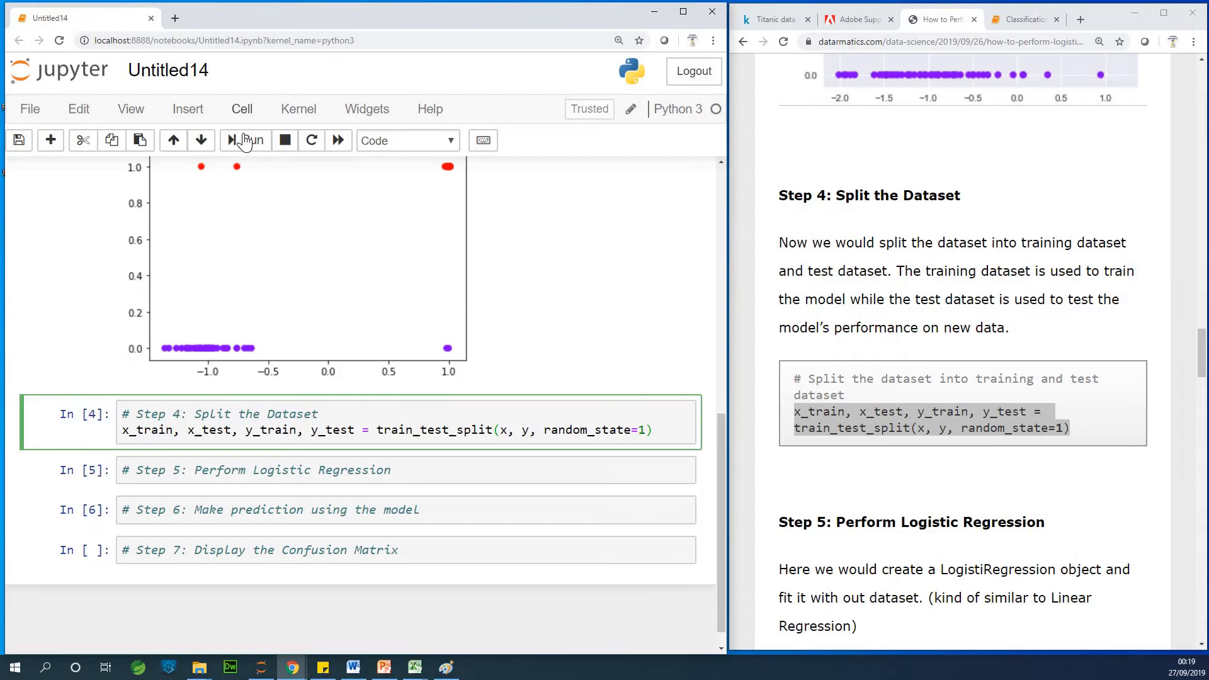
{"action": "left_click", "coordinate": [245, 140]}
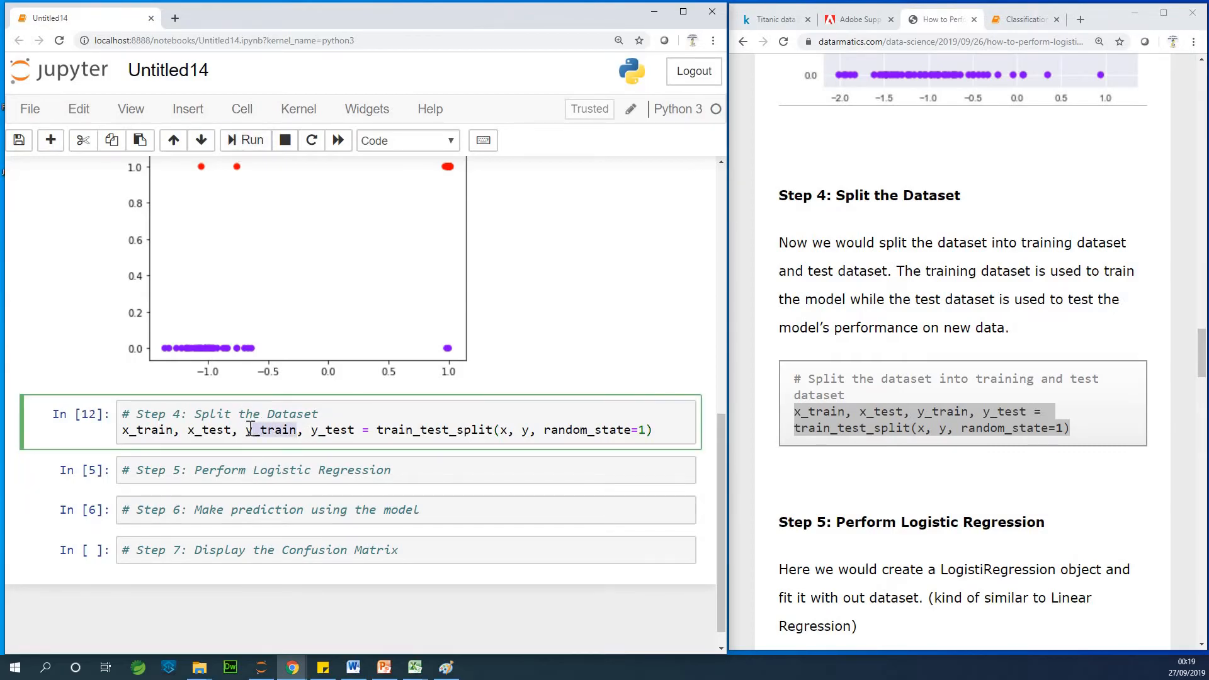
{"action": "double_click", "coordinate": [272, 430]}
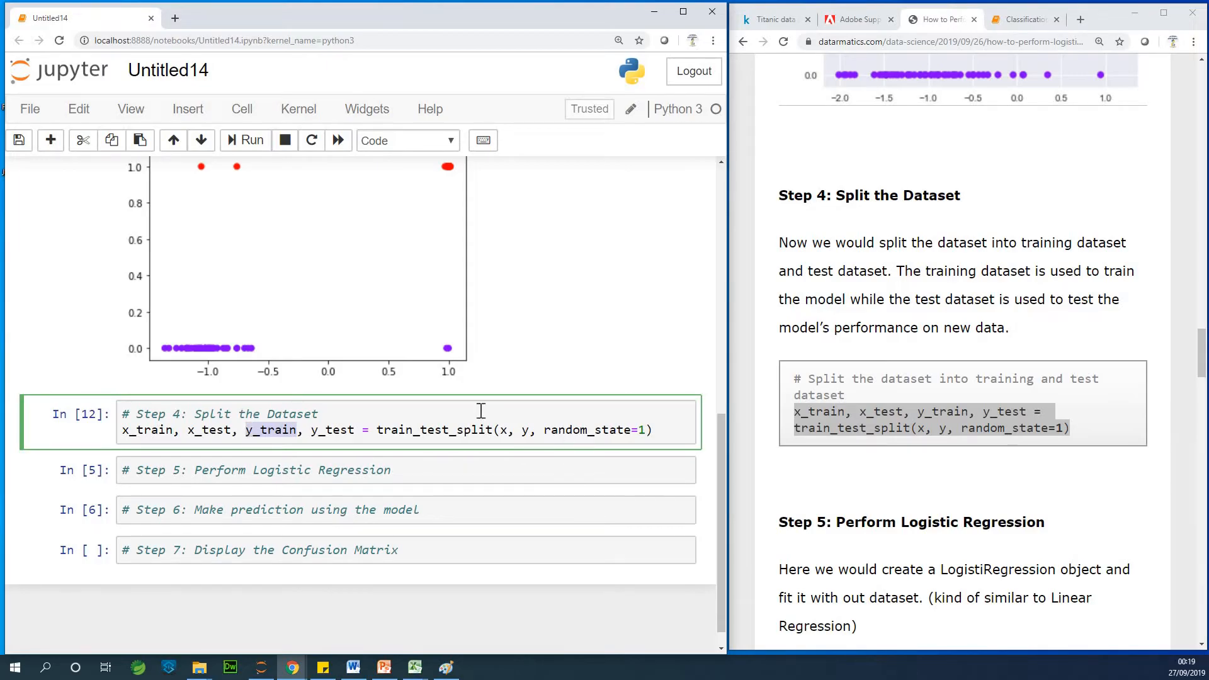
{"action": "mouse_move", "coordinate": [192, 107]}
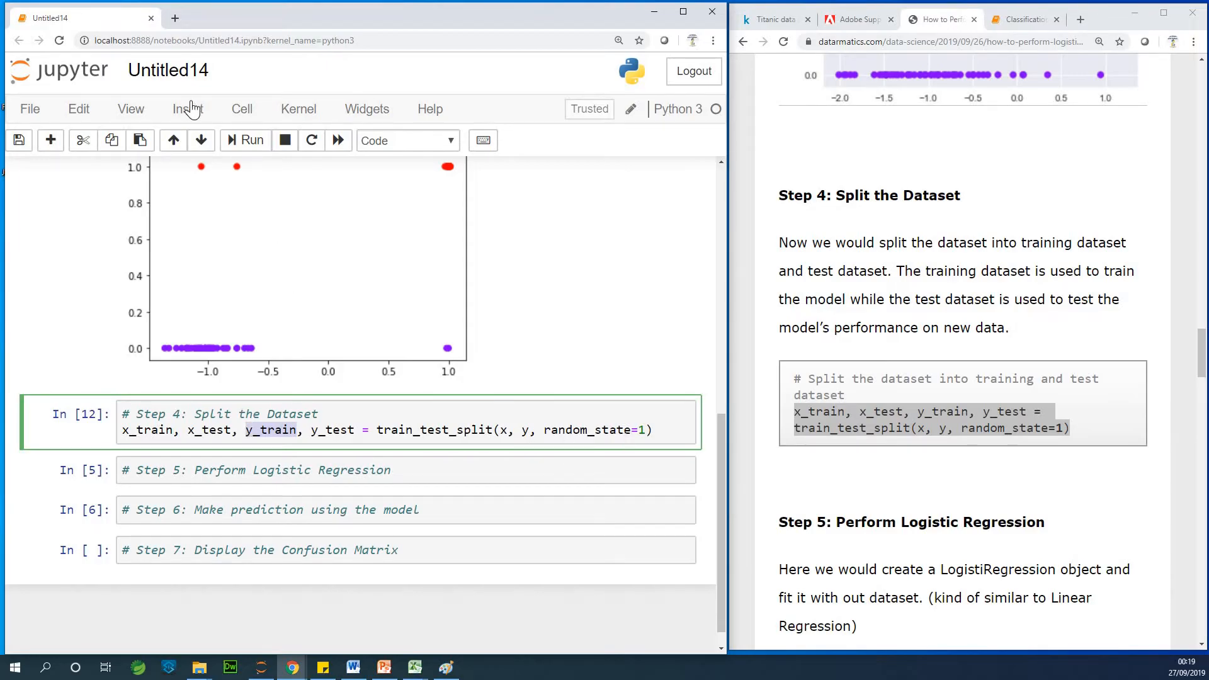
- Insert a cell below the split and run x_train.shape, which outputs (75, 1)
{"action": "left_click", "coordinate": [186, 109]}
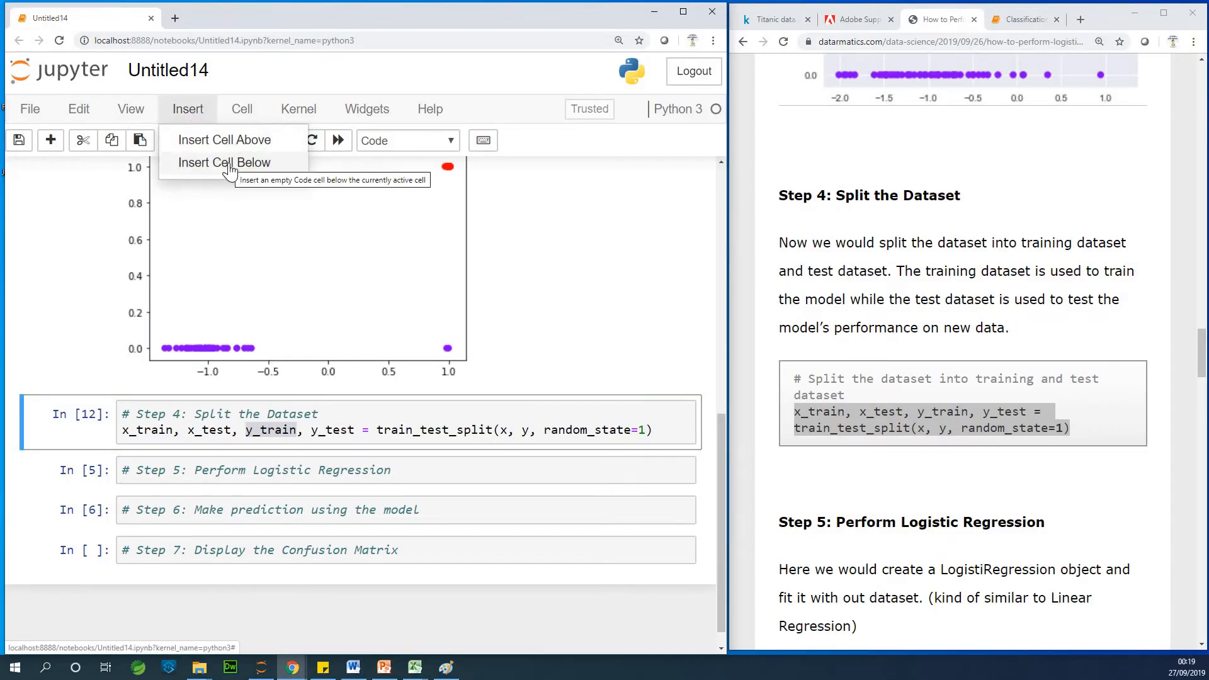
{"action": "left_click", "coordinate": [223, 161]}
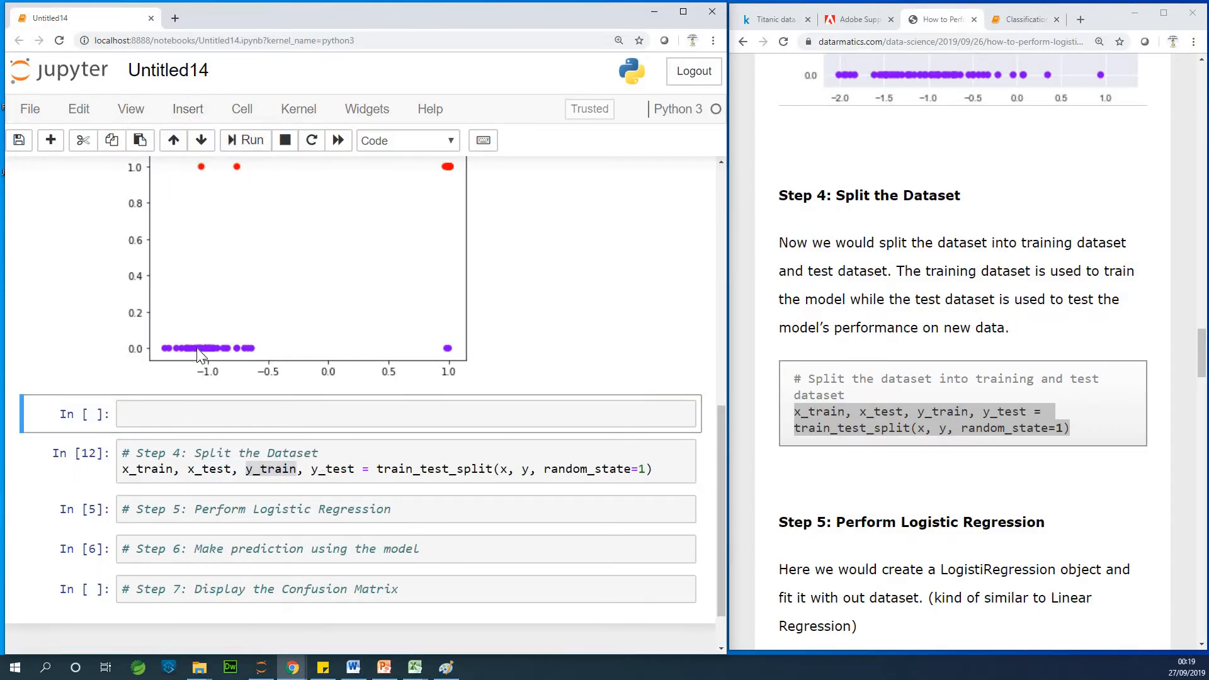
{"action": "left_click", "coordinate": [209, 469]}
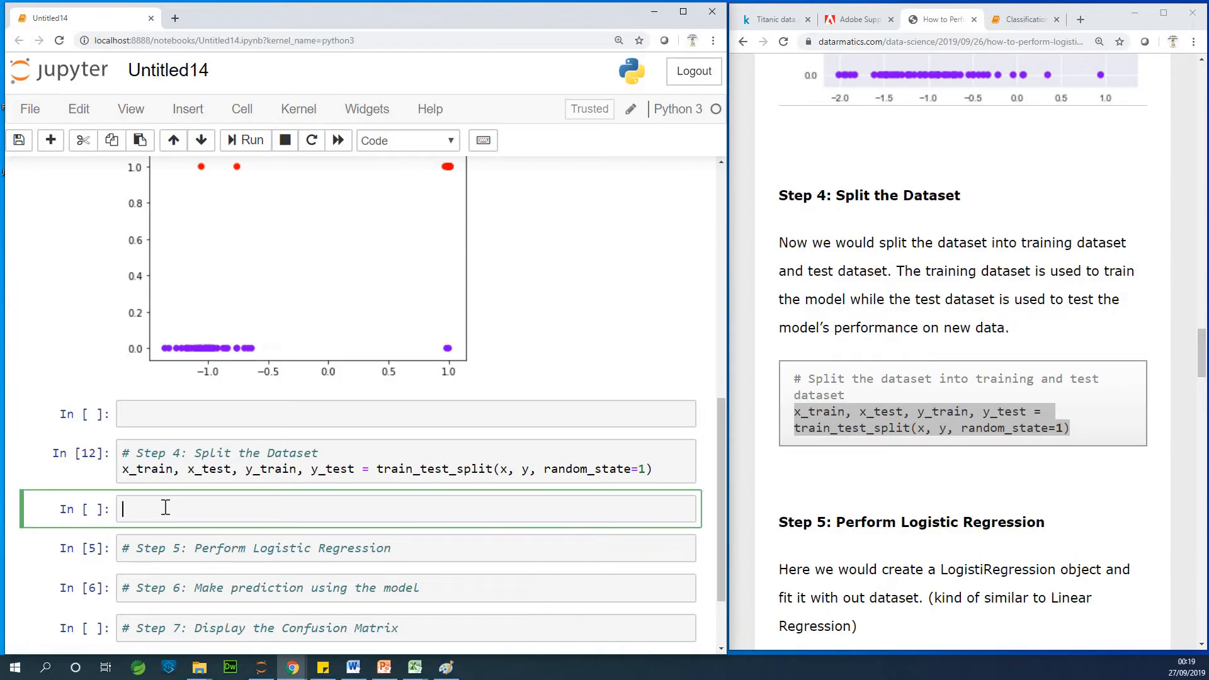
{"action": "type", "text": "x"}
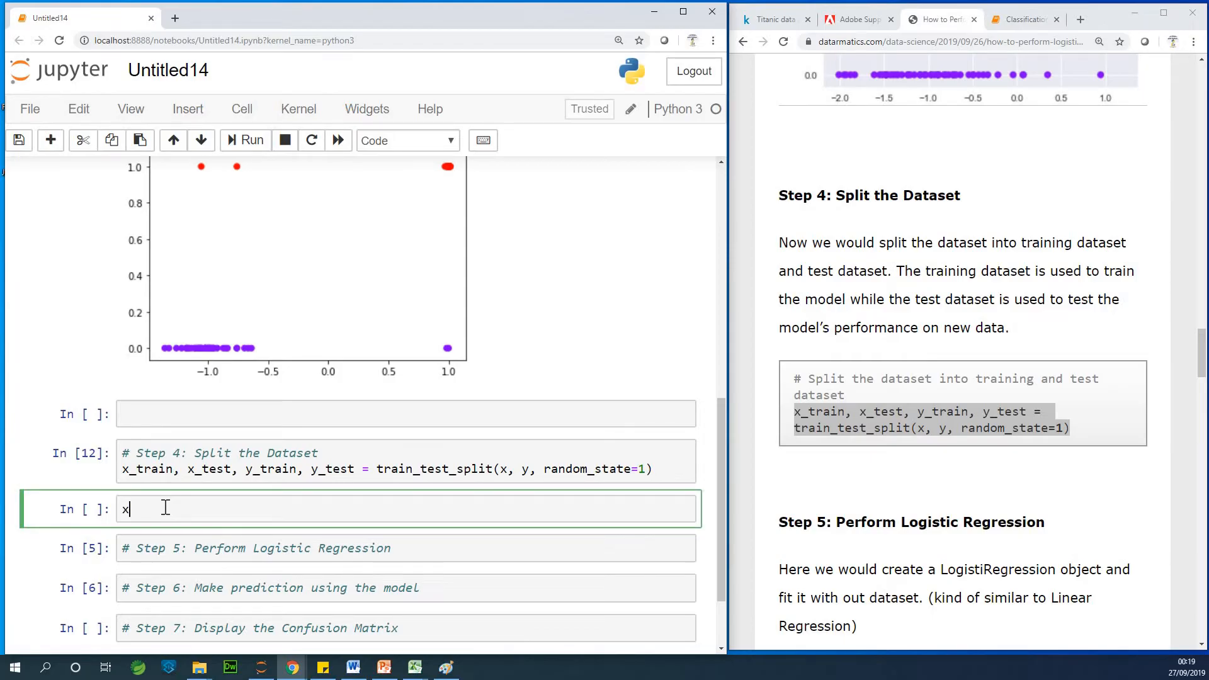
{"action": "type", "text": "_trai"}
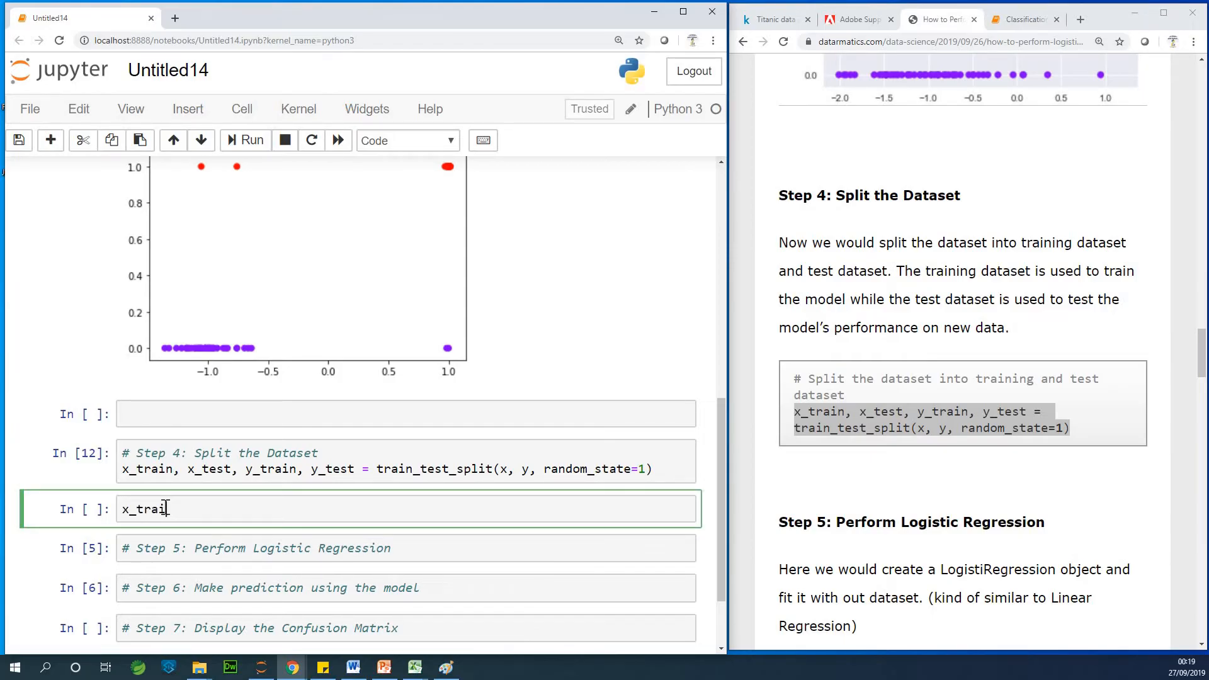
{"action": "type", "text": ".sa"}
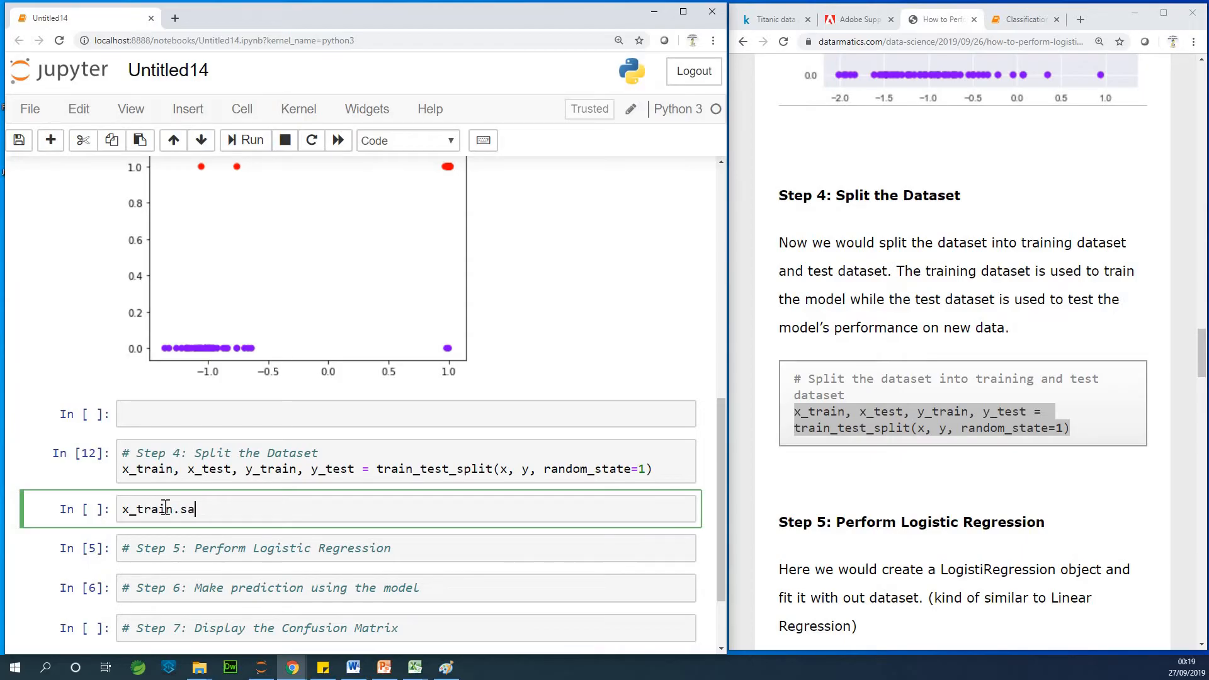
{"action": "type", "text": "hape"}
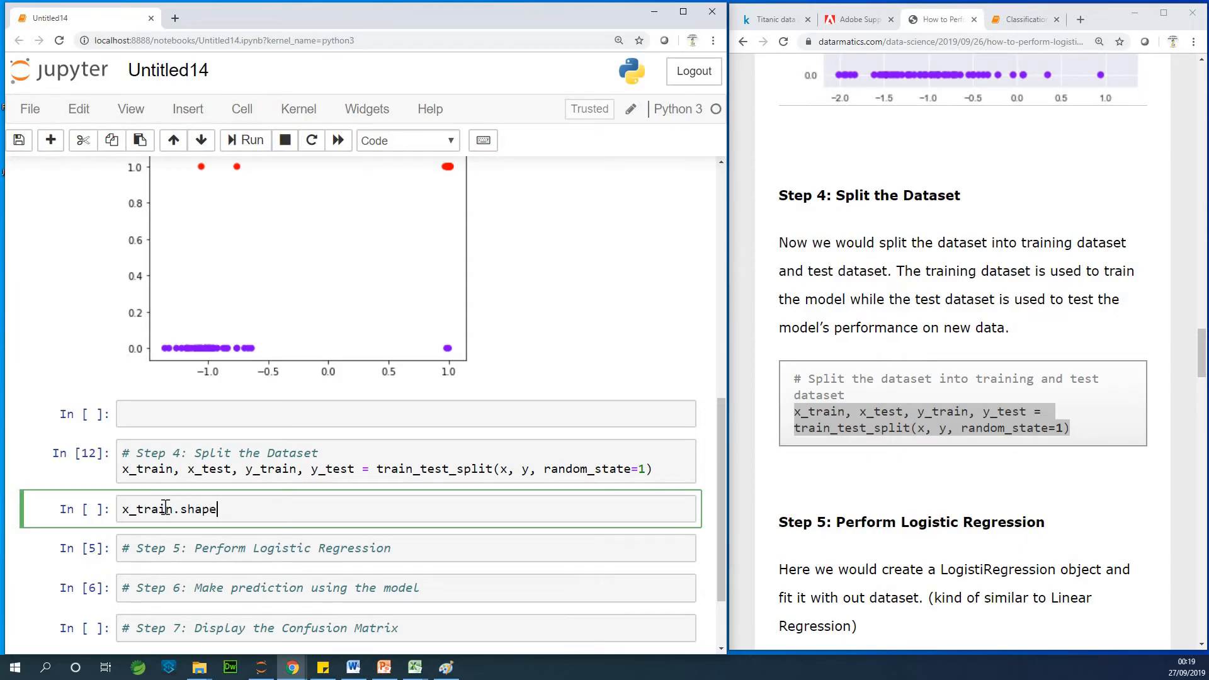
{"action": "type", "text": "()"}
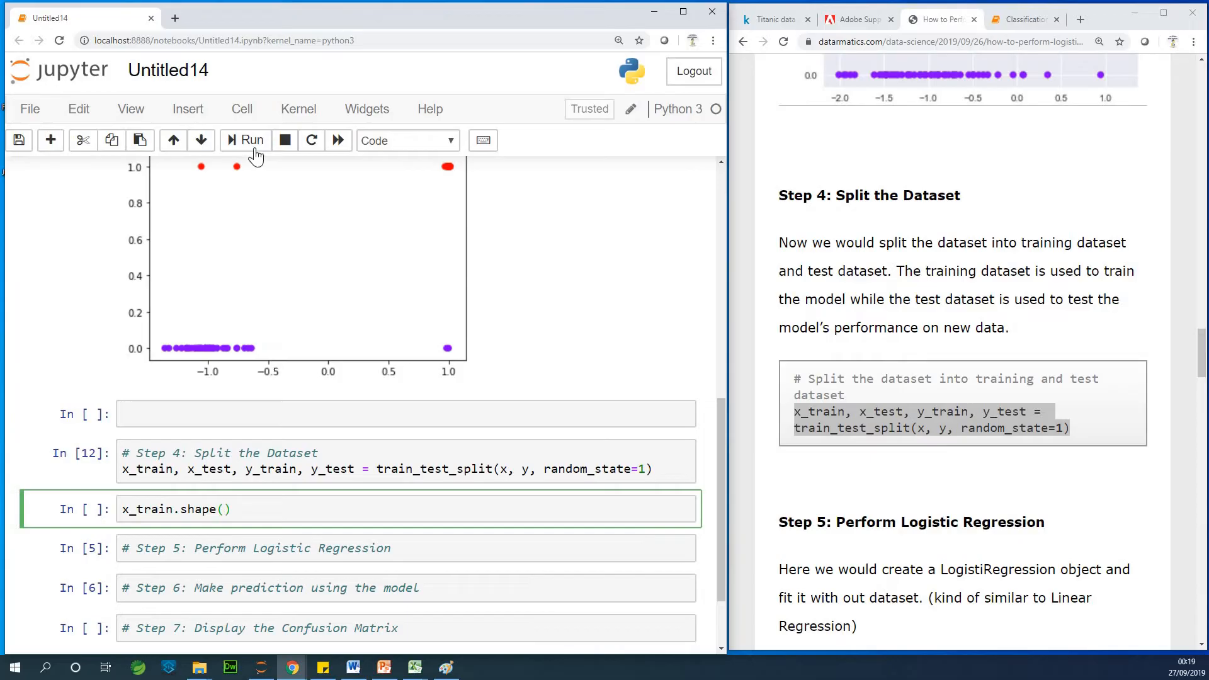
{"action": "left_click", "coordinate": [245, 140]}
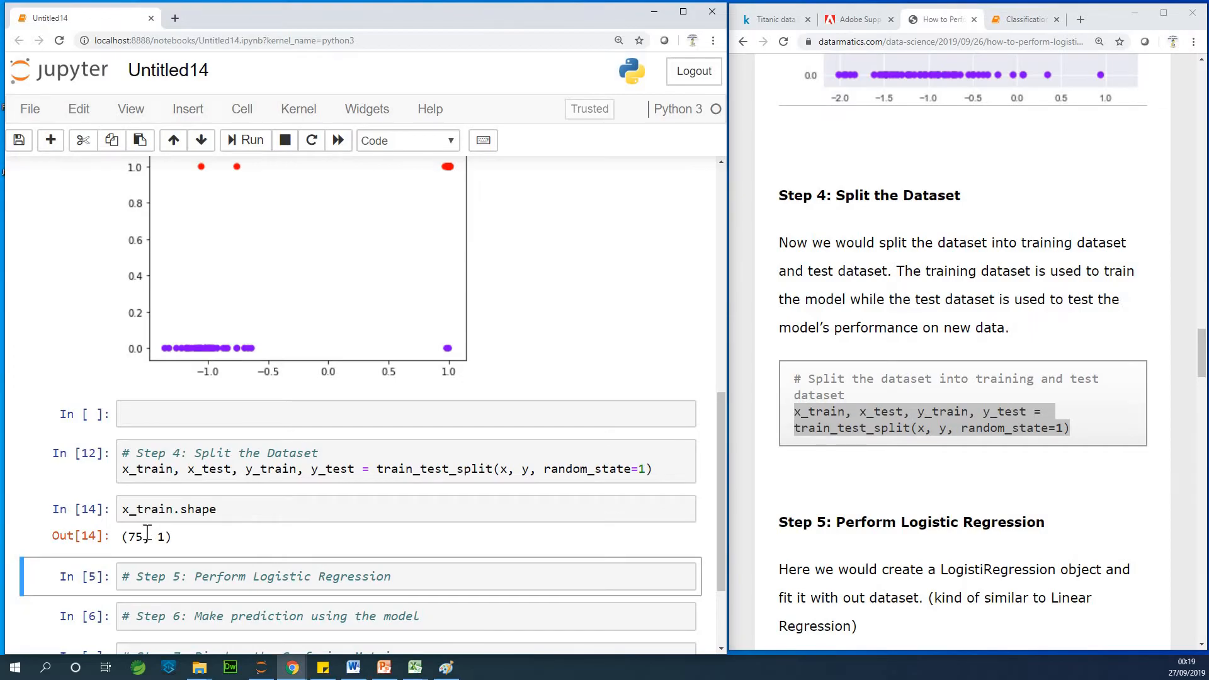
{"action": "mouse_move", "coordinate": [158, 554]}
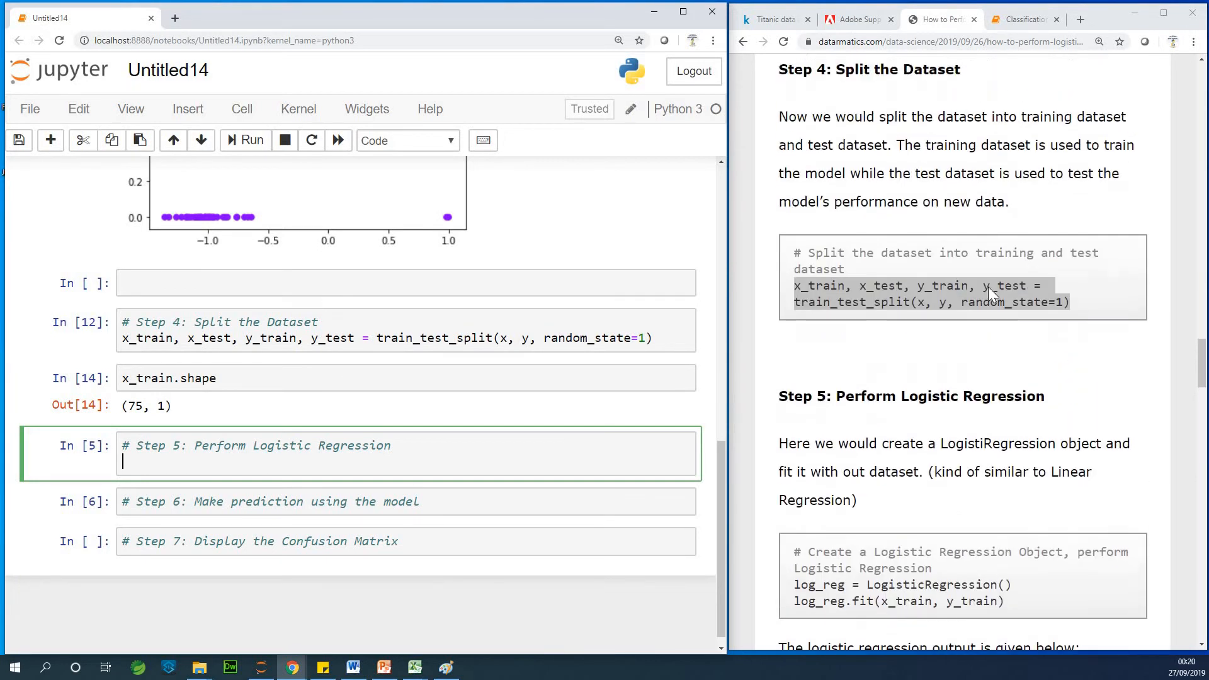
- Write log_reg = LogisticRegression() and the fit on x_train, y_train in Step 5, then save
{"action": "scroll", "scroll_direction": "down", "scroll_amount": 3}
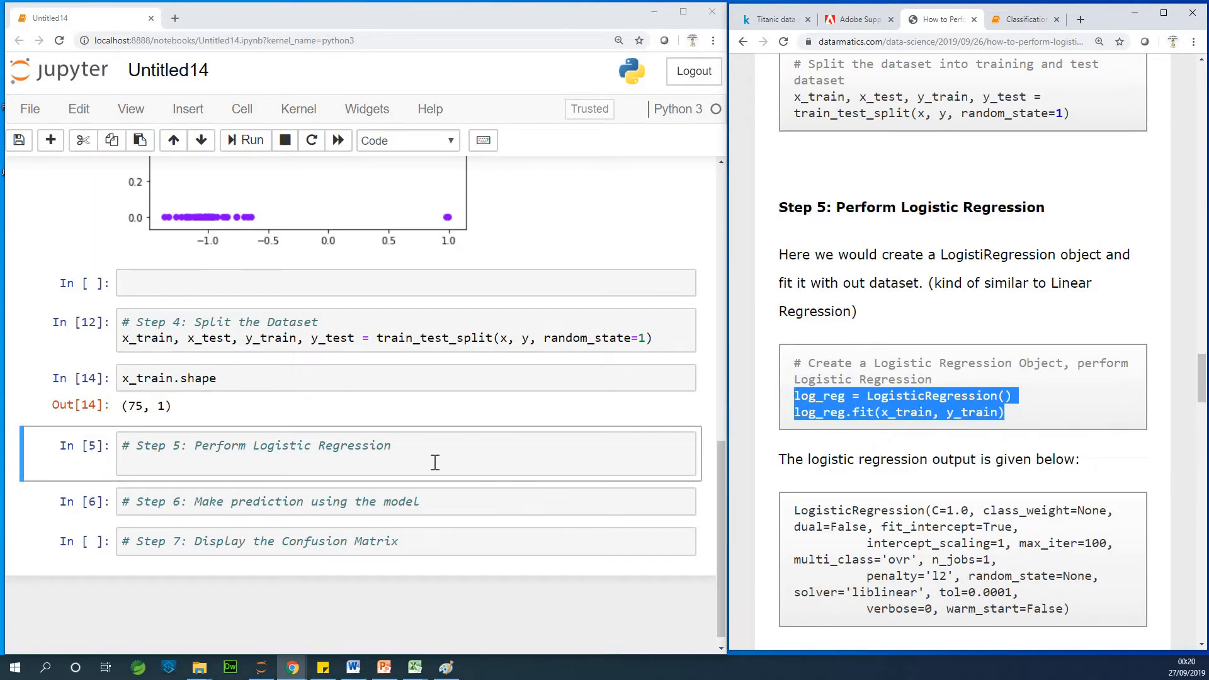
{"action": "type", "text": "log_reg = LogisticRegression()"}
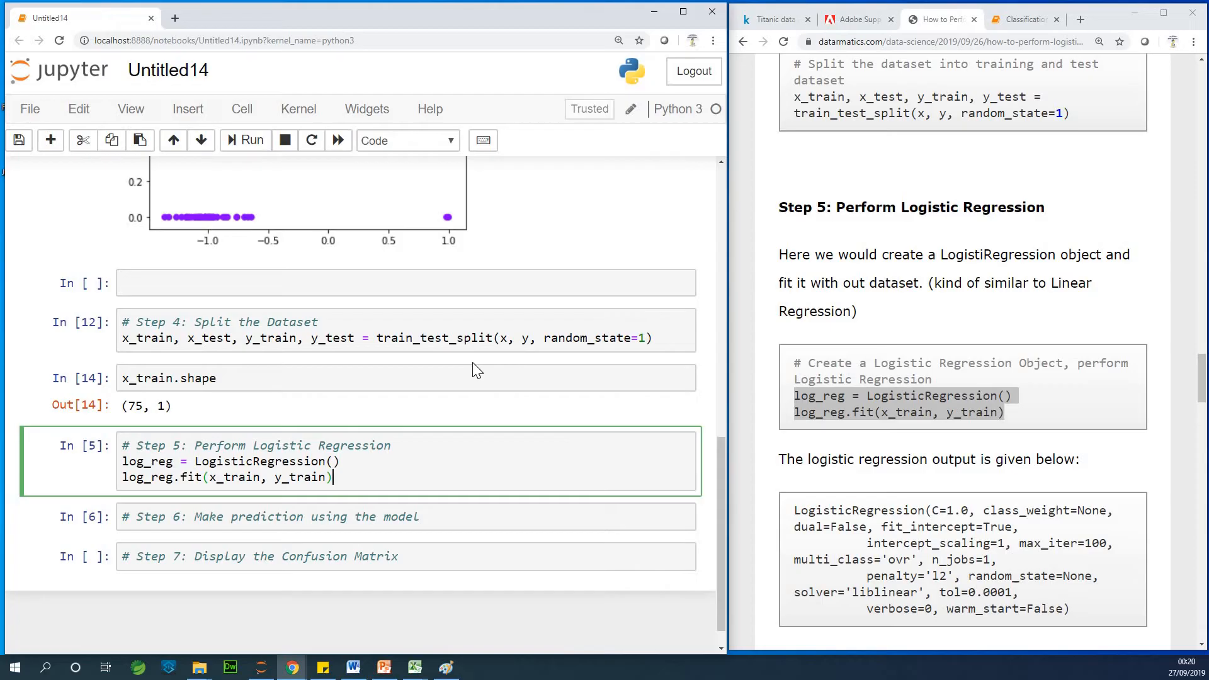
{"action": "left_click", "coordinate": [174, 463]}
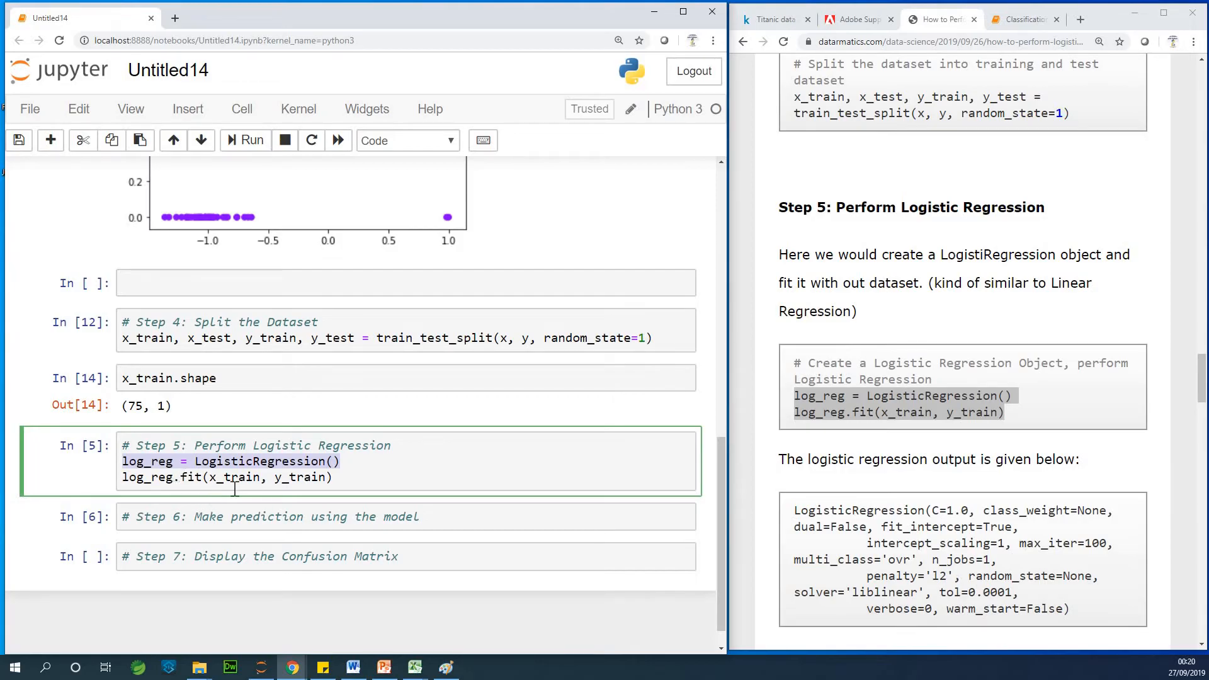
{"action": "key", "text": "ctrl+s"}
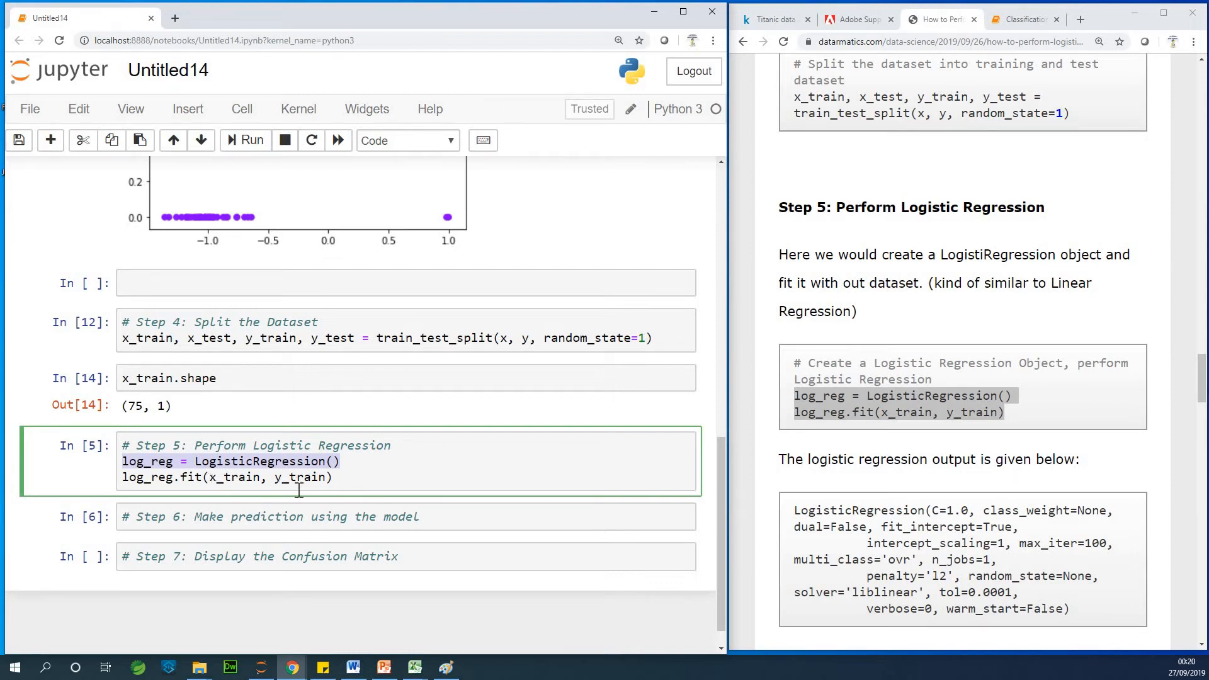
- Run the Step 5 cell to display the fitted LogisticRegression parameters
{"action": "left_click", "coordinate": [245, 141]}
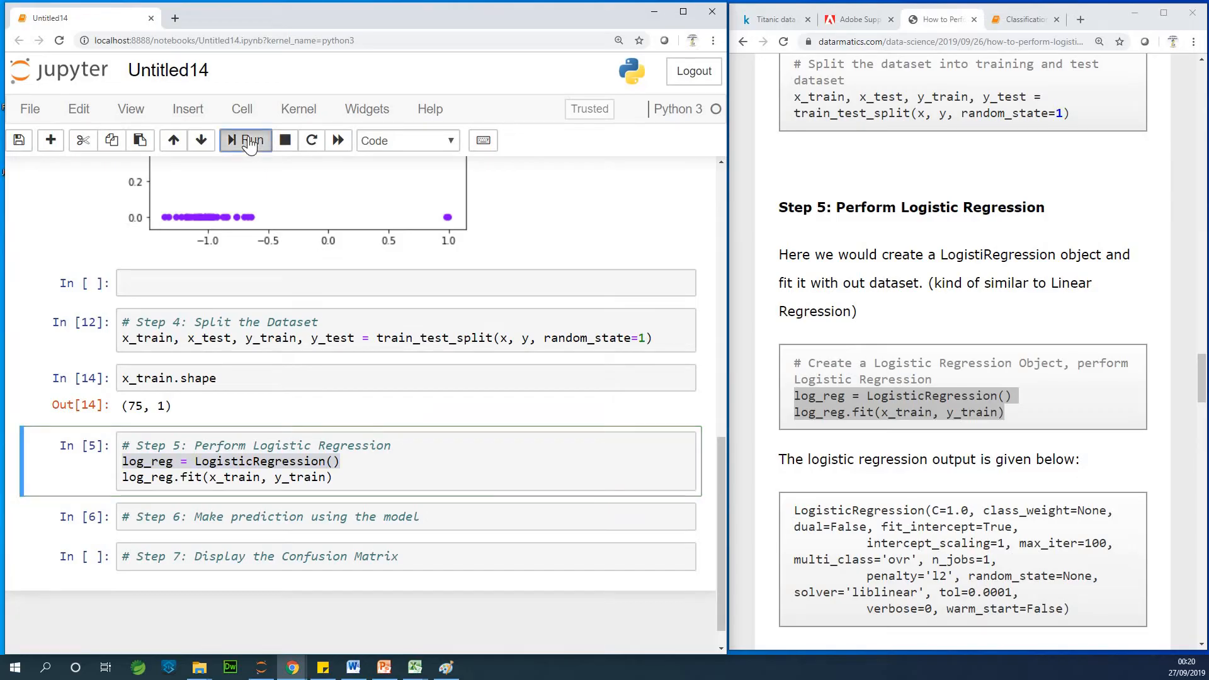
{"action": "left_click", "coordinate": [245, 140]}
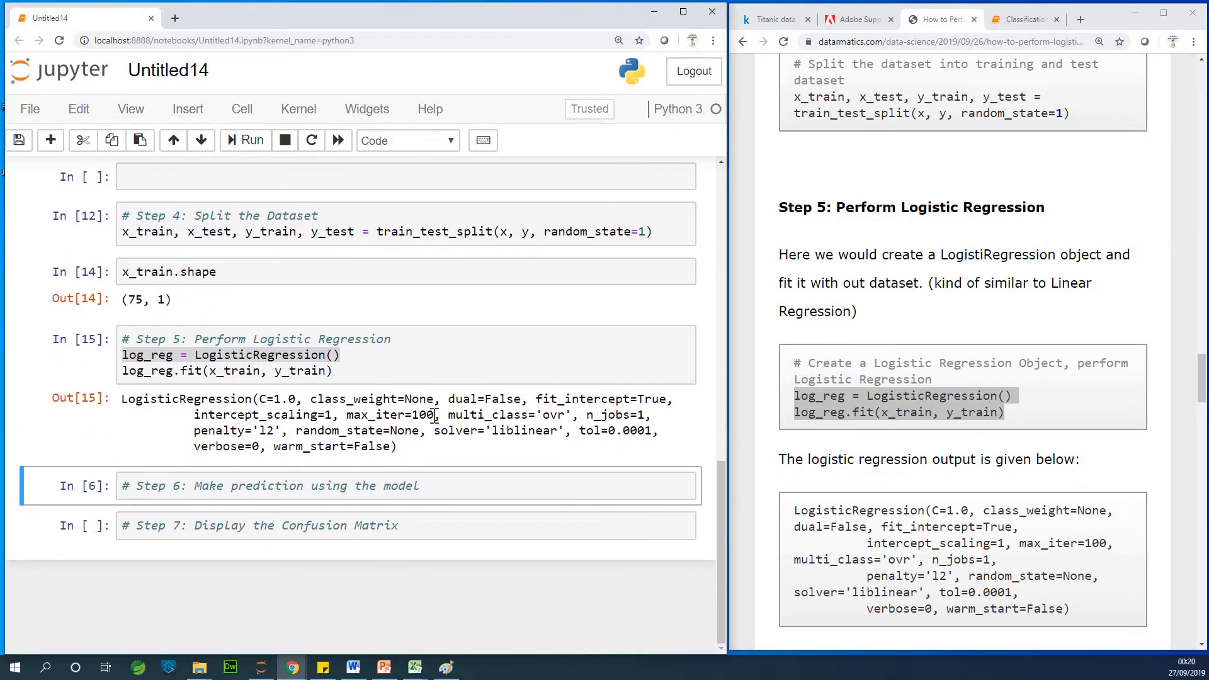
{"action": "double_click", "coordinate": [423, 415]}
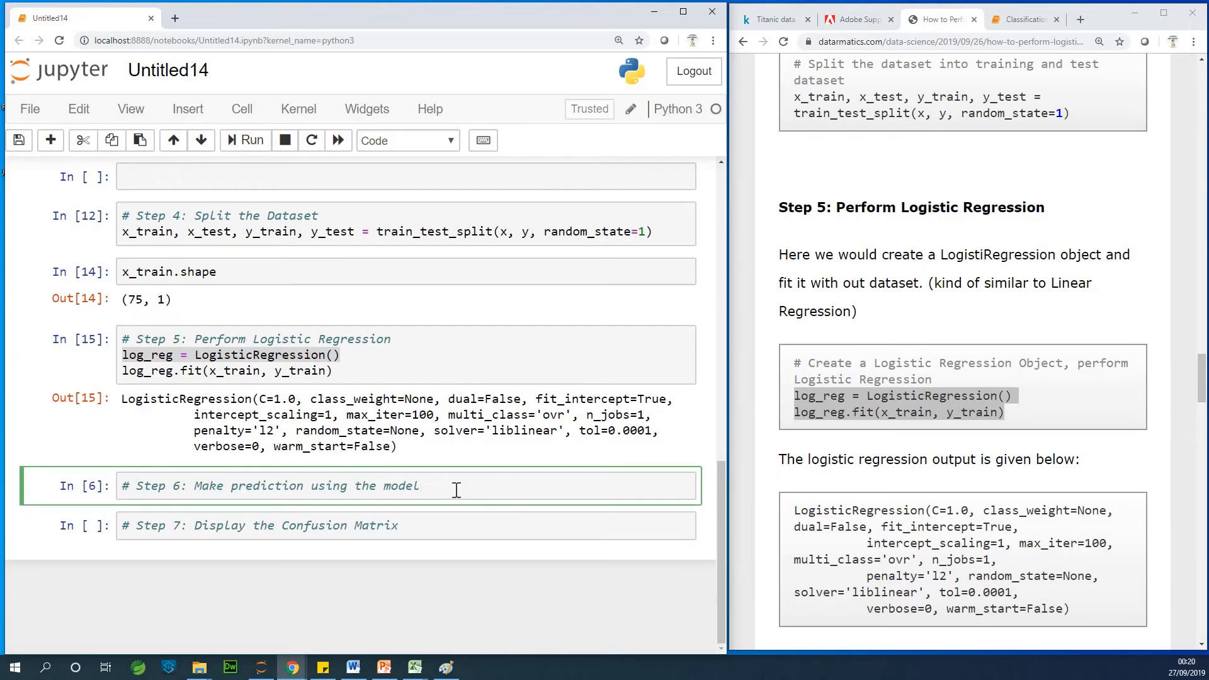
{"action": "left_click", "coordinate": [174, 355]}
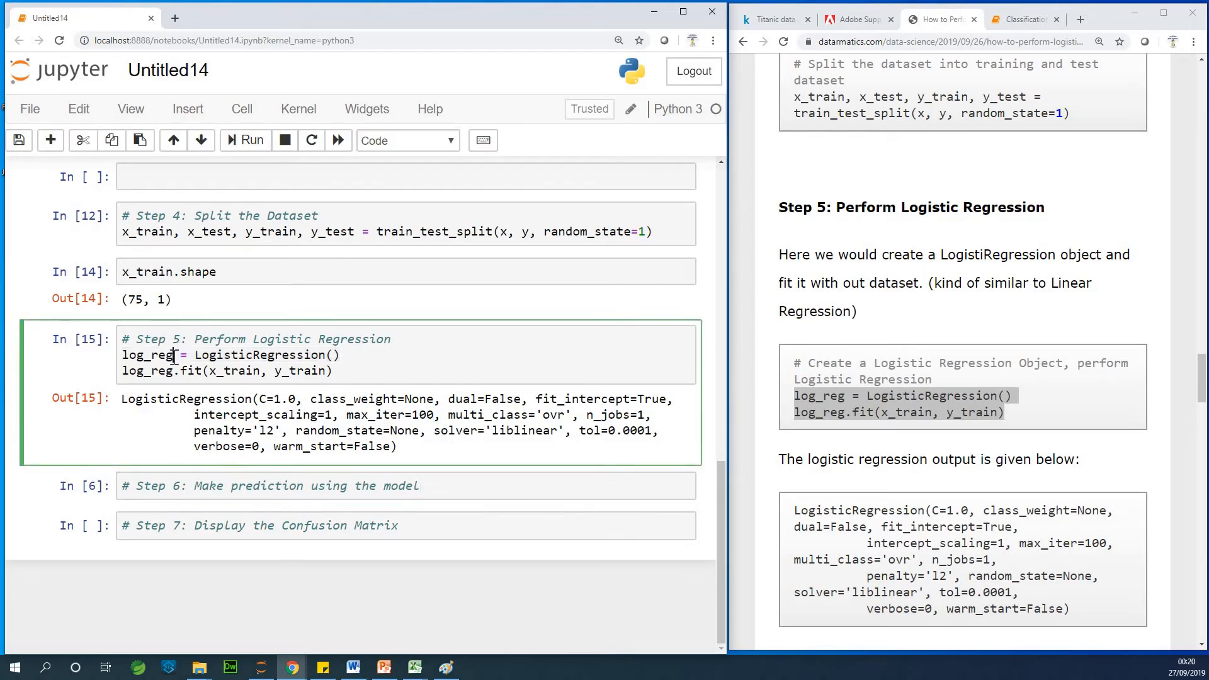
{"action": "double_click", "coordinate": [150, 355]}
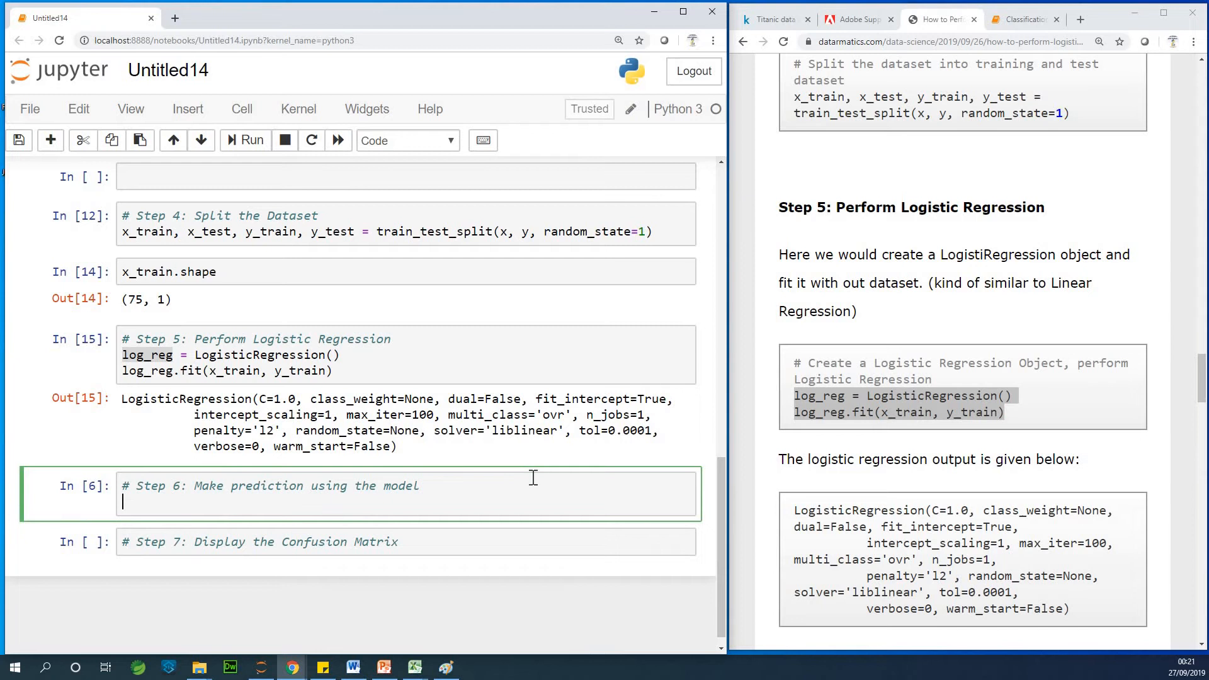
{"action": "scroll", "scroll_direction": "down", "scroll_amount": 3}
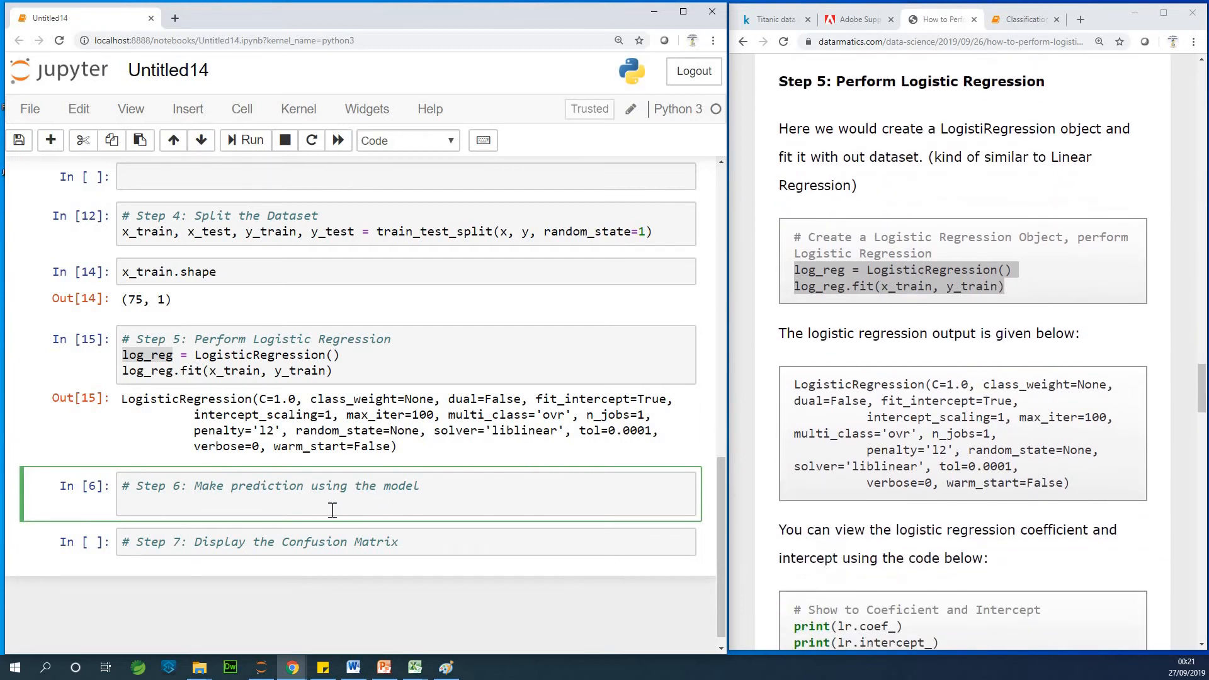
{"action": "scroll", "scroll_direction": "down", "scroll_amount": 3}
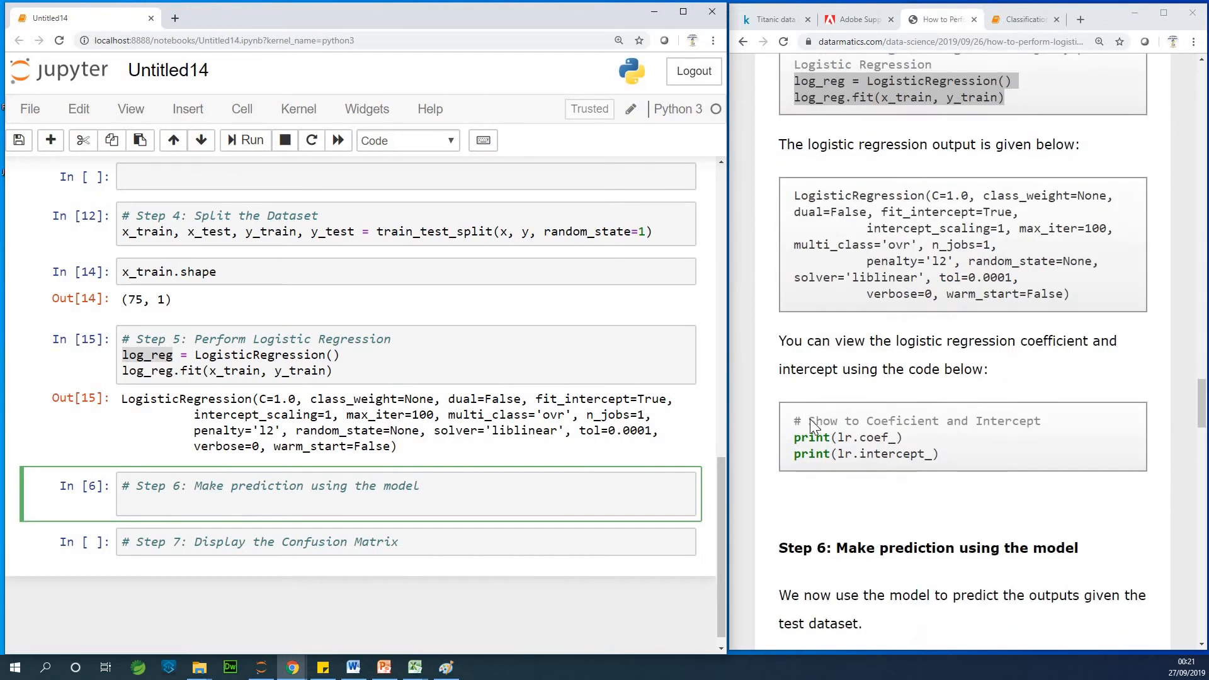
{"action": "scroll", "scroll_direction": "down", "scroll_amount": 3}
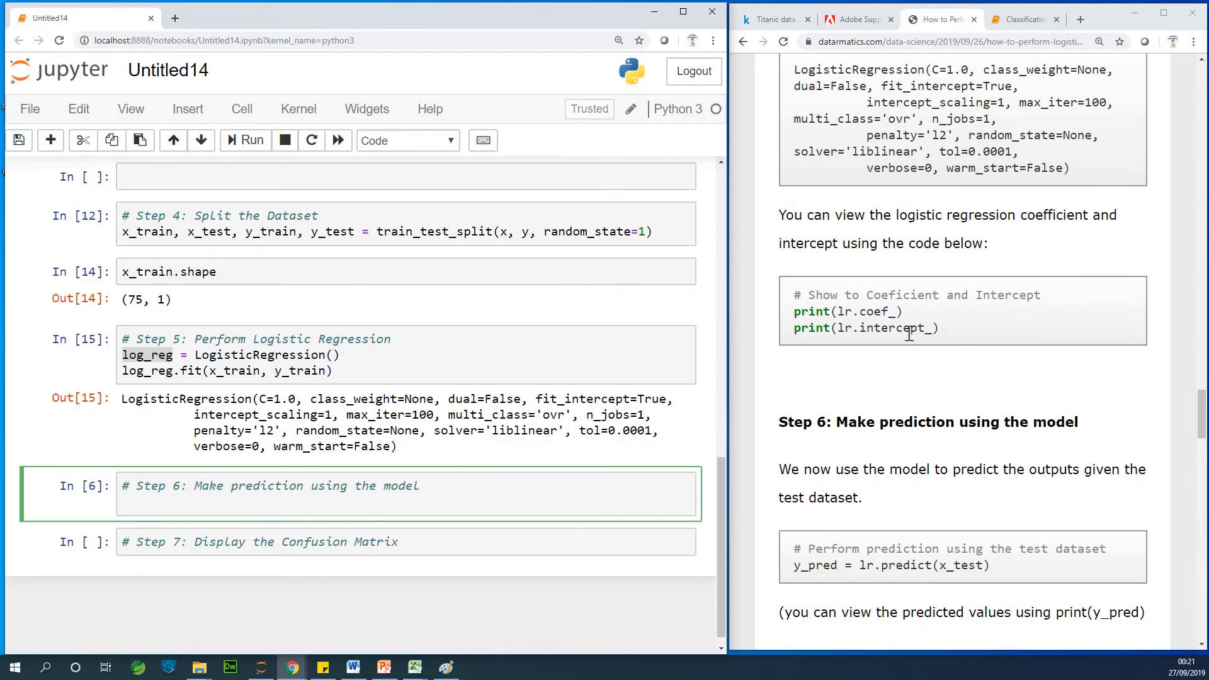
{"action": "left_click_drag", "start_coordinate": [798, 295], "coordinate": [939, 327]}
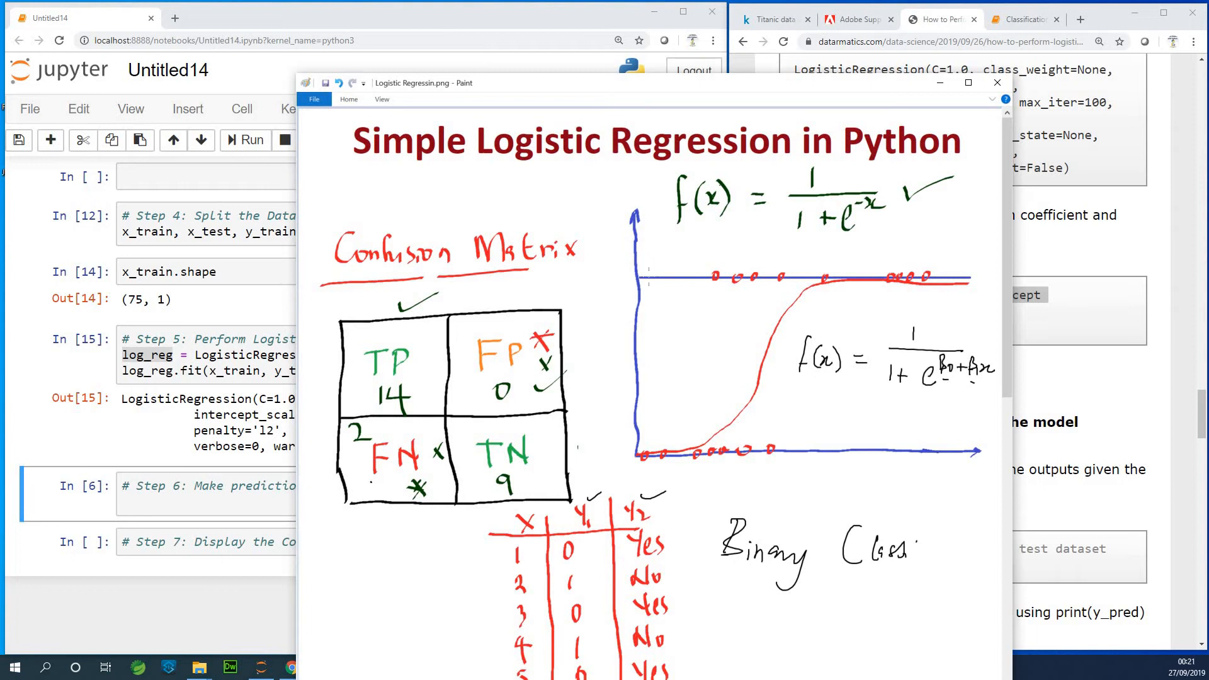
{"action": "mouse_move", "coordinate": [1152, 222]}
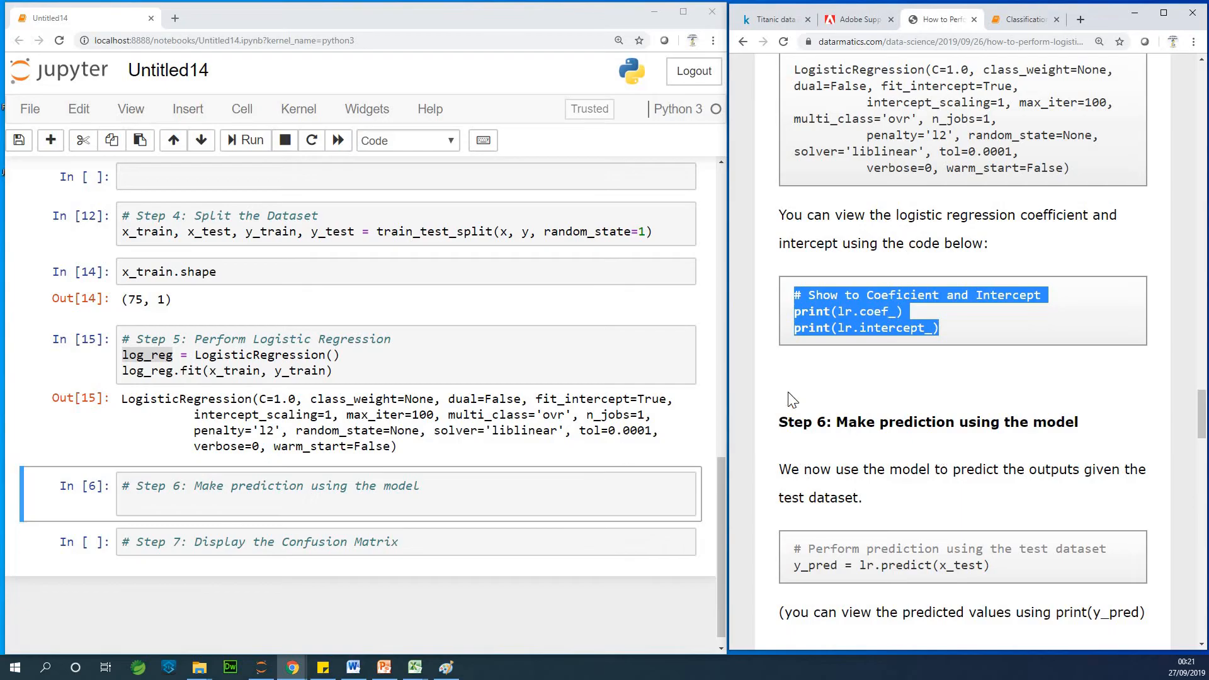
{"action": "scroll", "scroll_direction": "down", "scroll_amount": 3}
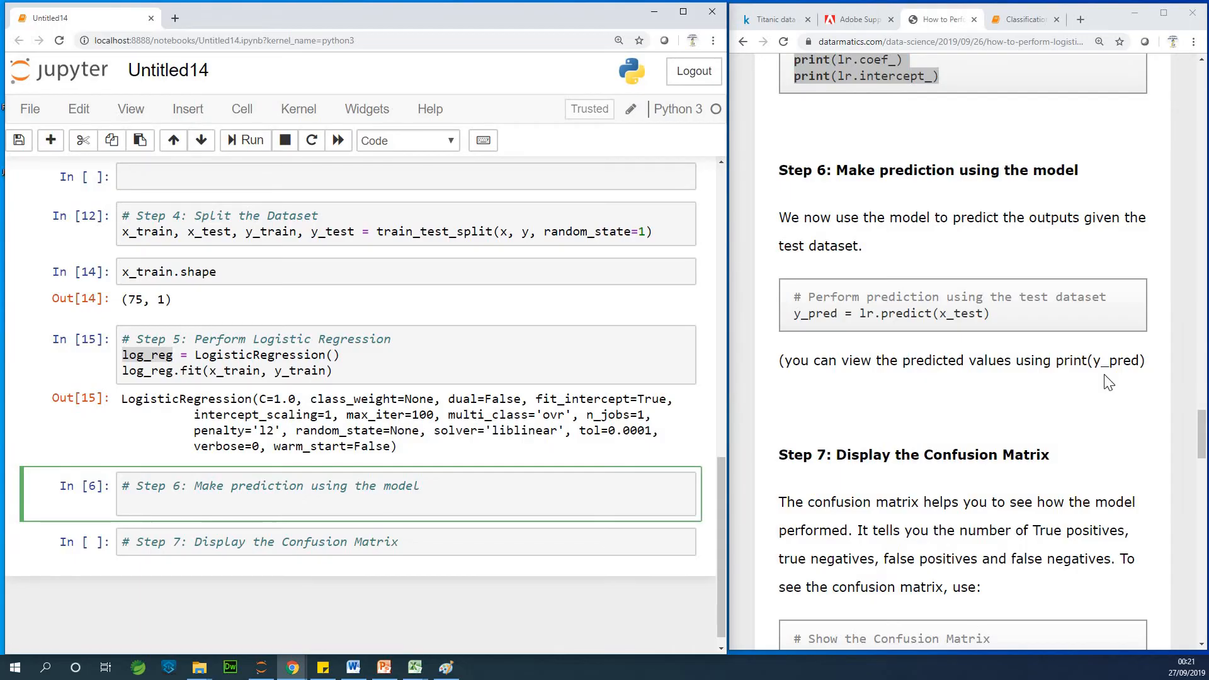
{"action": "mouse_move", "coordinate": [991, 325]}
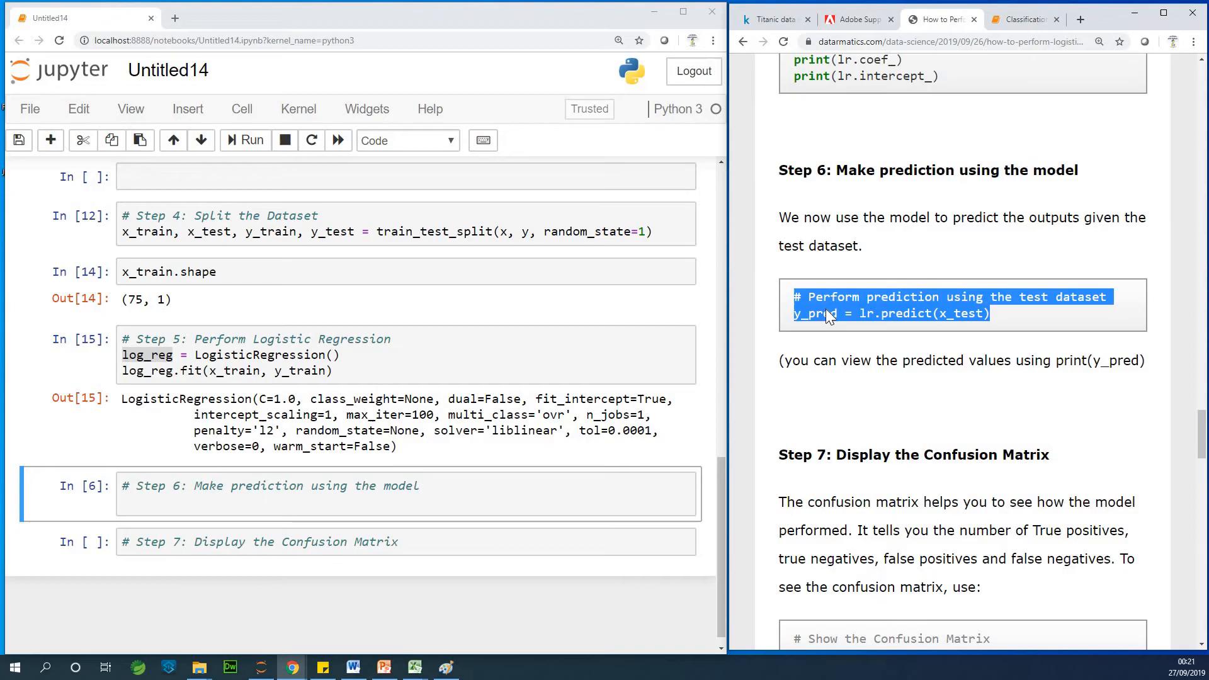
{"action": "mouse_move", "coordinate": [216, 655]}
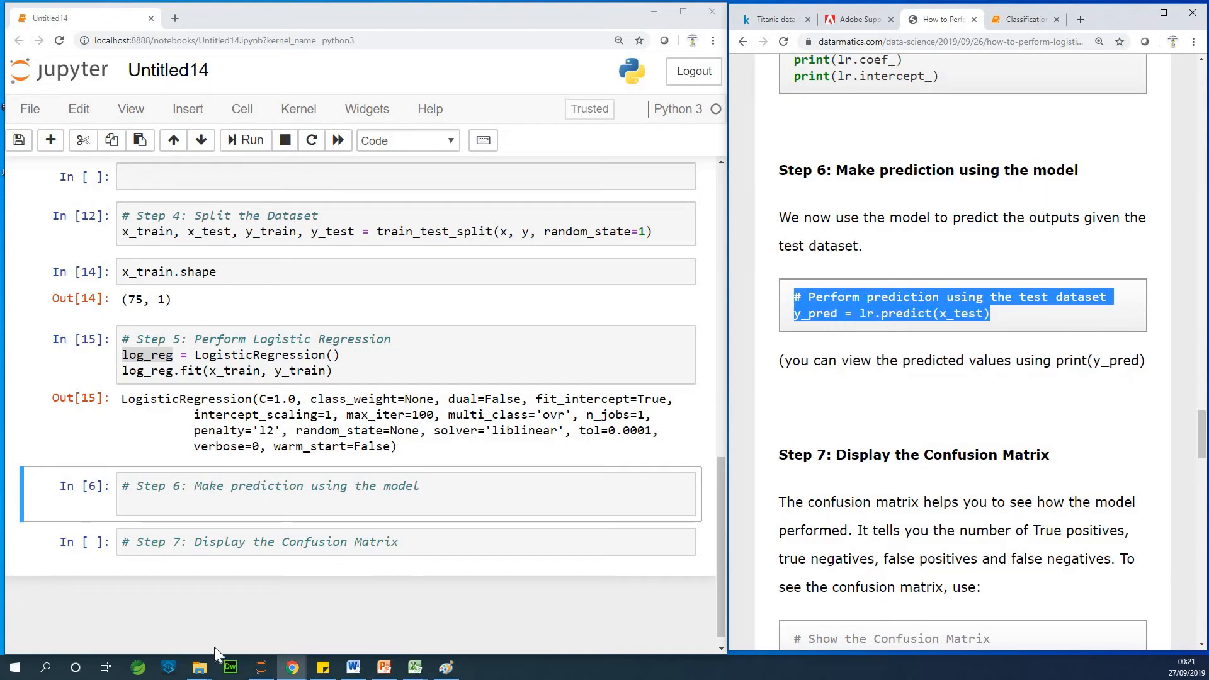
- Put the test-set prediction code in Step 6, replacing the model name lr with log_reg
{"action": "left_click", "coordinate": [221, 507]}
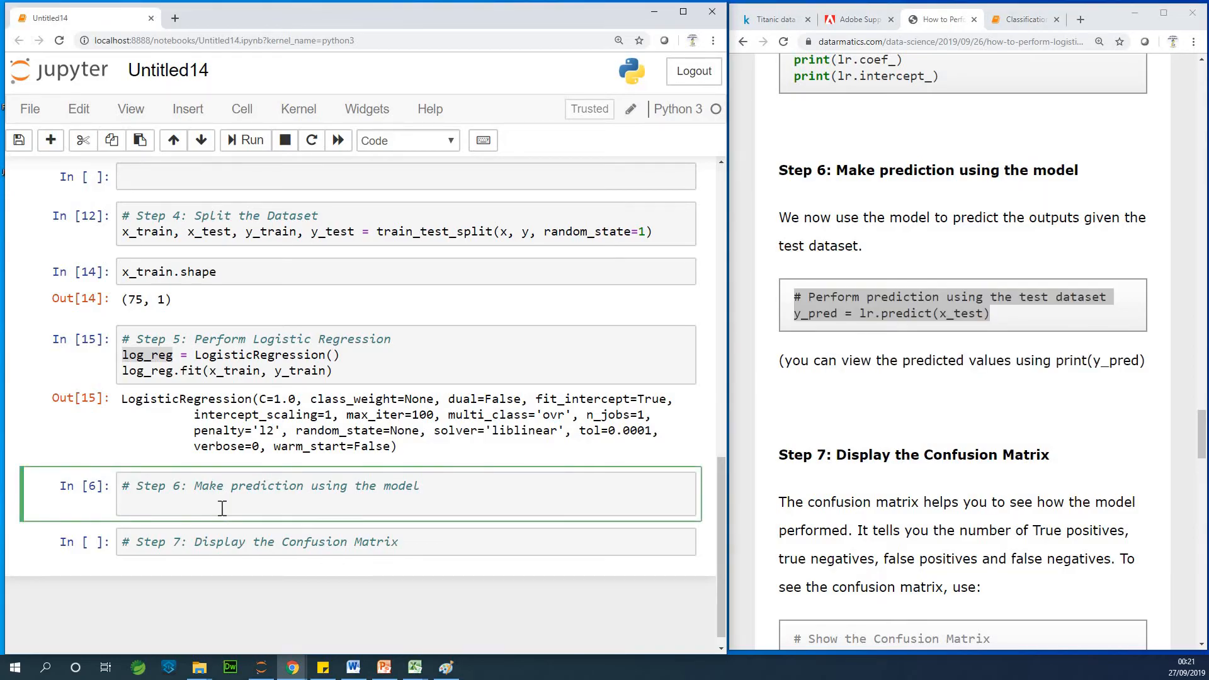
{"action": "type", "text": "# Perform prediction using the test dataset"}
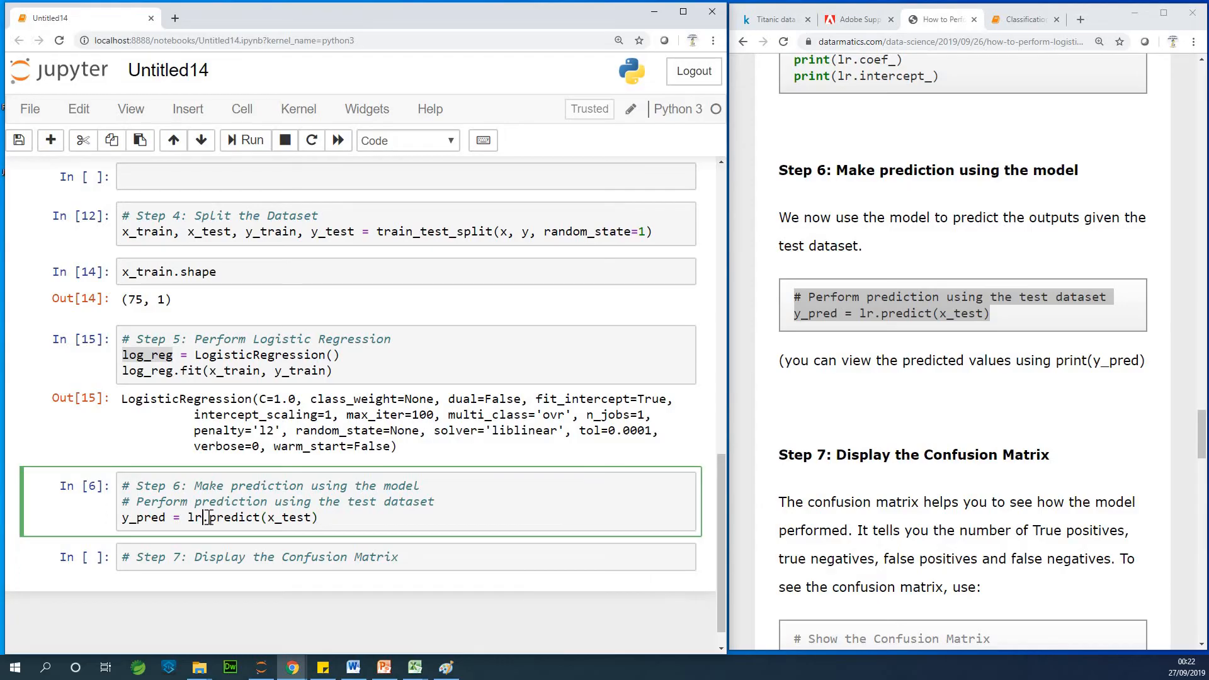
{"action": "key", "text": "Backspace"}
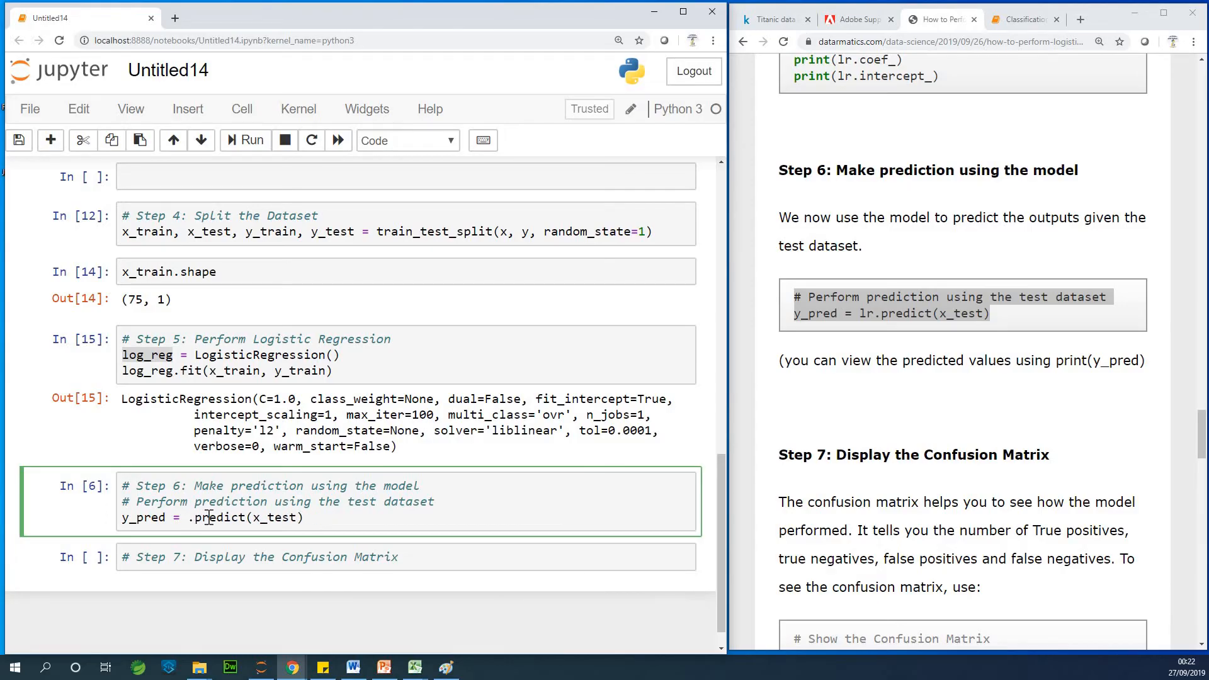
{"action": "type", "text": "log_reg"}
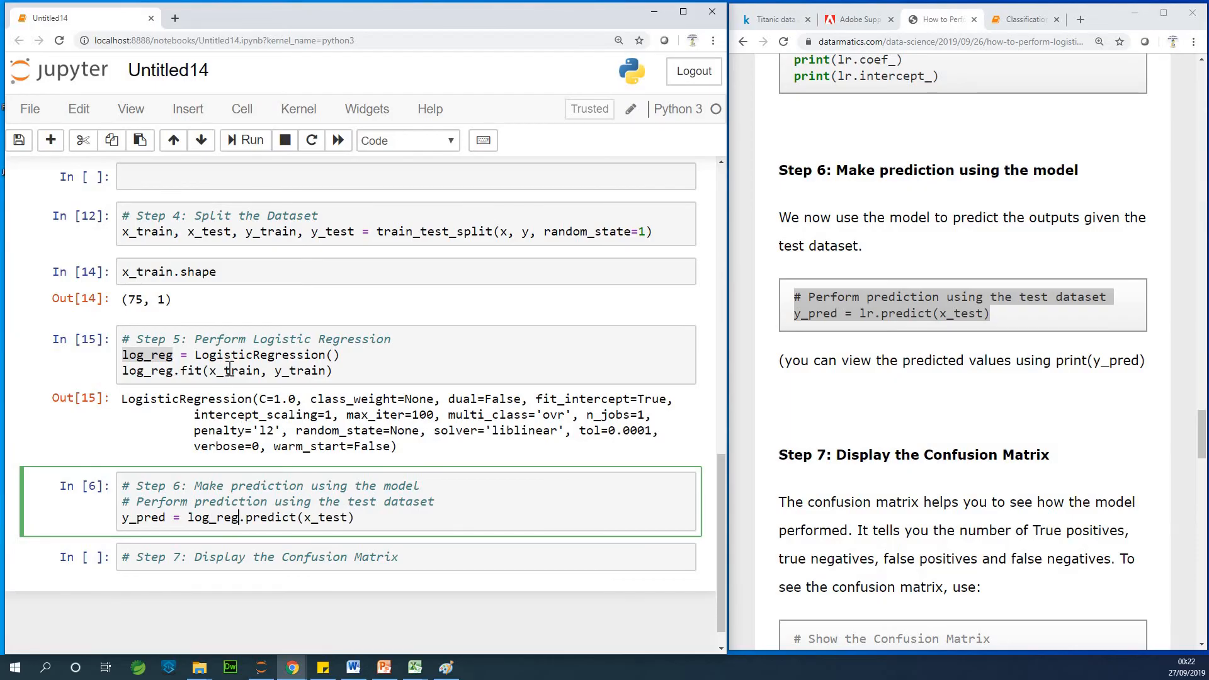
{"action": "scroll", "scroll_direction": "up", "scroll_amount": 3}
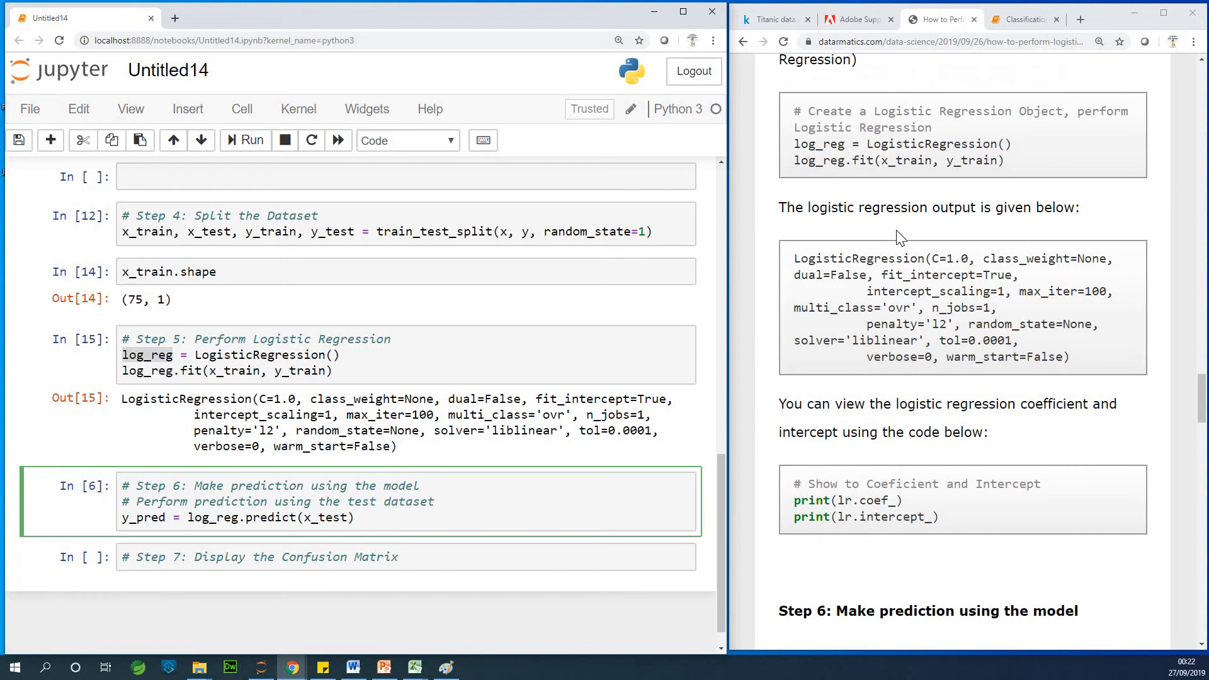
{"action": "mouse_move", "coordinate": [842, 147]}
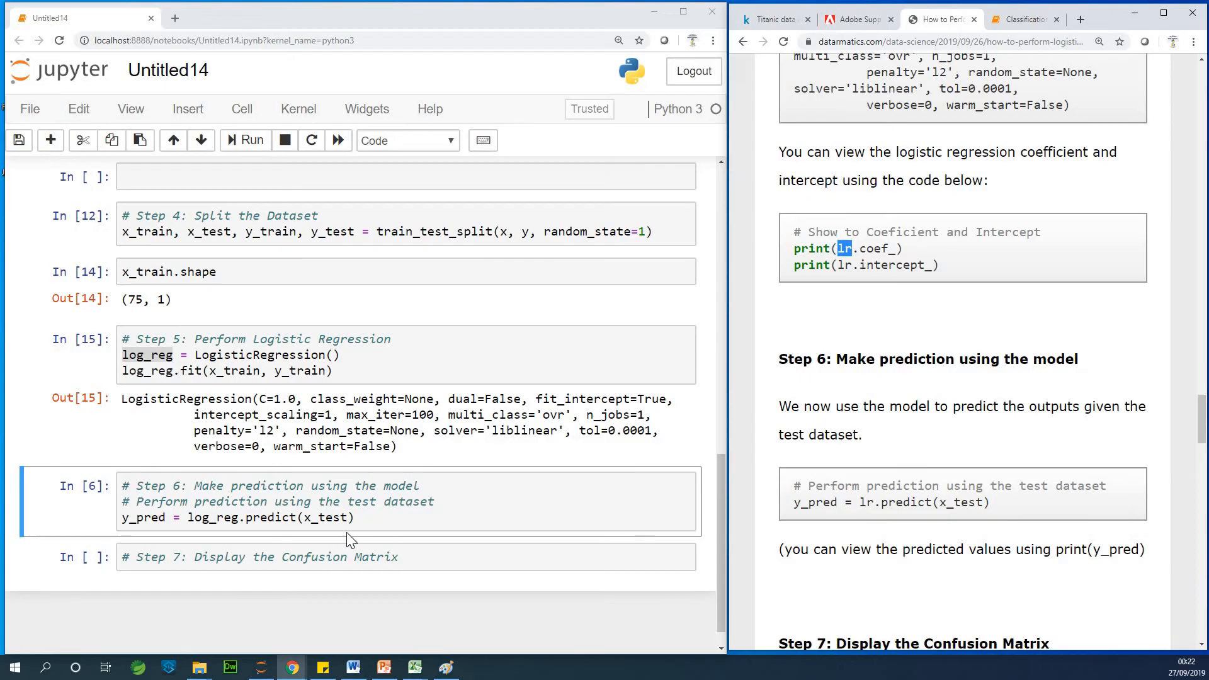
- Run the Step 6 prediction cell and then the Step 7 cell
{"action": "scroll", "scroll_direction": "down", "scroll_amount": 3}
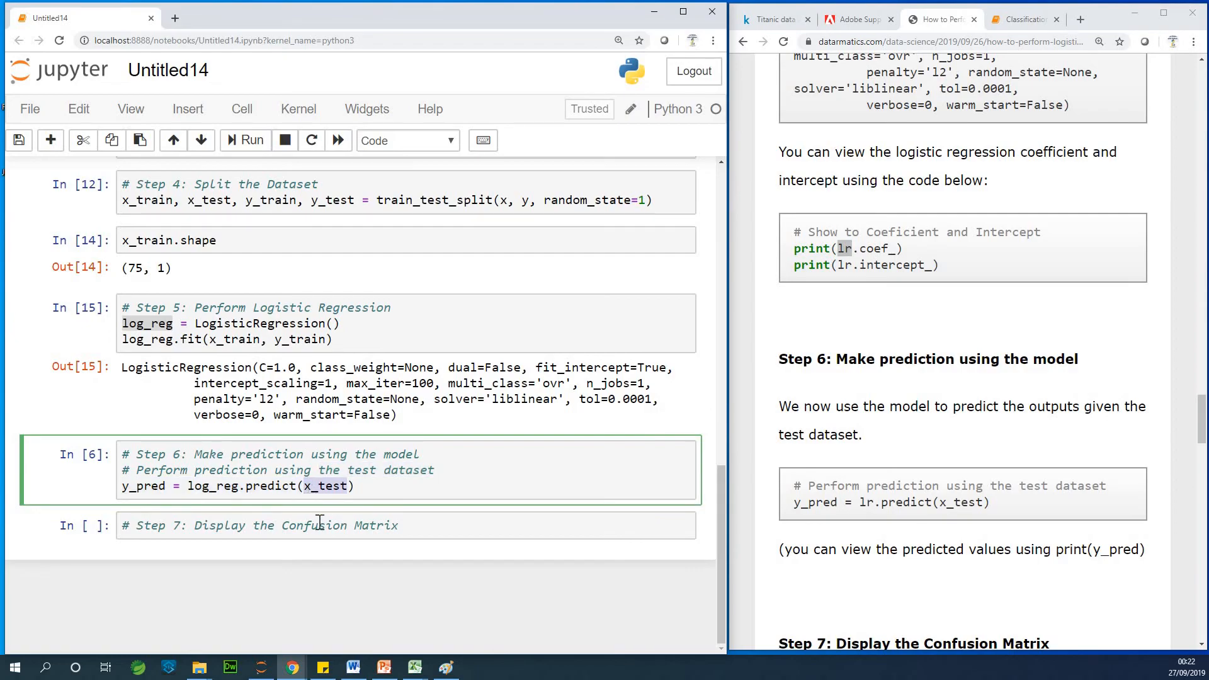
{"action": "mouse_move", "coordinate": [243, 127]}
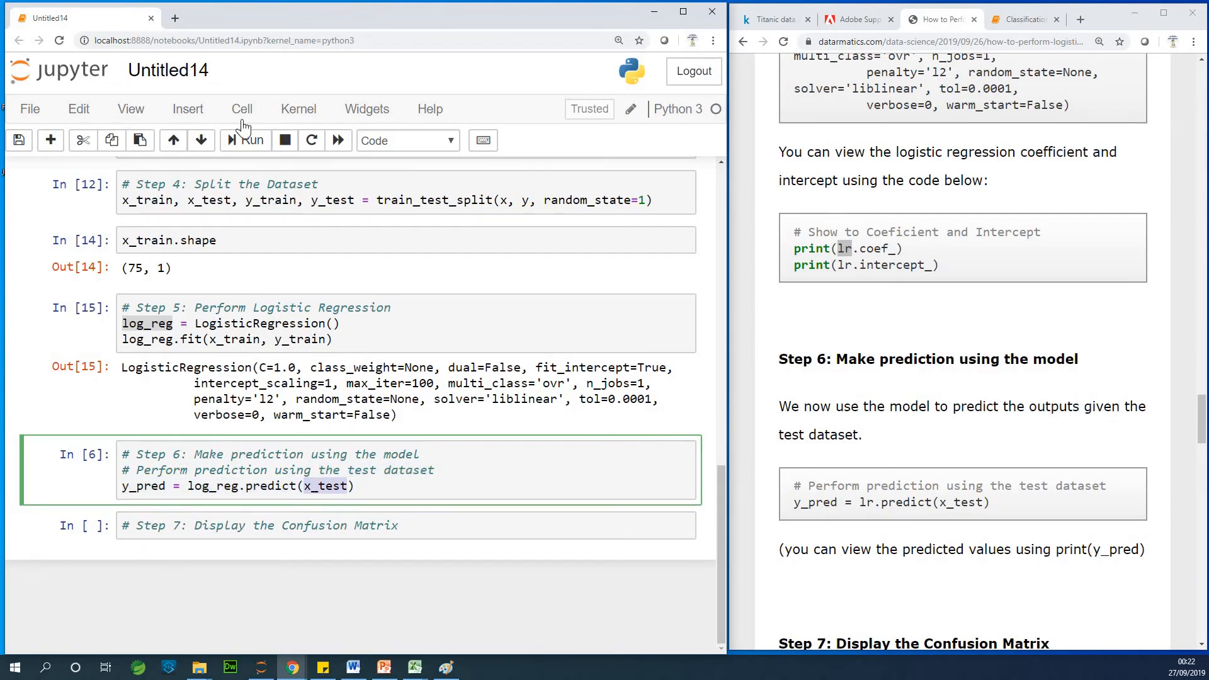
{"action": "left_click", "coordinate": [244, 140]}
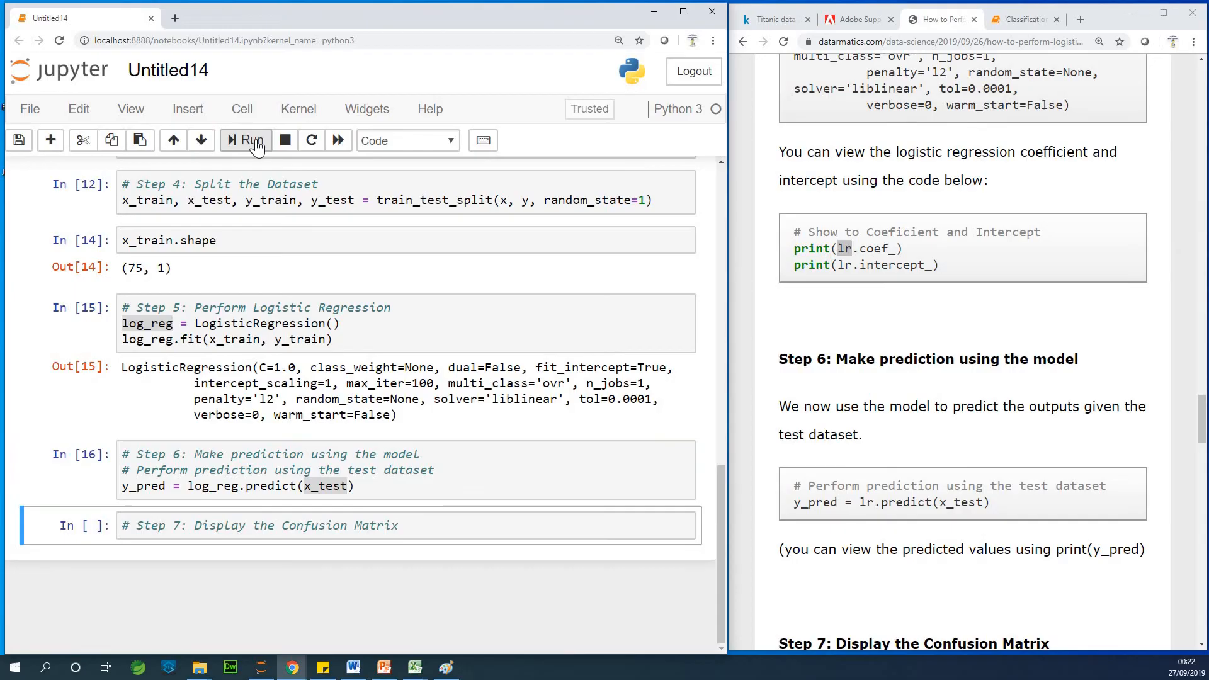
{"action": "left_click", "coordinate": [245, 140]}
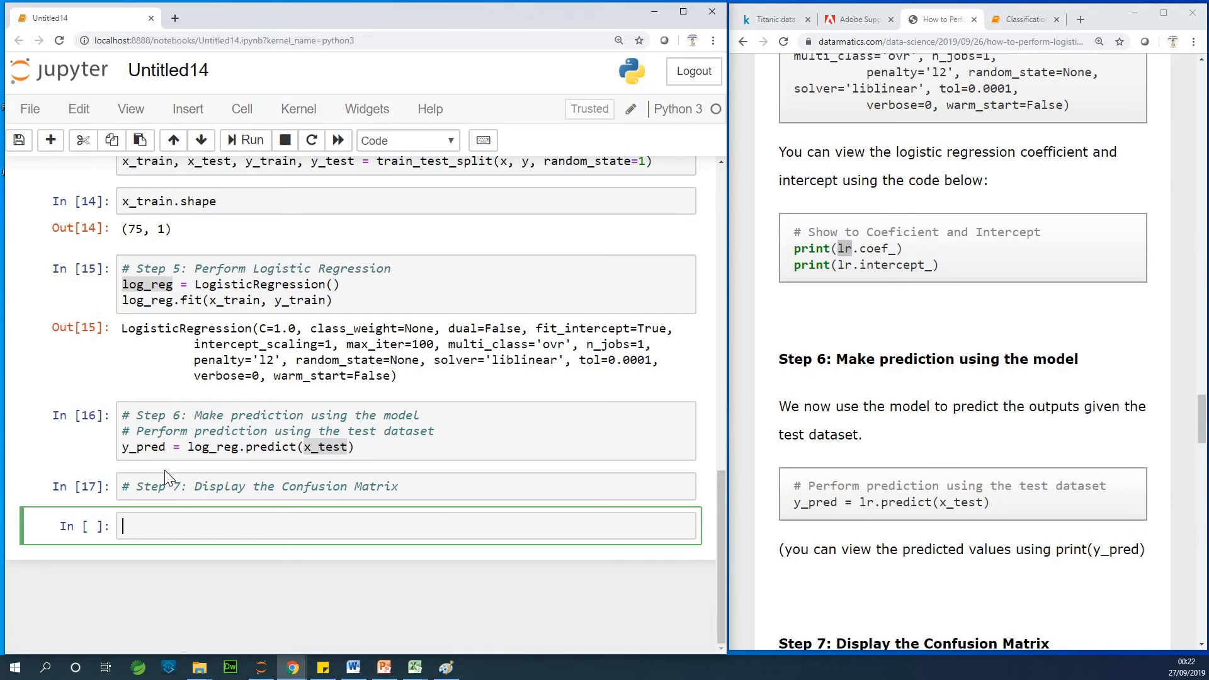
{"action": "left_click", "coordinate": [19, 140]}
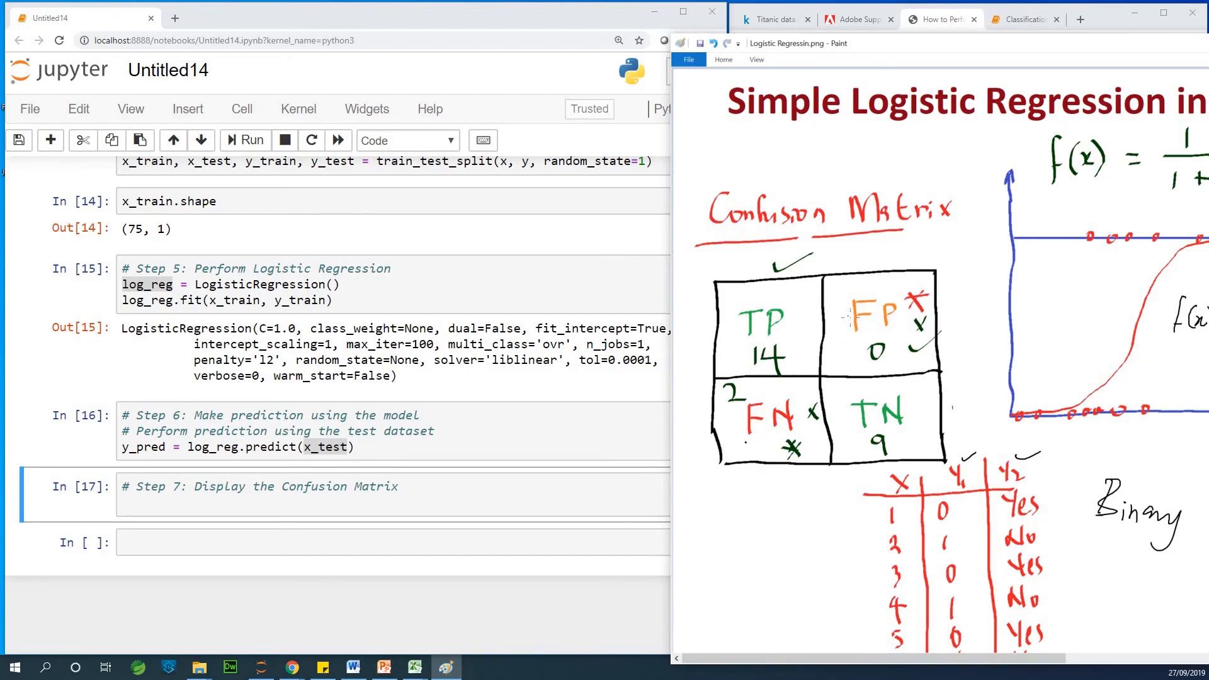
{"action": "mouse_move", "coordinate": [972, 63]}
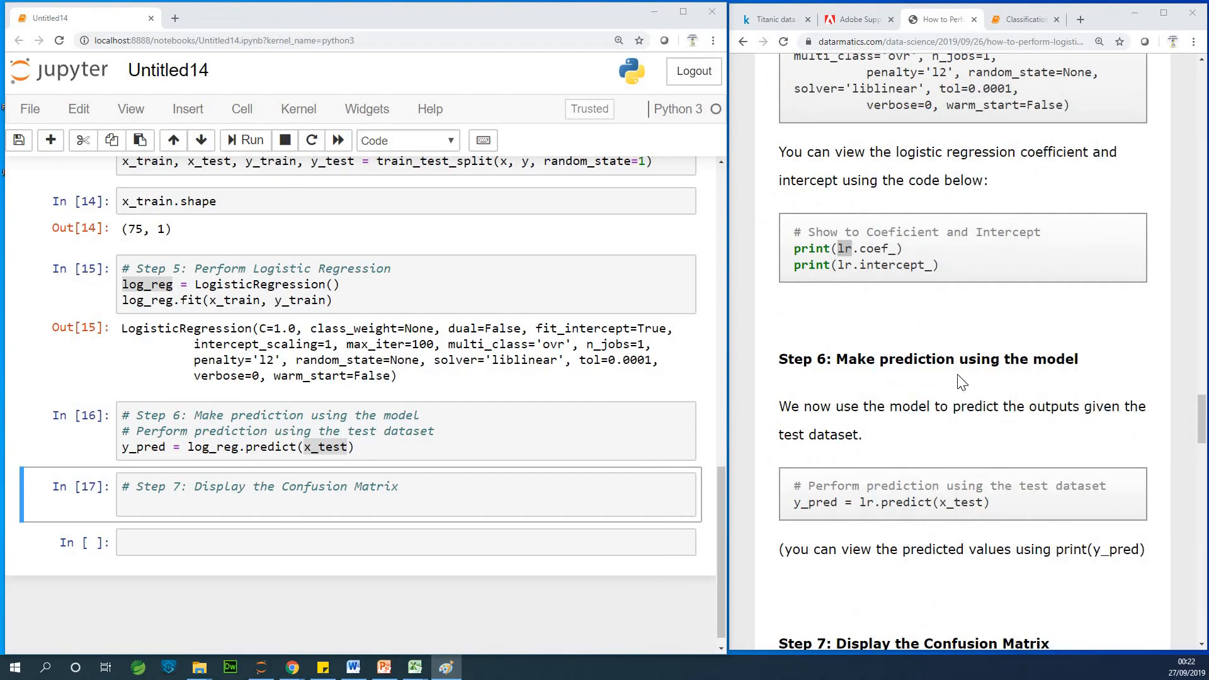
{"action": "scroll", "scroll_direction": "down", "scroll_amount": 3}
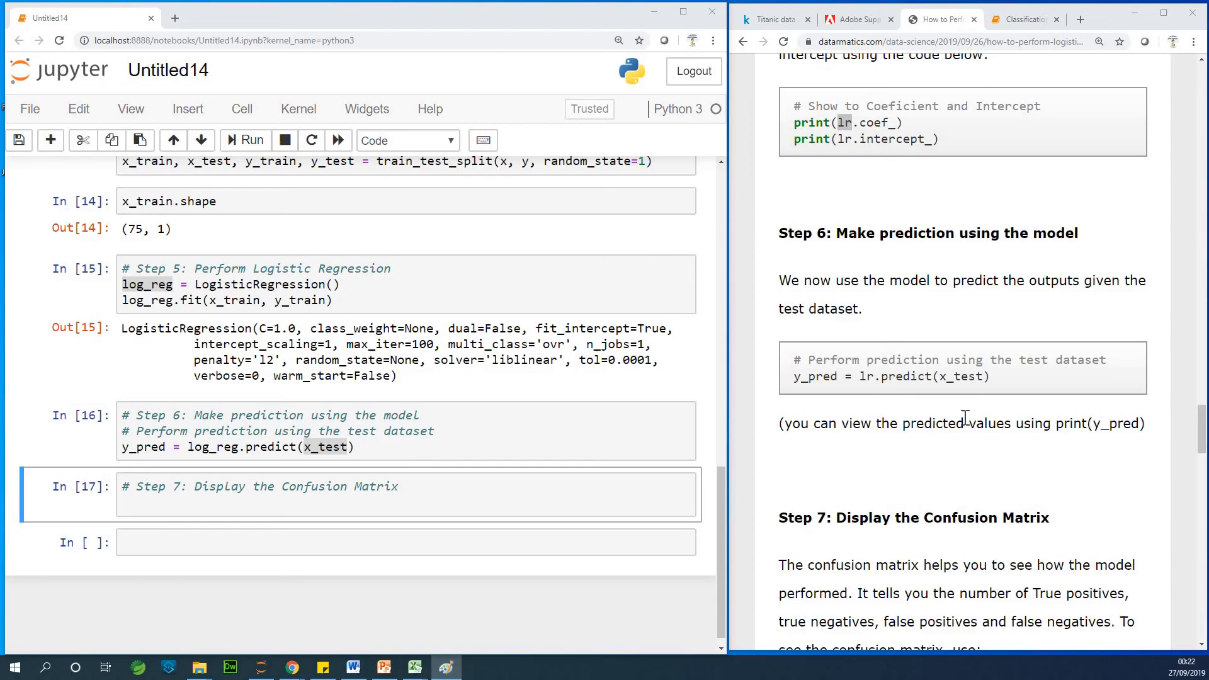
{"action": "mouse_move", "coordinate": [941, 392]}
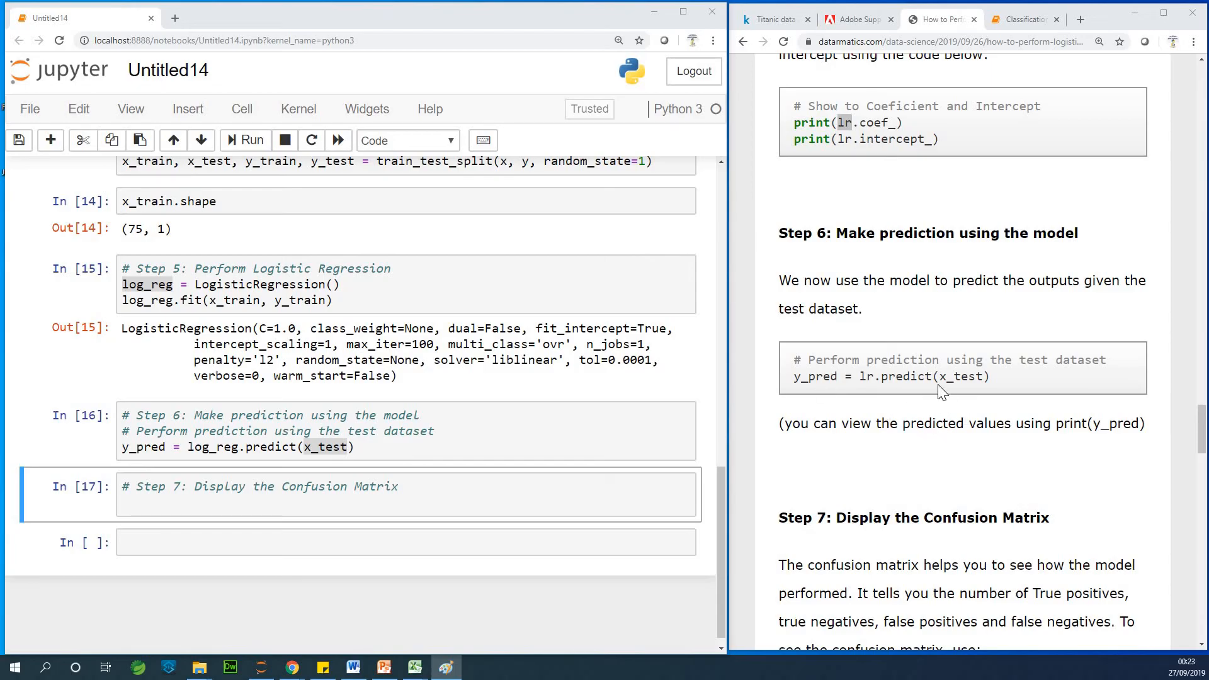
{"action": "mouse_move", "coordinate": [841, 406]}
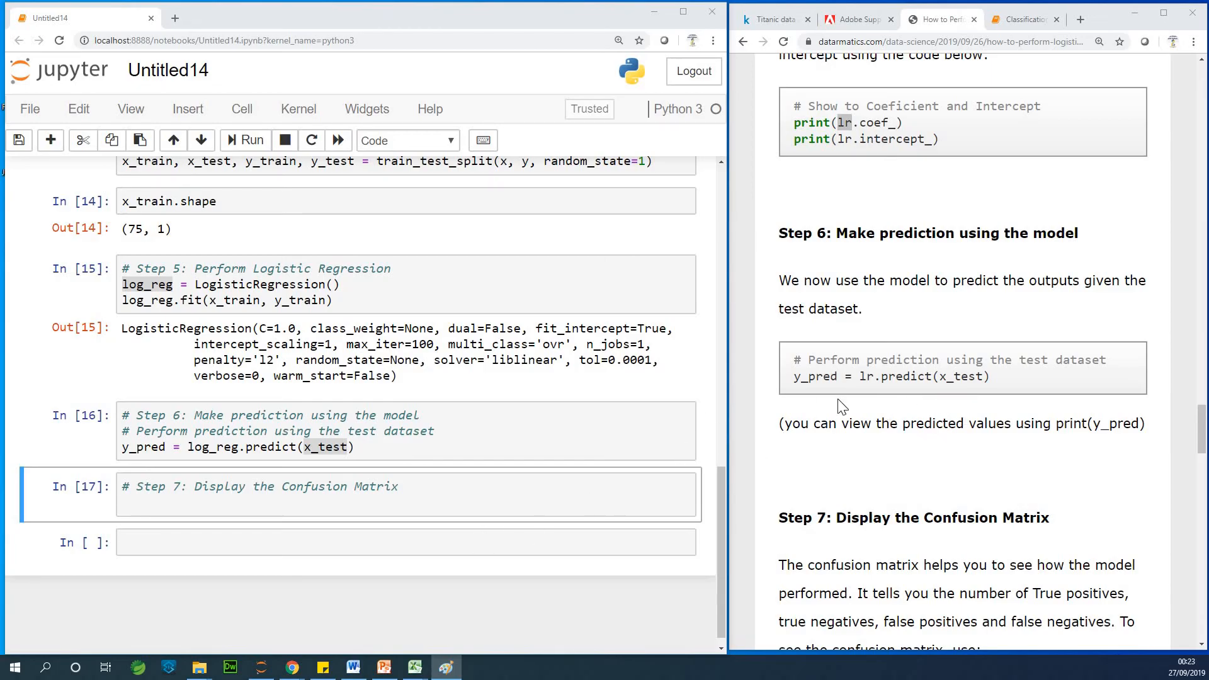
{"action": "scroll", "scroll_direction": "down", "scroll_amount": 3}
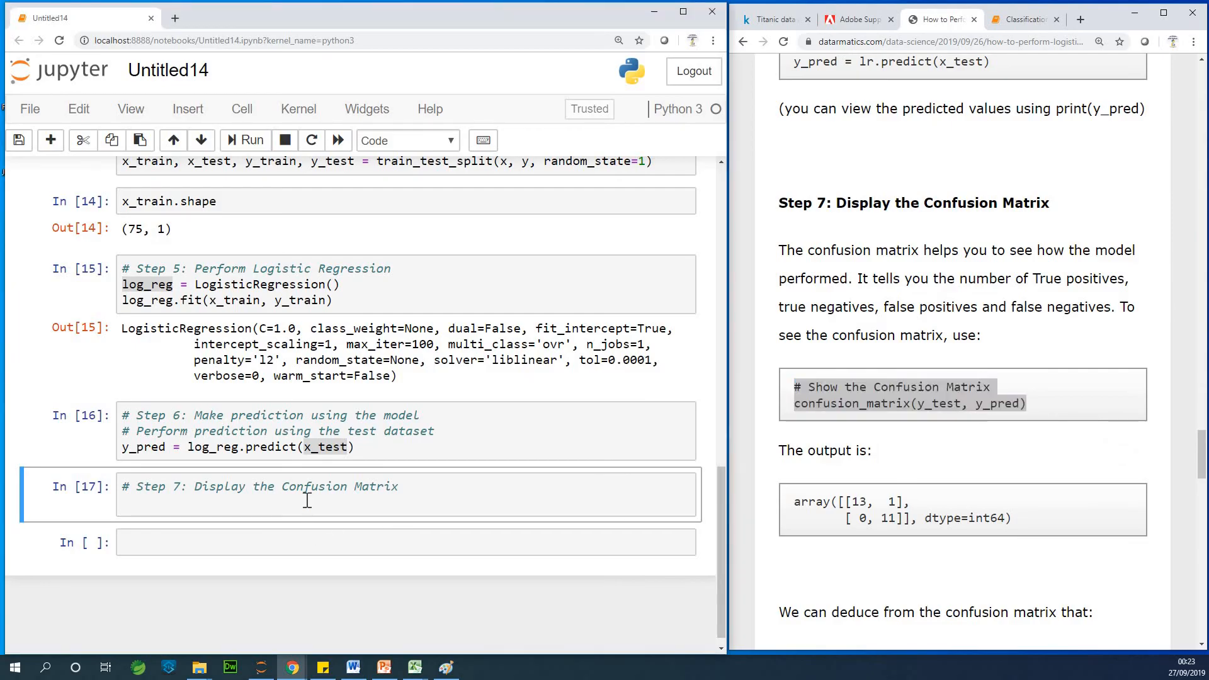
{"action": "type", "text": "# Show the Confusion Matrix"}
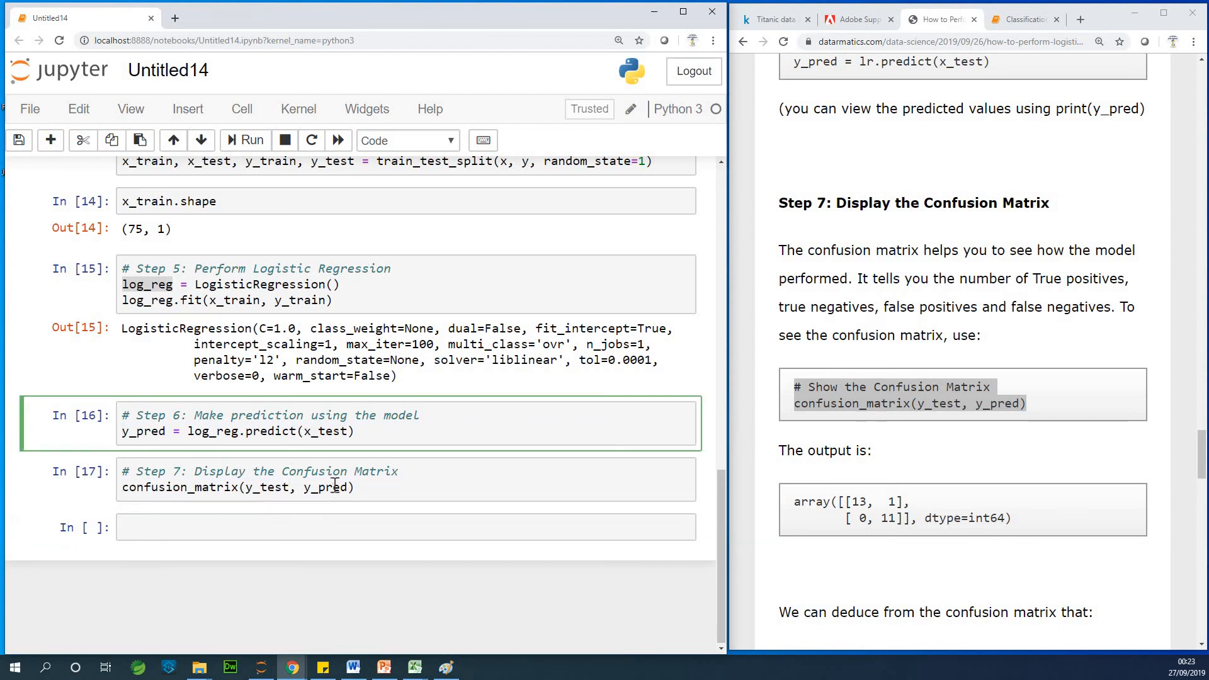
- Run confusion_matrix(y_test, y_pred) in Step 7 and highlight the 14 in [[11, 0], [0, 14]]
{"action": "left_click", "coordinate": [250, 140]}
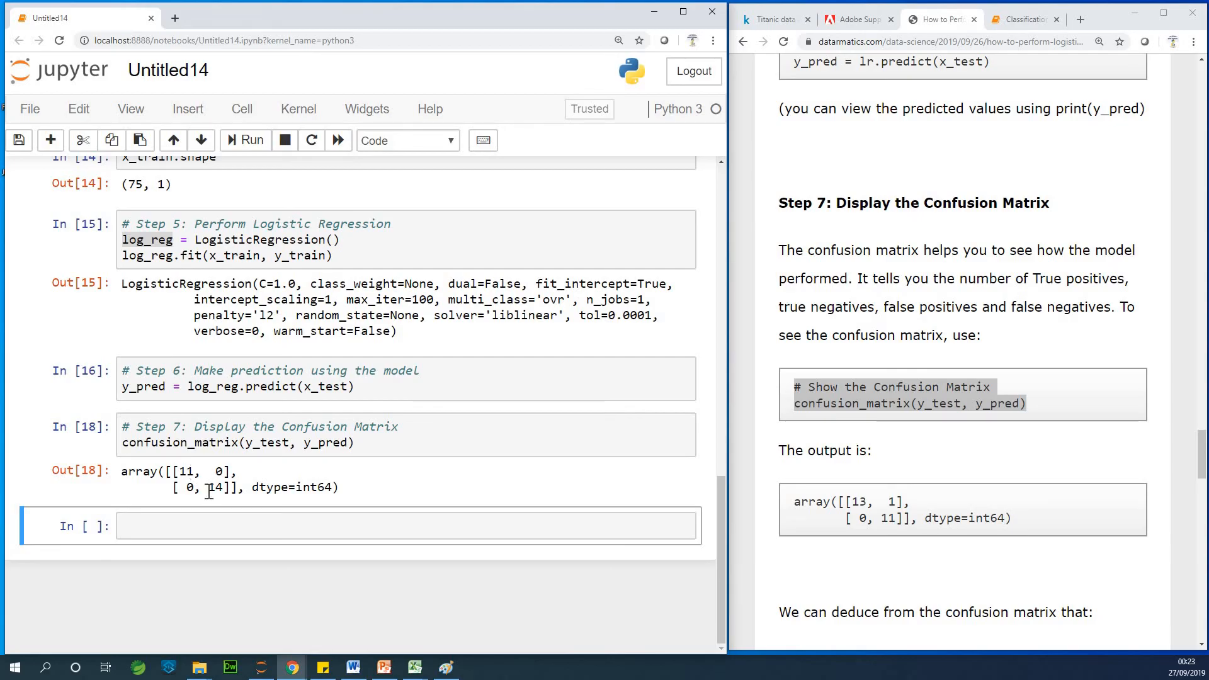
{"action": "double_click", "coordinate": [215, 487]}
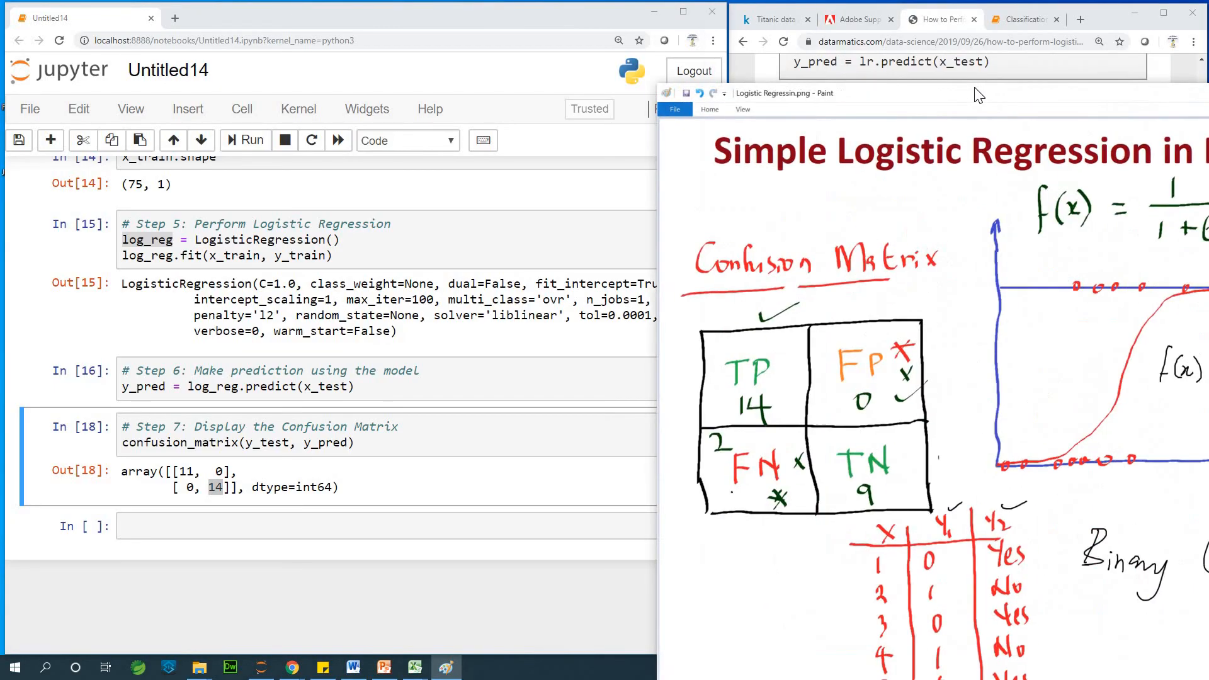
{"action": "left_click", "coordinate": [1162, 8]}
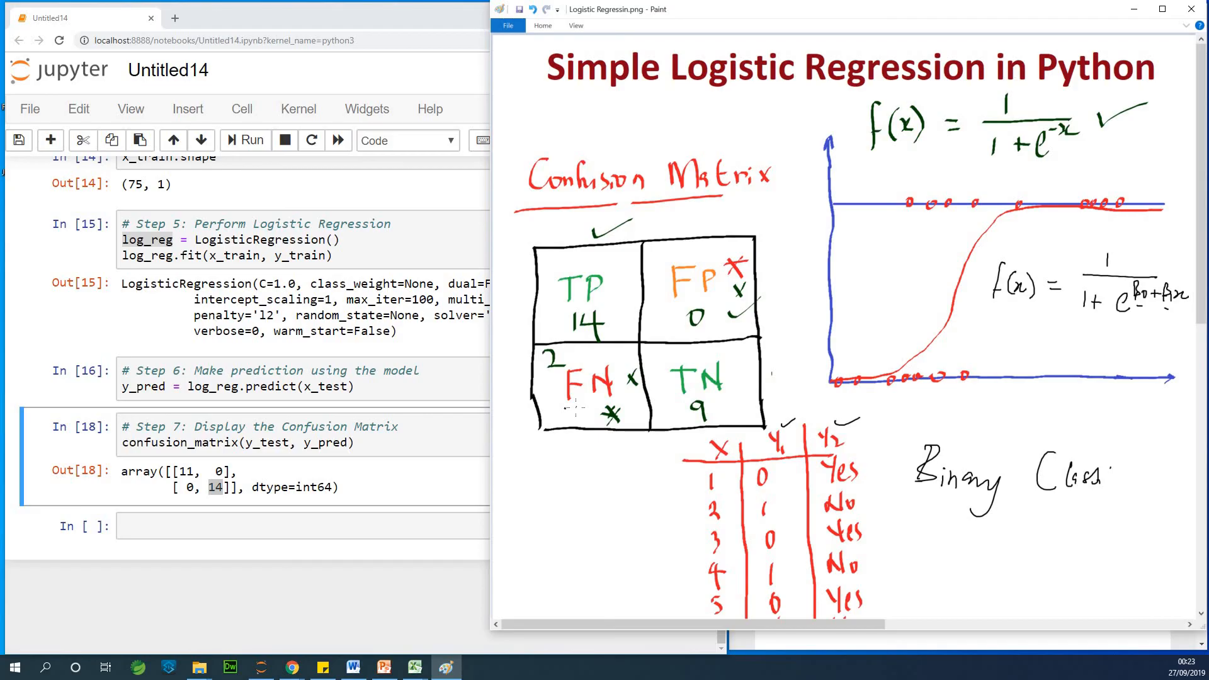
{"action": "mouse_move", "coordinate": [574, 406]}
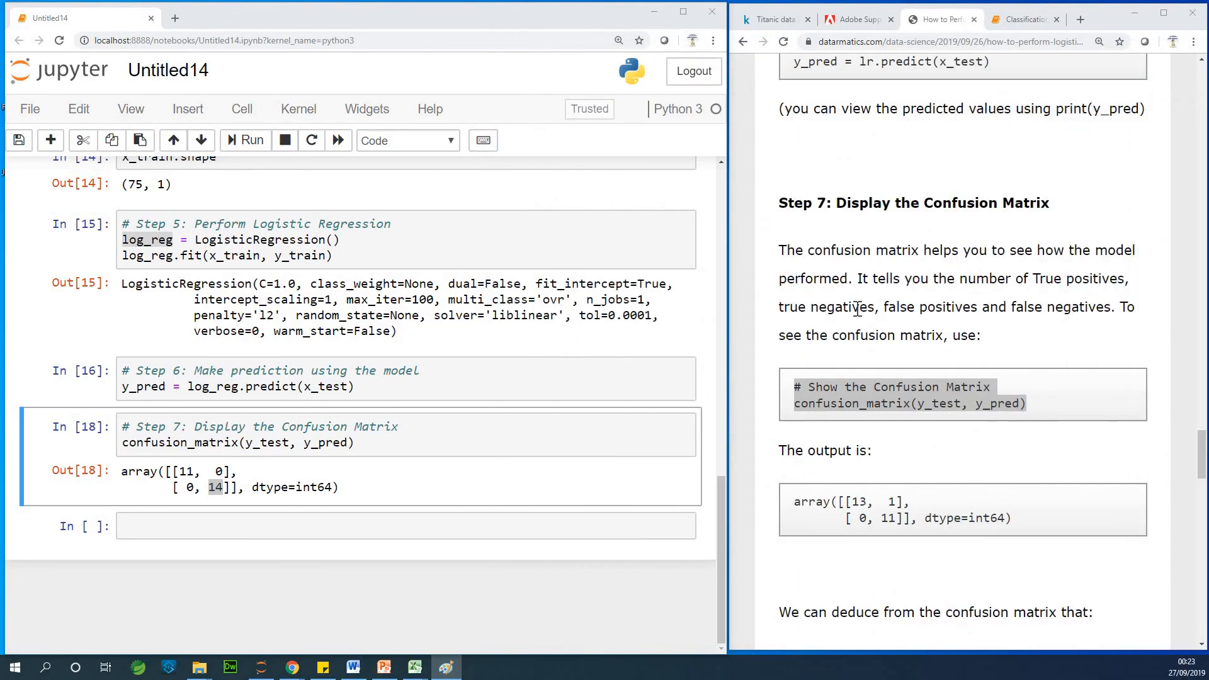
{"action": "scroll", "scroll_direction": "down", "scroll_amount": 3}
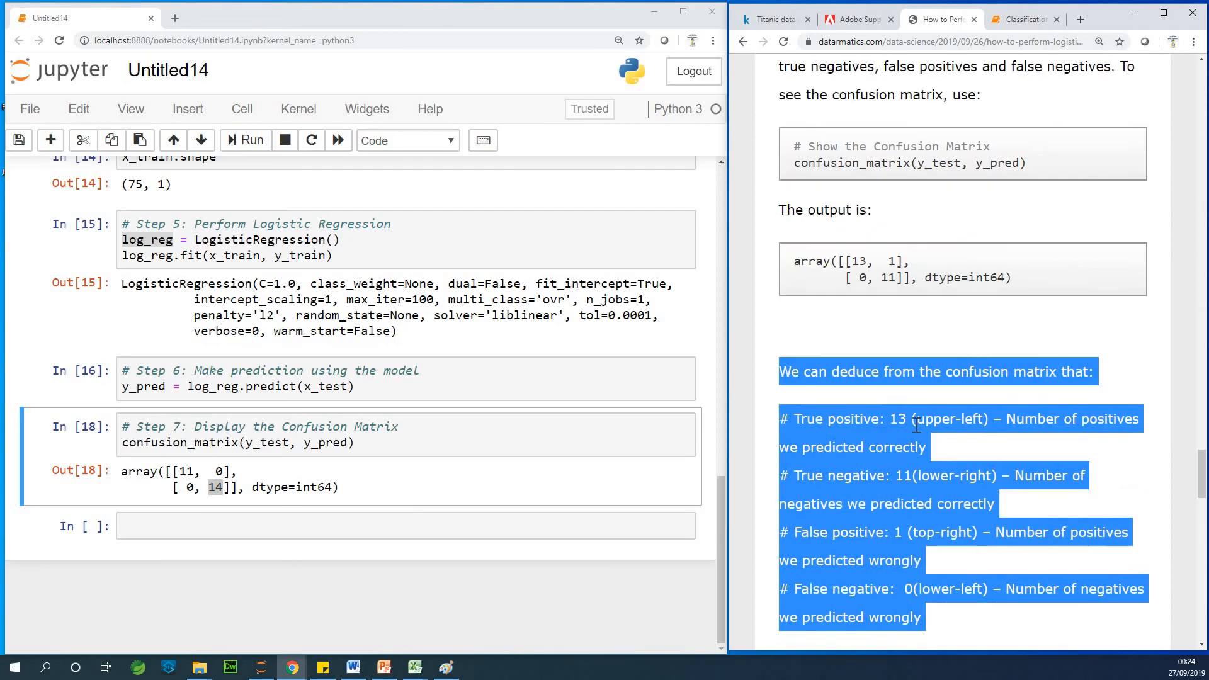
{"action": "scroll", "scroll_direction": "down", "scroll_amount": 3}
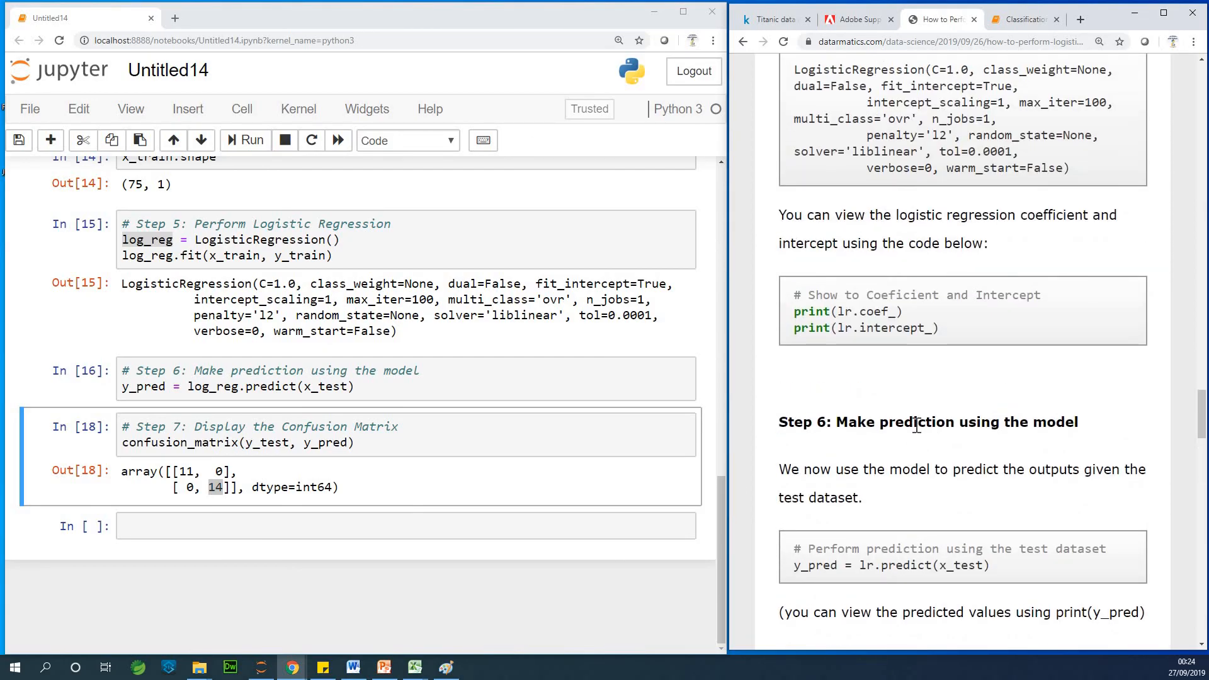